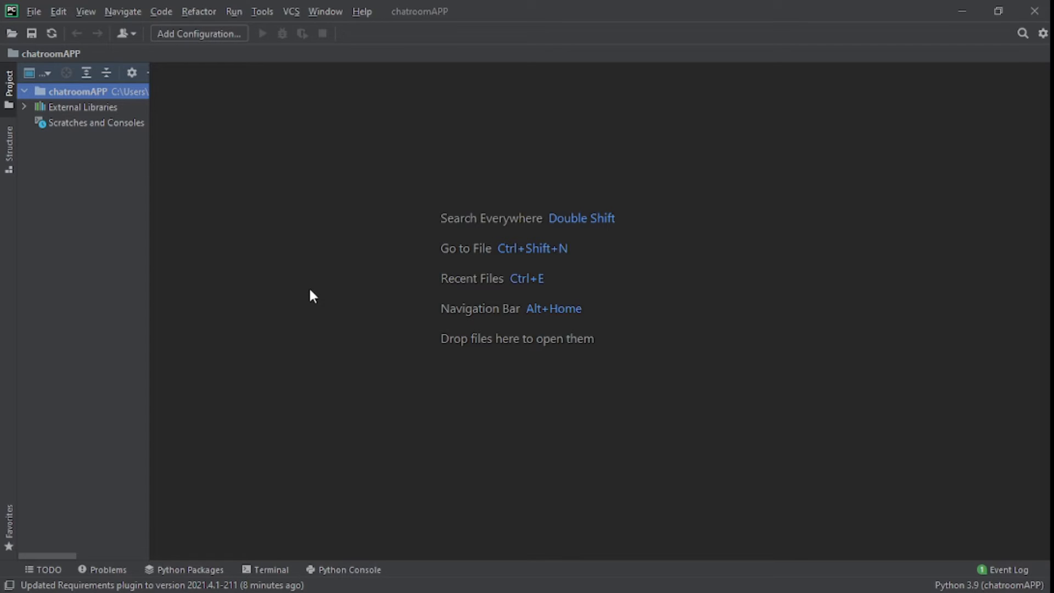
mouse_move(395, 90)
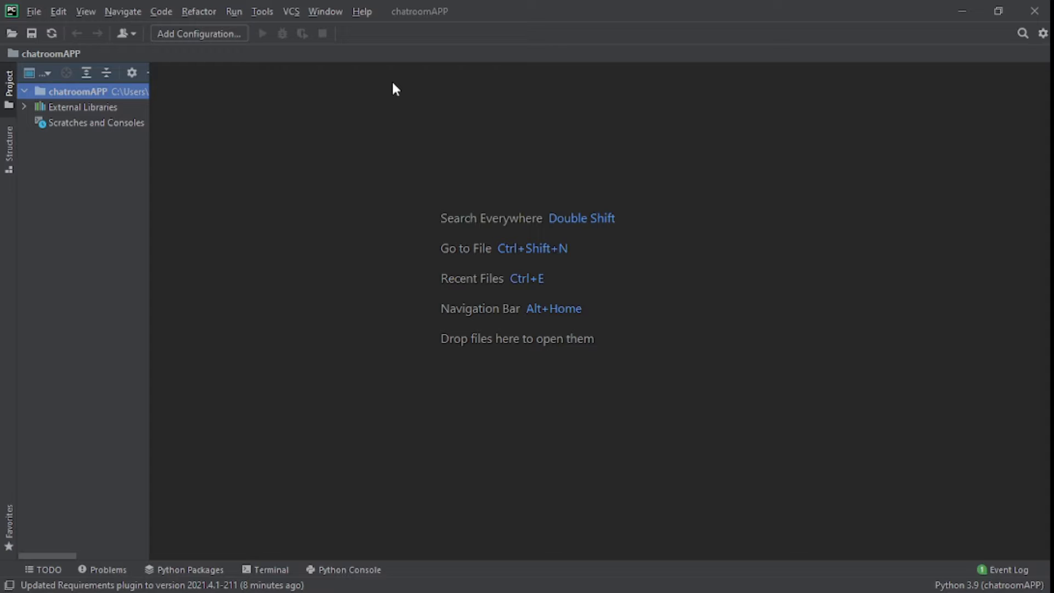
mouse_move(318, 76)
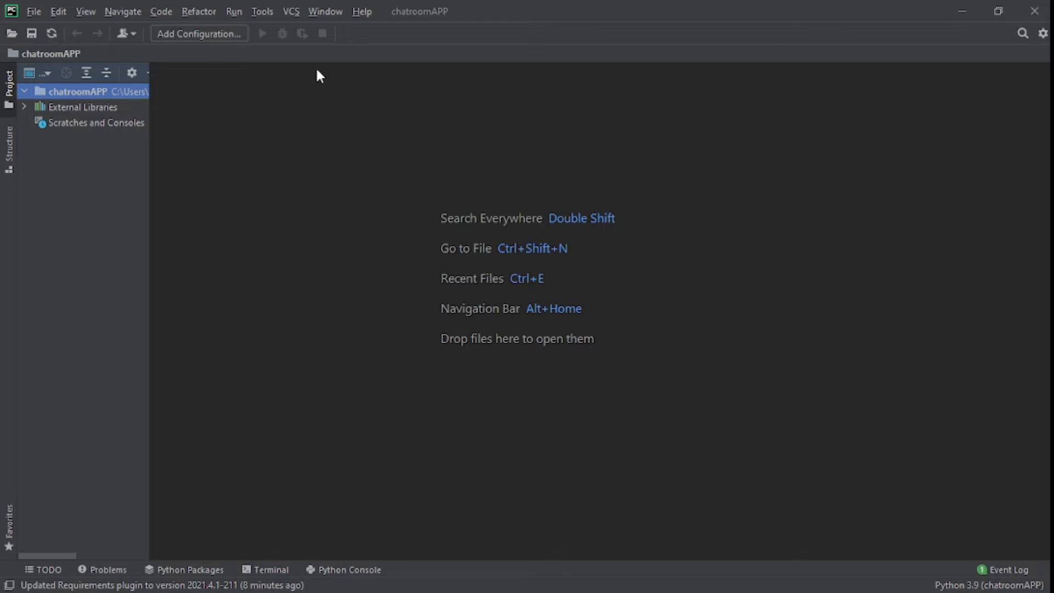
mouse_move(136, 106)
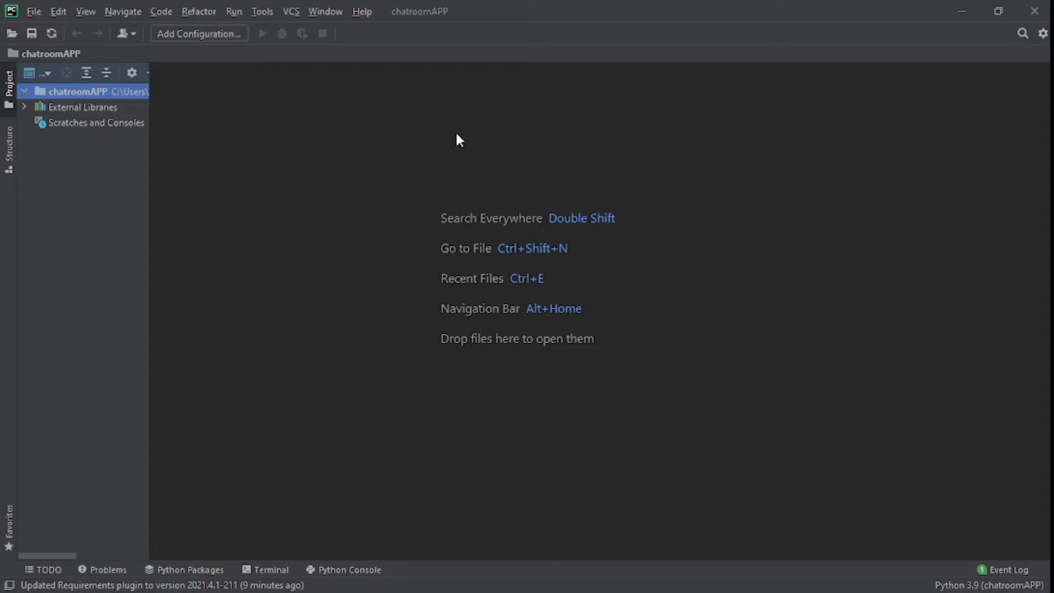
mouse_move(380, 136)
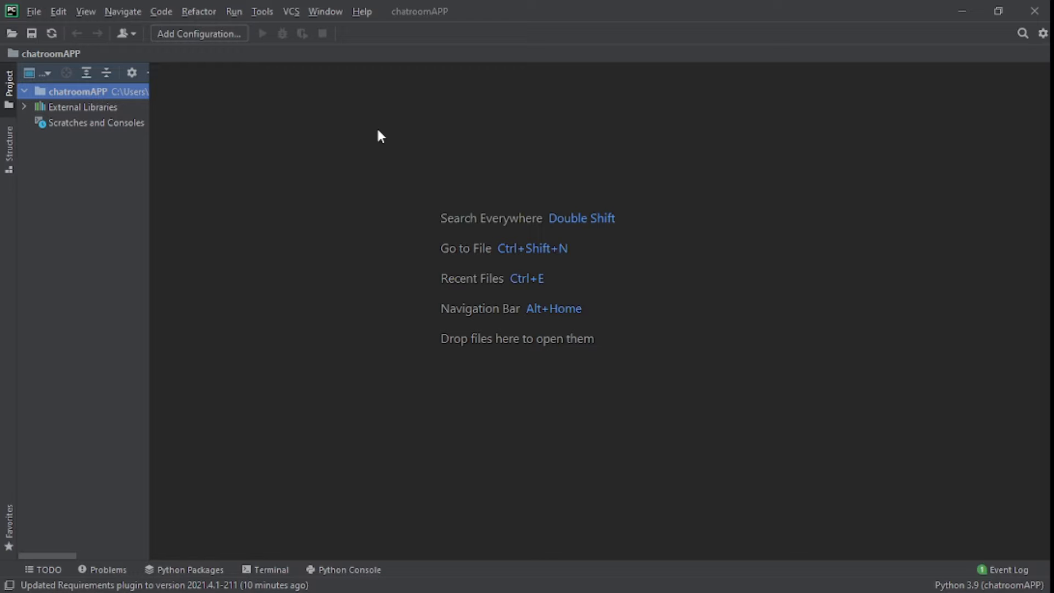
mouse_move(135, 109)
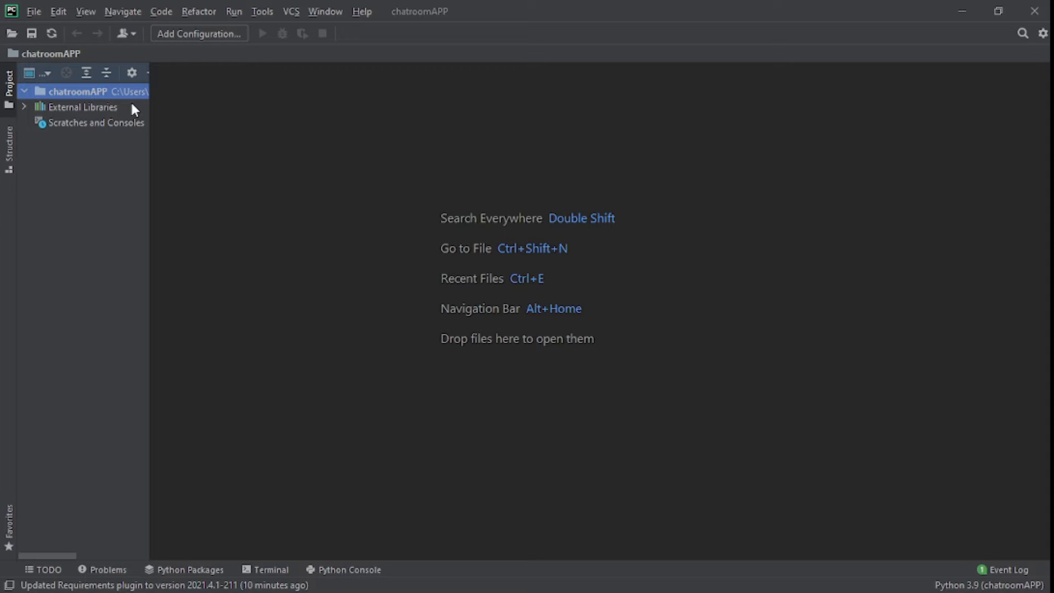
Create a new Python file named server.py in the chatroomAPP project folder
left_click(71, 90)
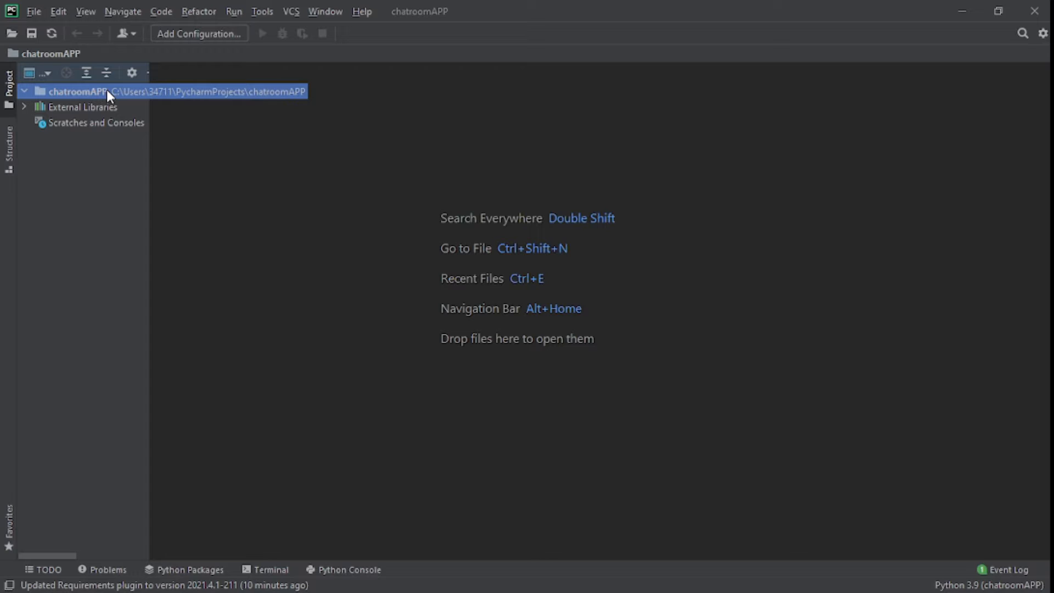
right_click(109, 92)
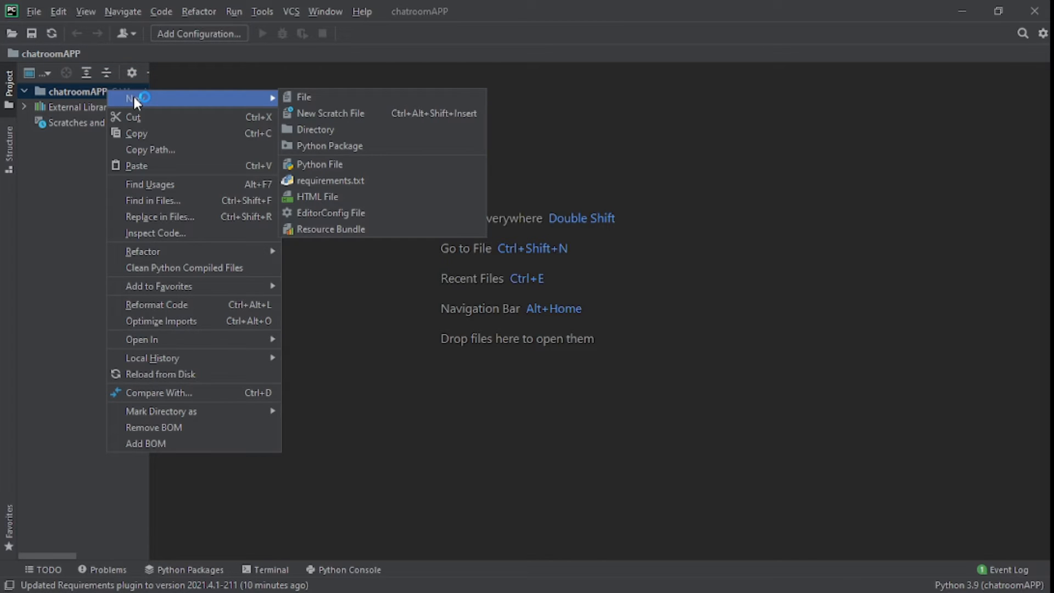
mouse_move(319, 104)
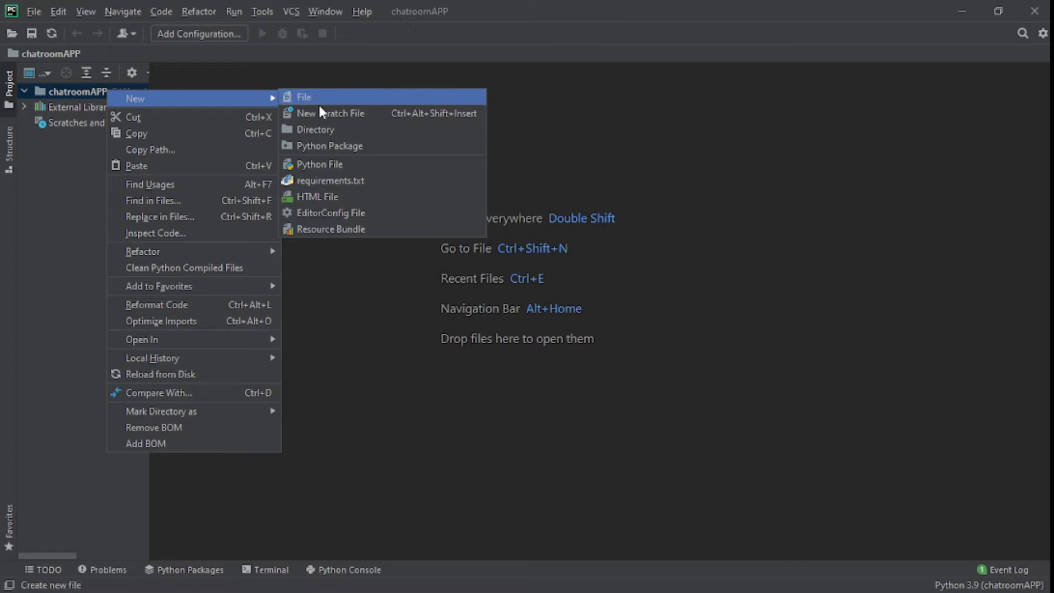
mouse_move(322, 166)
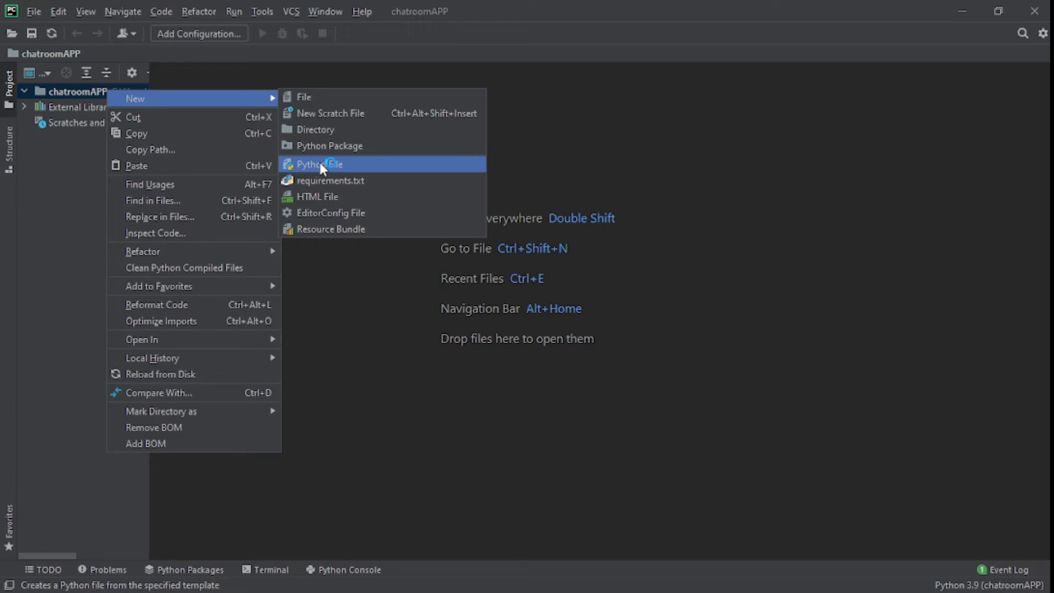
left_click(317, 164)
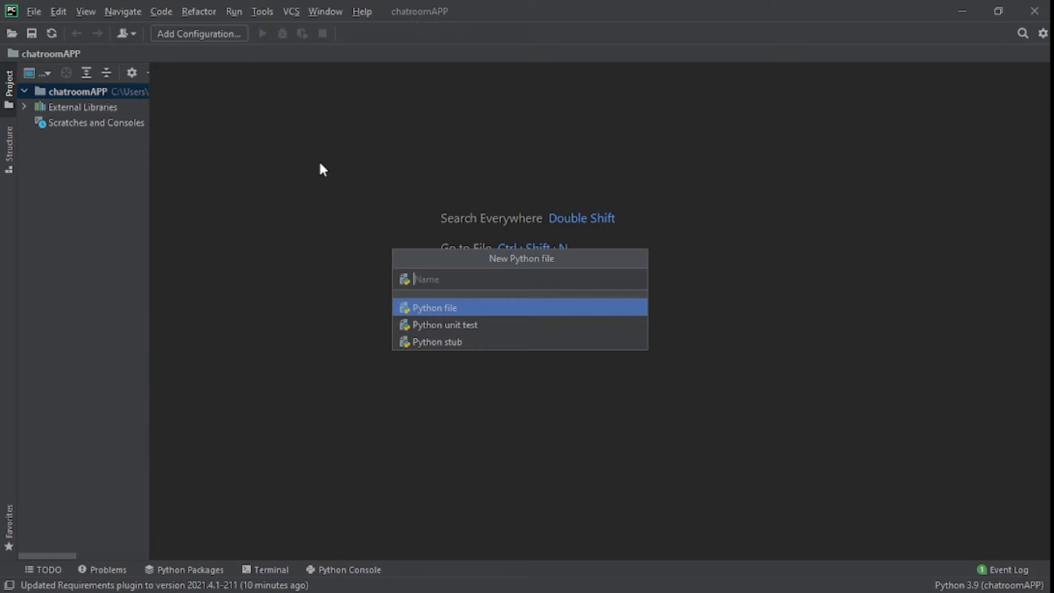
type("s")
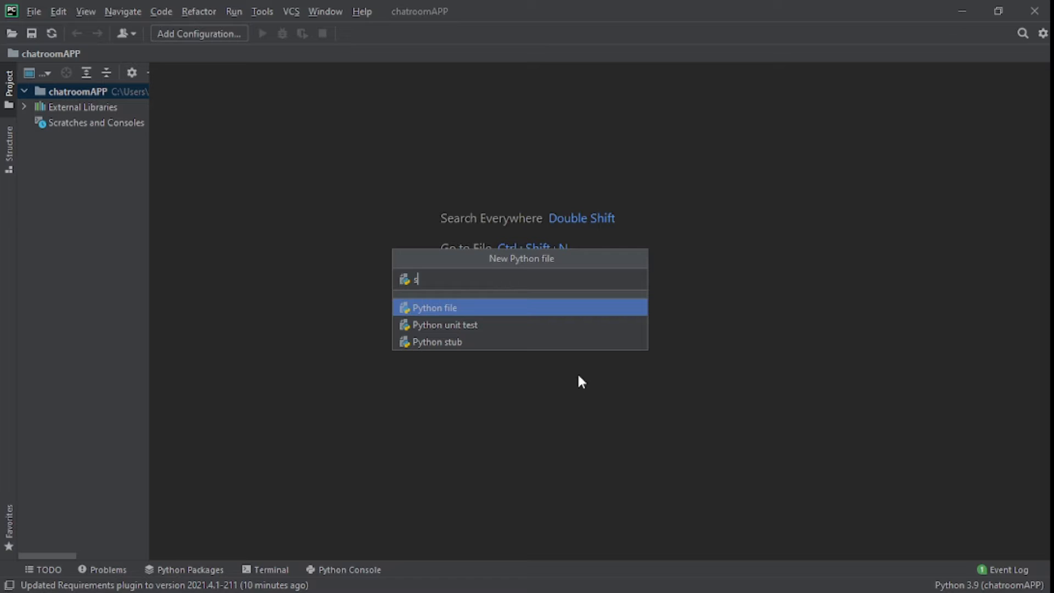
key("Escape")
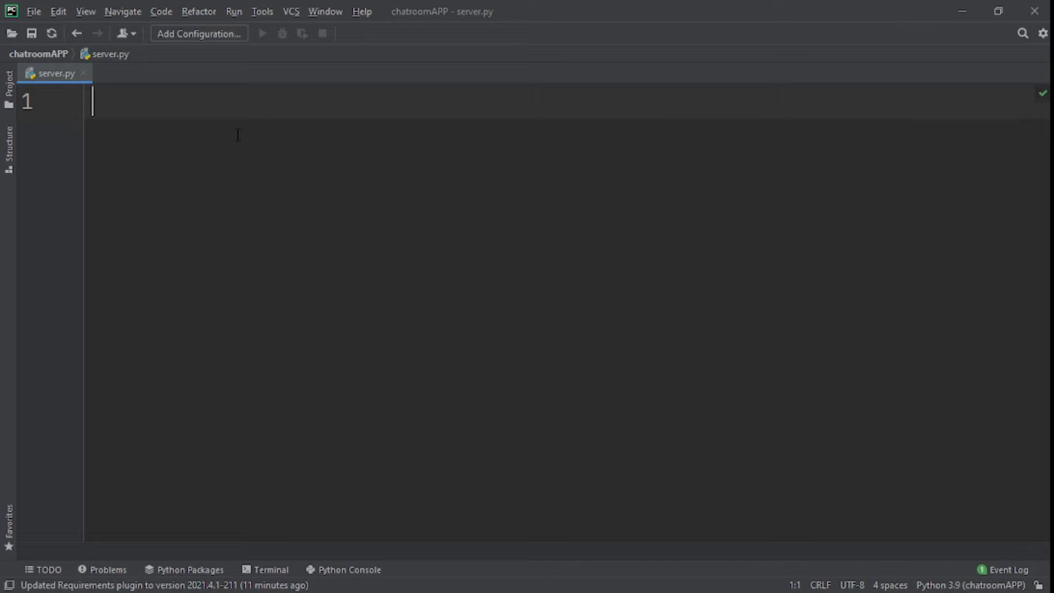
Write import lines for threading, socket, argparse and os at the top of server.py
type("im[]")
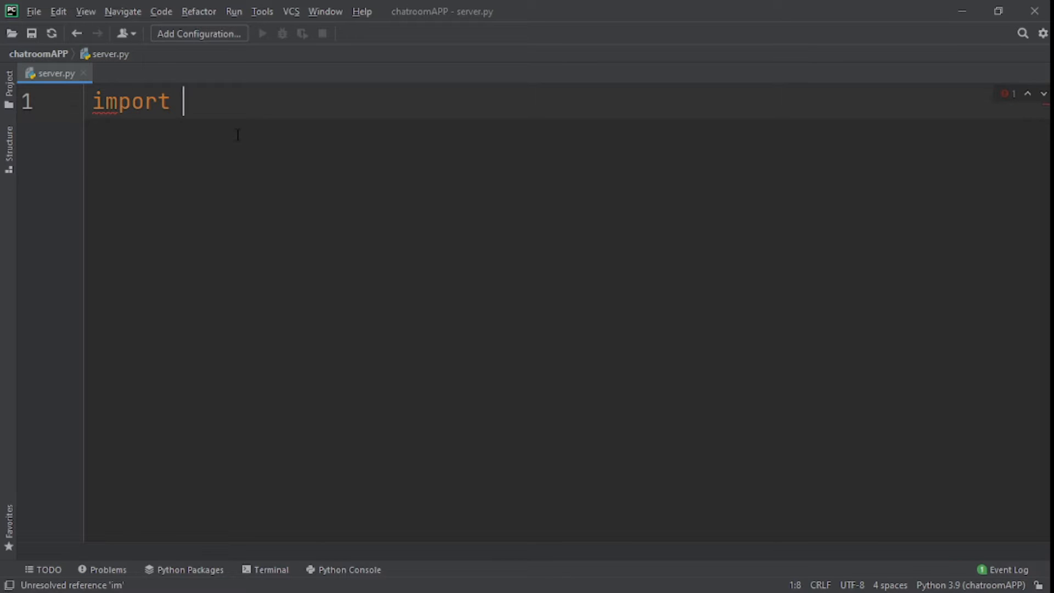
type("threading")
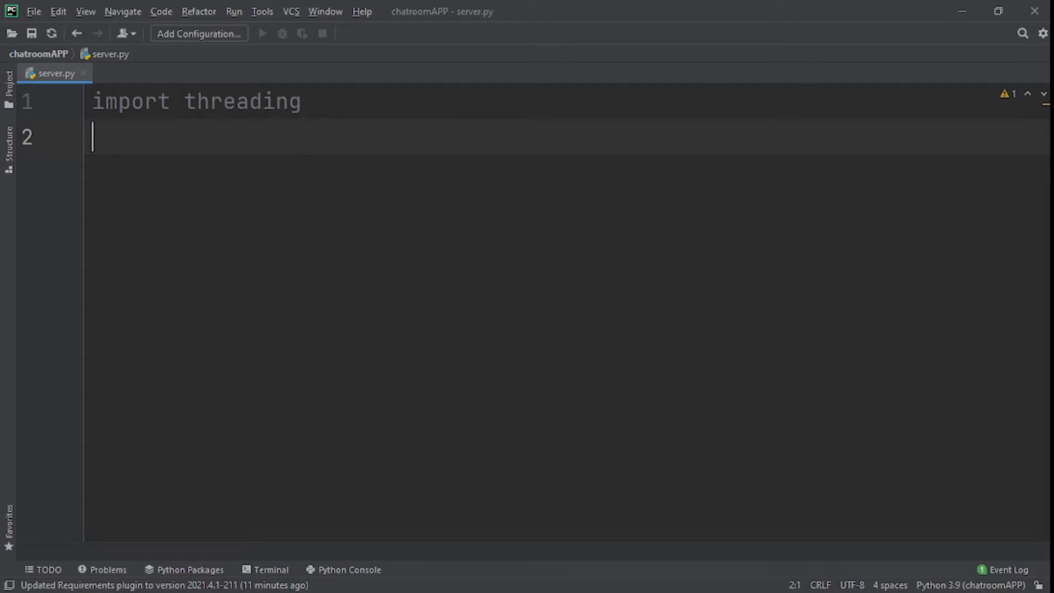
type("import")
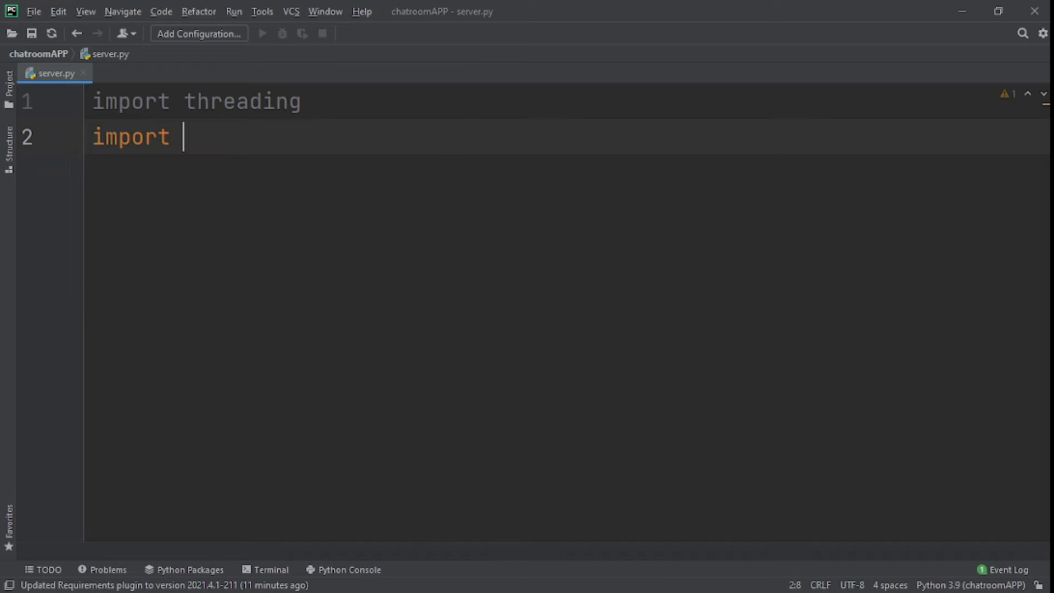
type("socket")
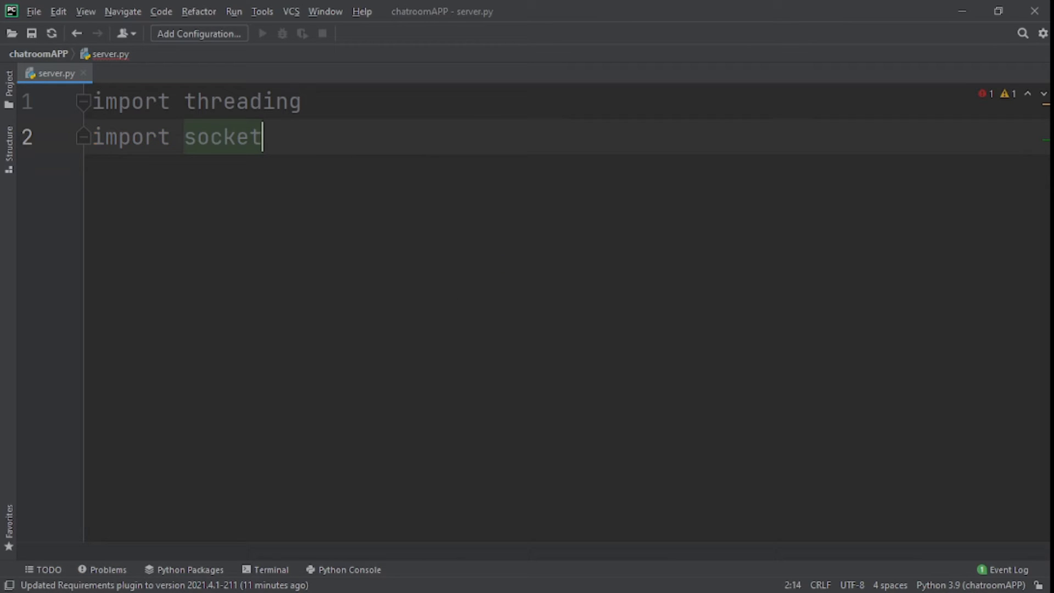
type("import argparse")
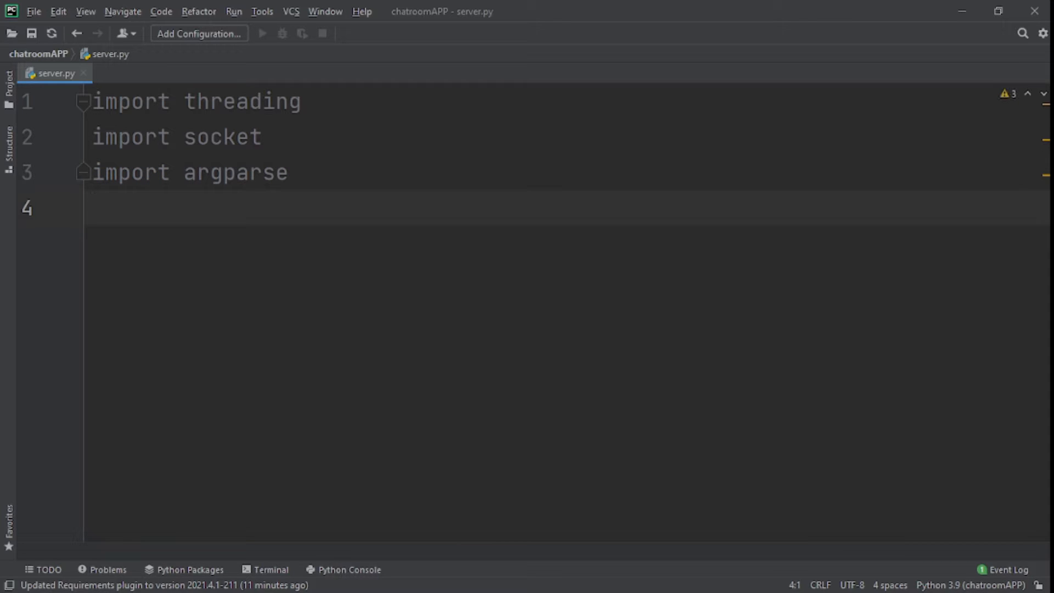
type("import os")
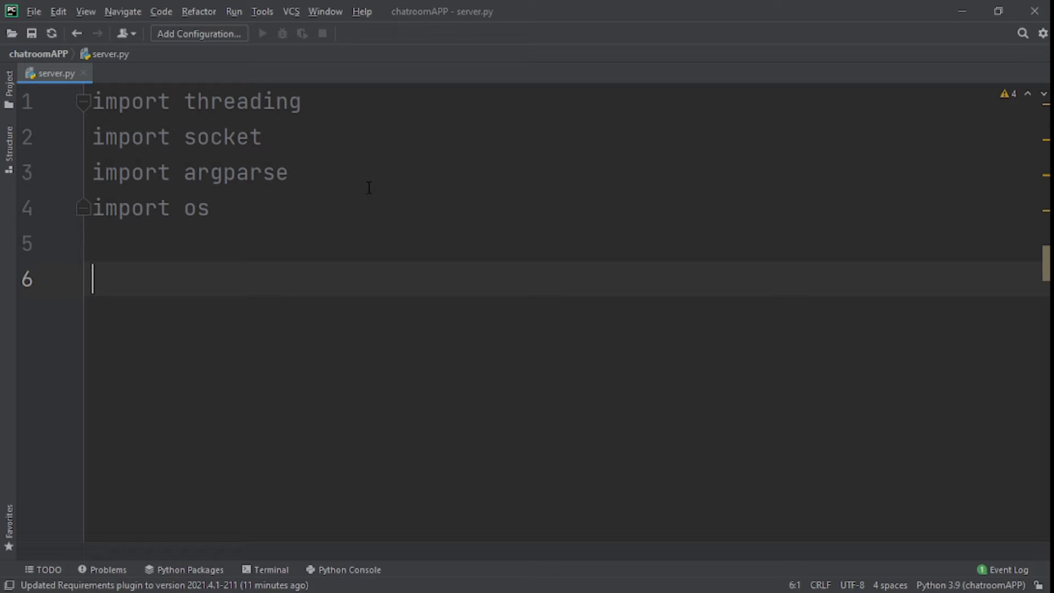
left_click(265, 584)
type("c")
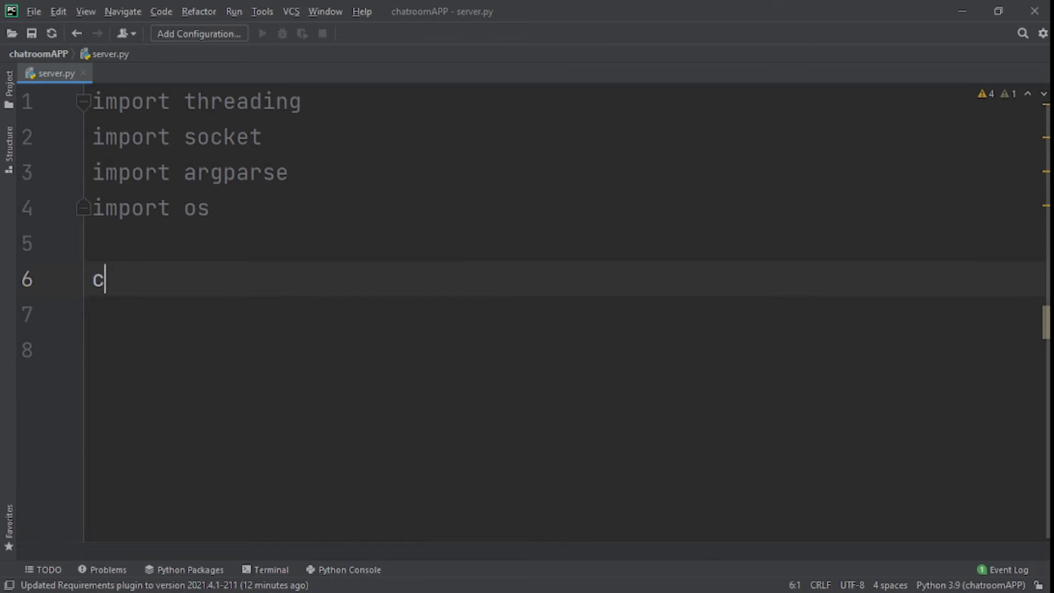
Declare class Server subclassing threading.Thread
type("lass")
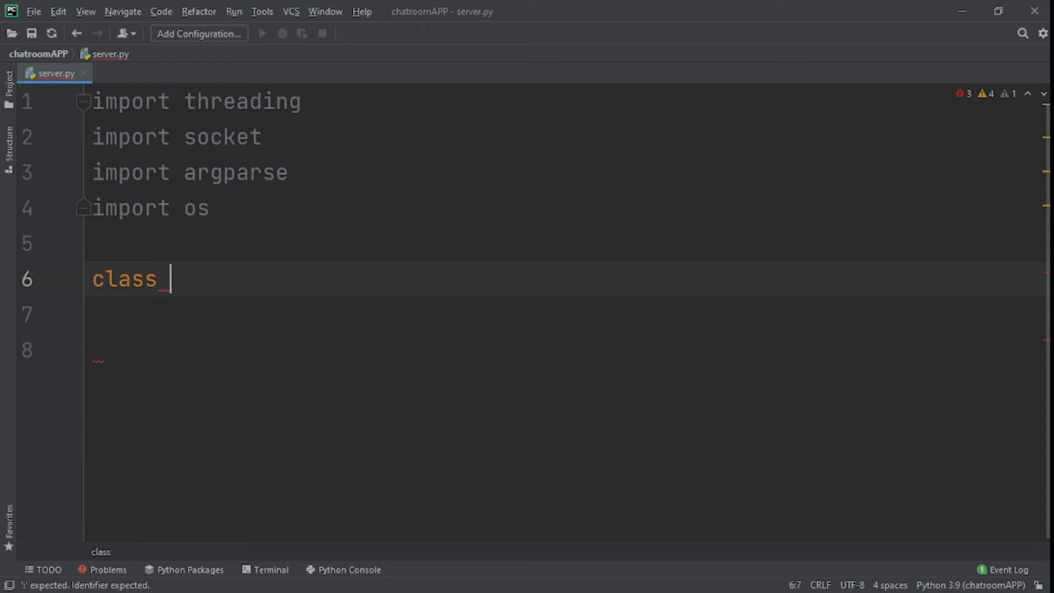
type("Server")
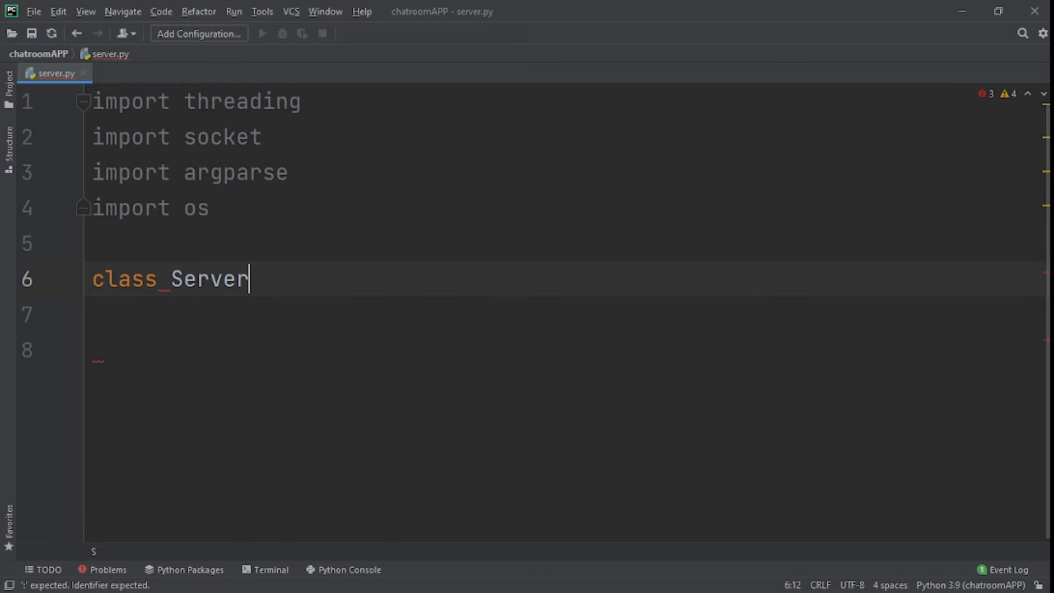
type("(t)")
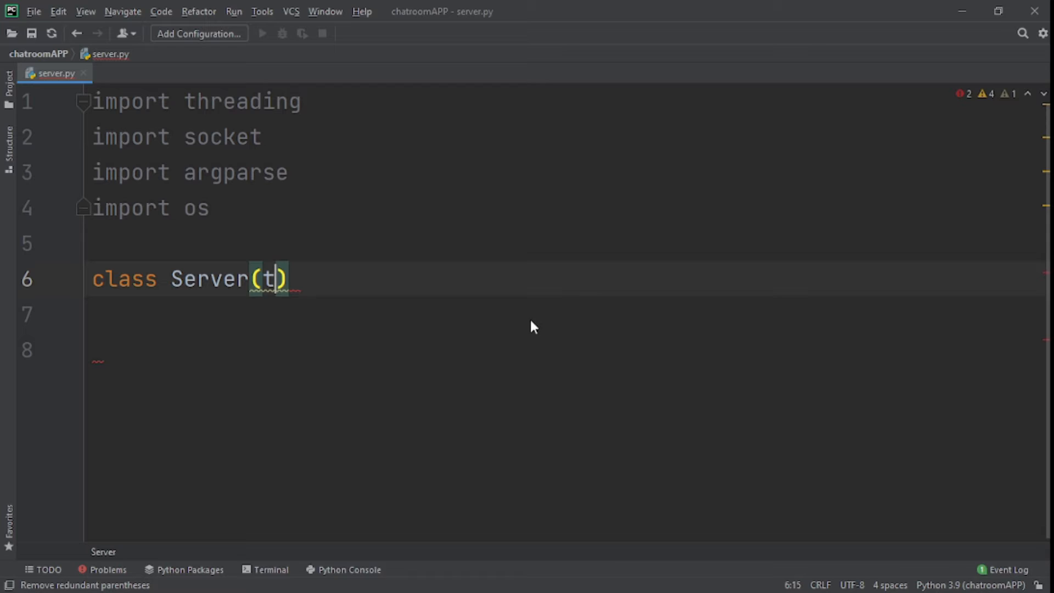
type("hreading")
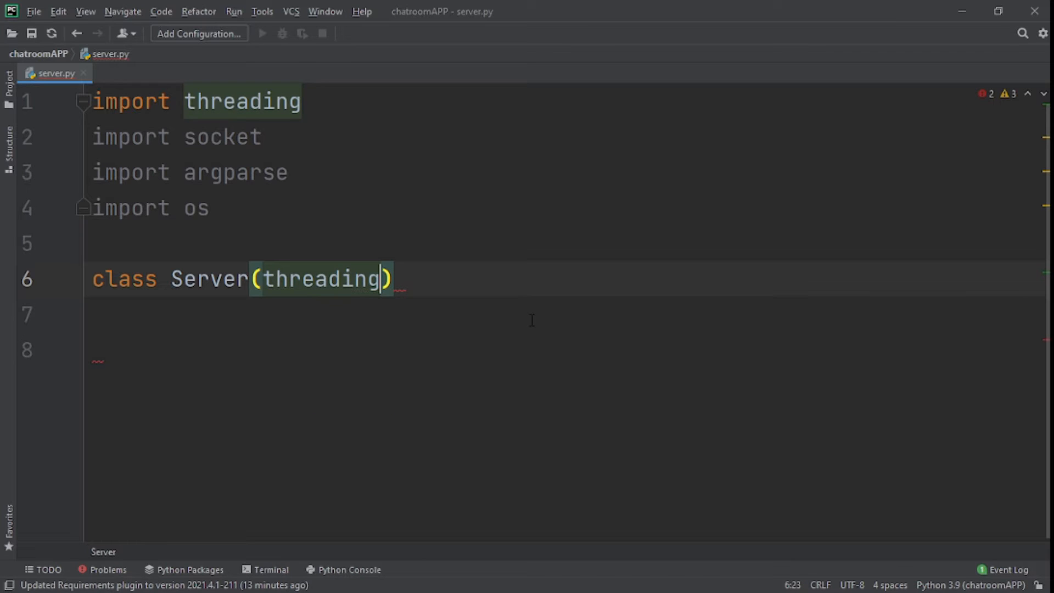
type(".Threa")
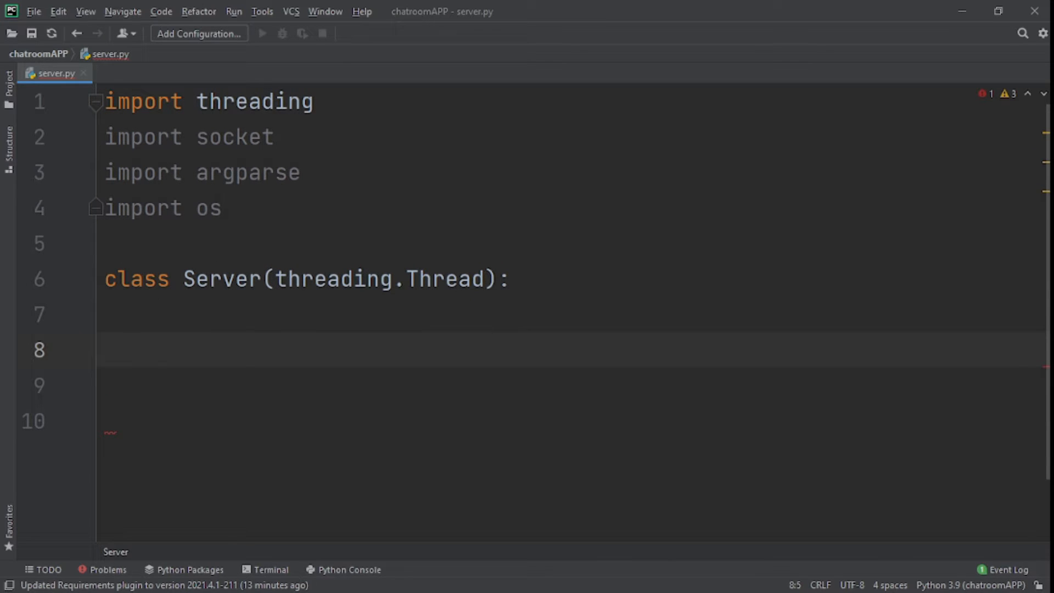
Define __init__(self, host, port) whose first line calls super().__init__()
type("def")
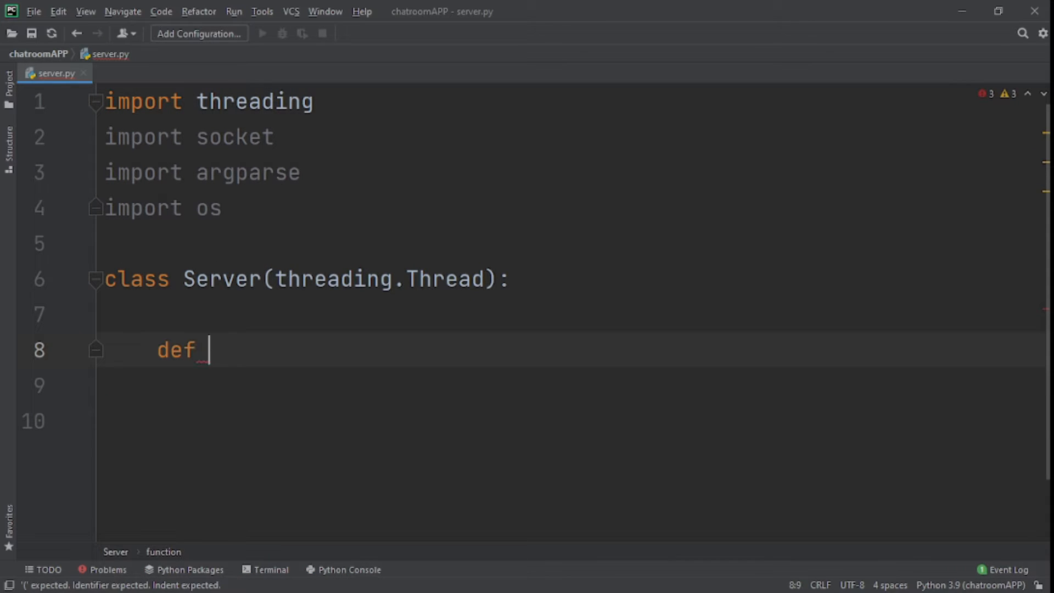
type("__init__(self):")
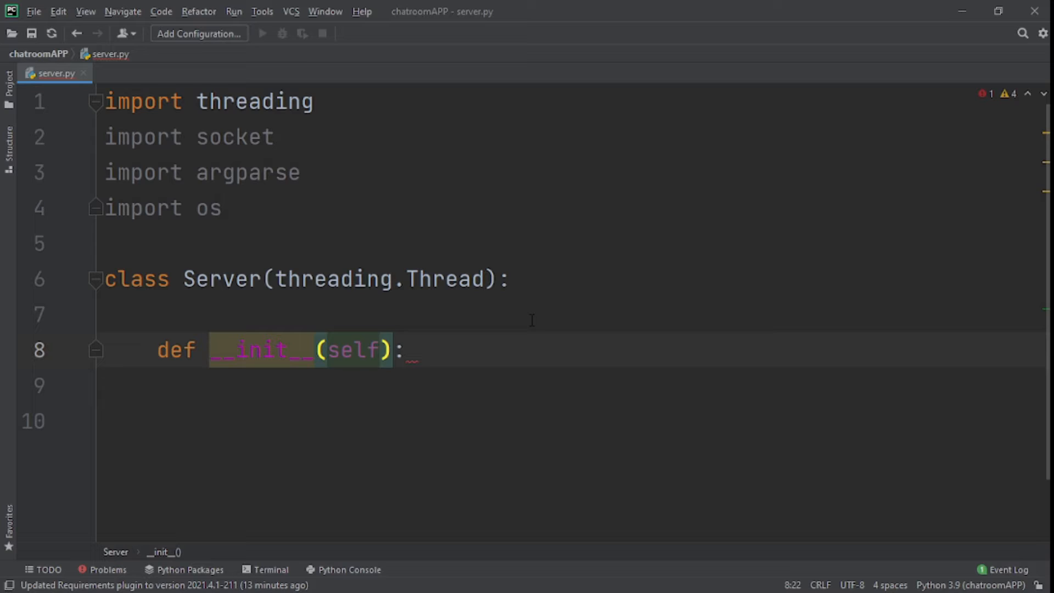
type(", hos")
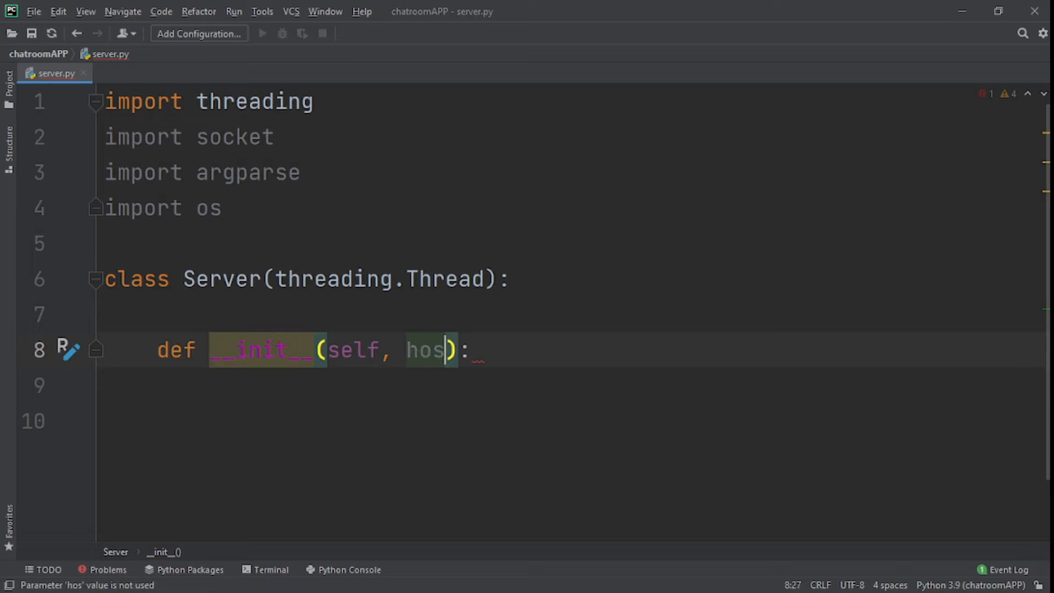
type("t,")
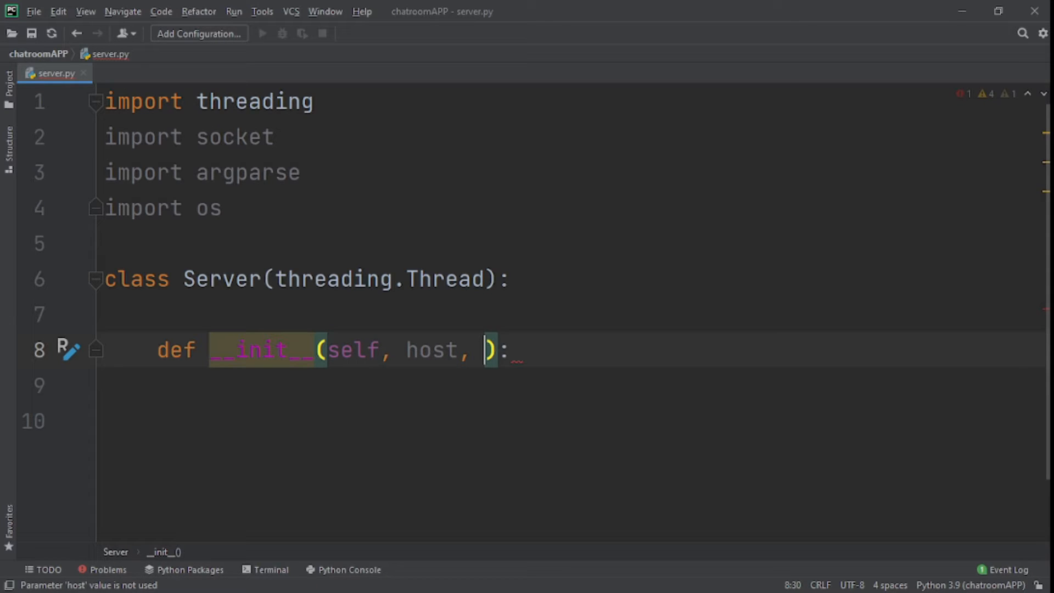
type("port")
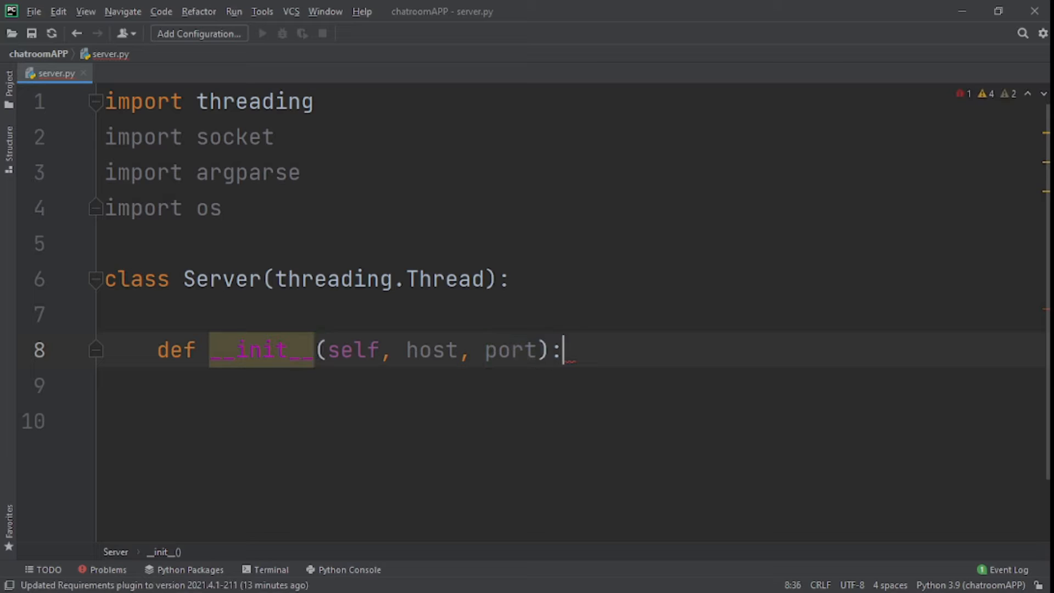
type("super(")
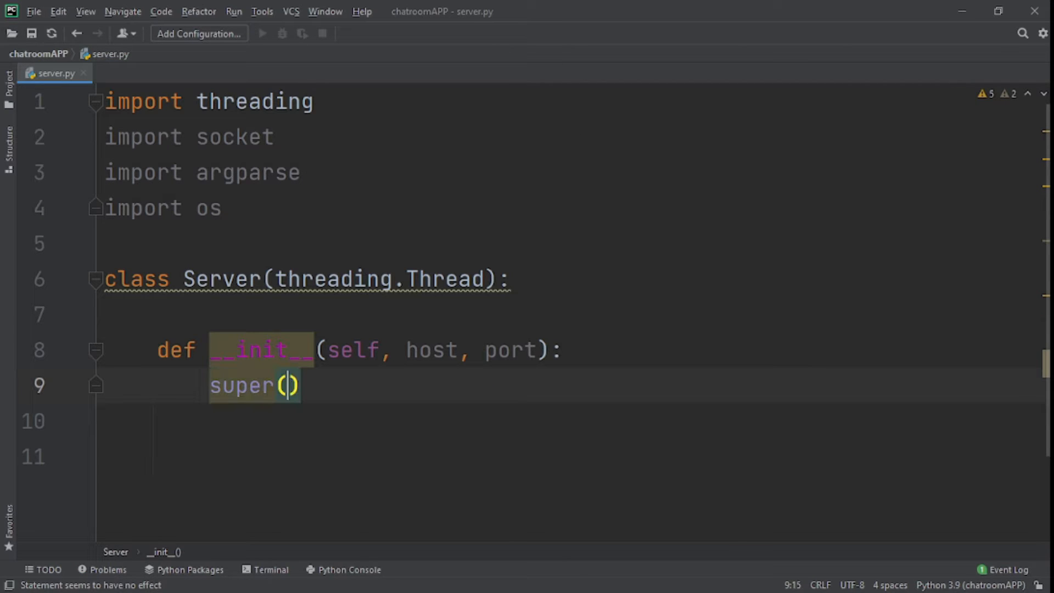
type(".__init__(")
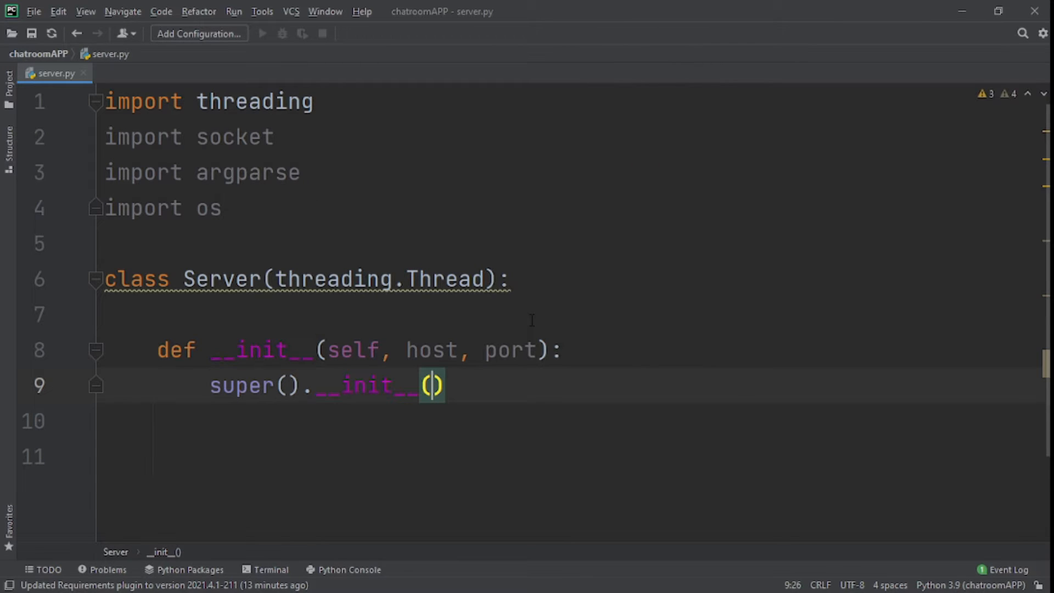
key("Enter")
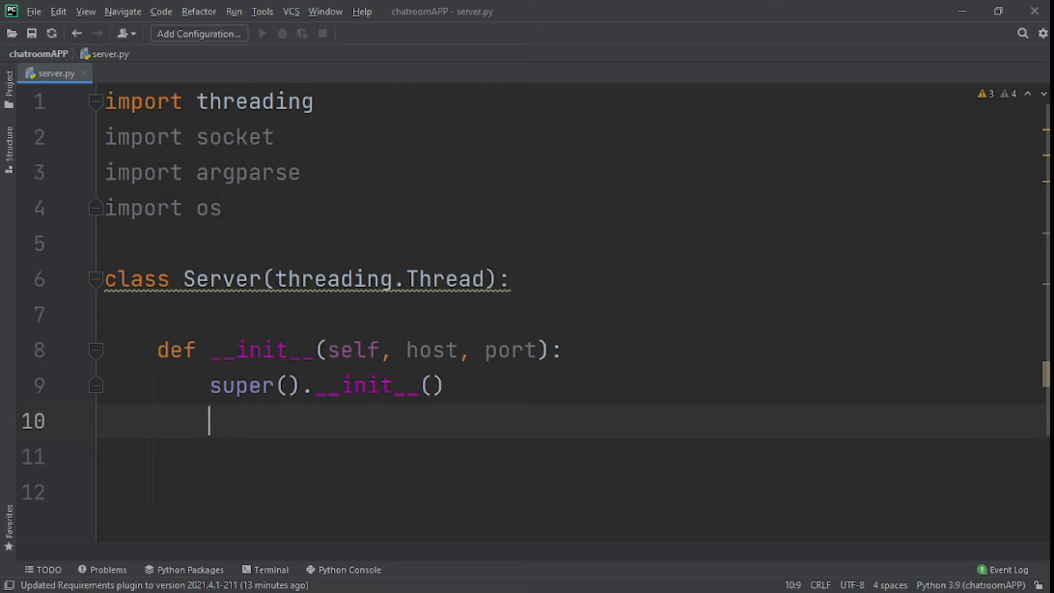
Store an empty list in self.connections inside the constructor
type("s")
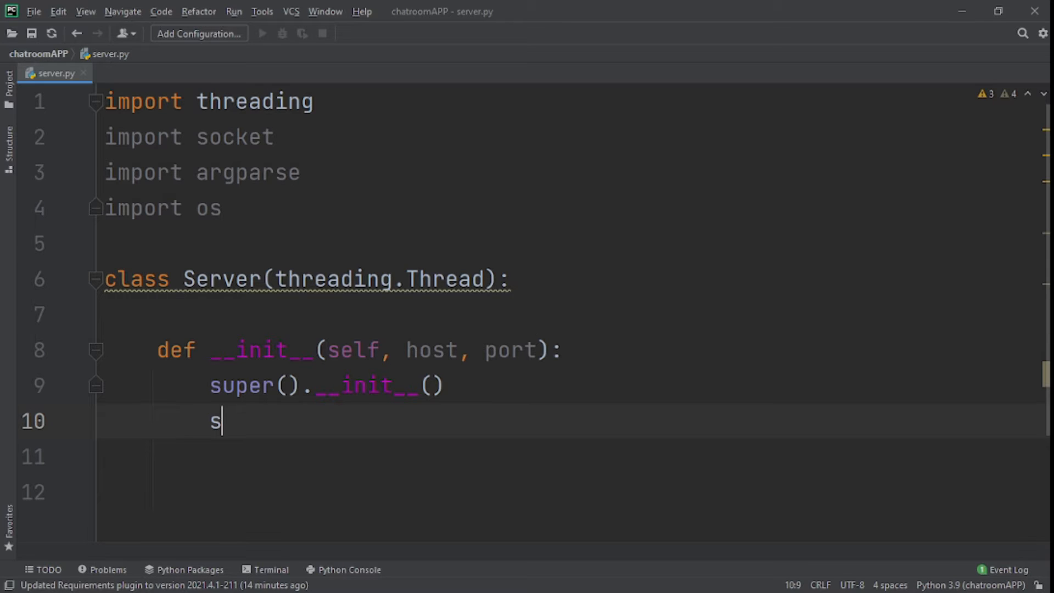
type("elf.co")
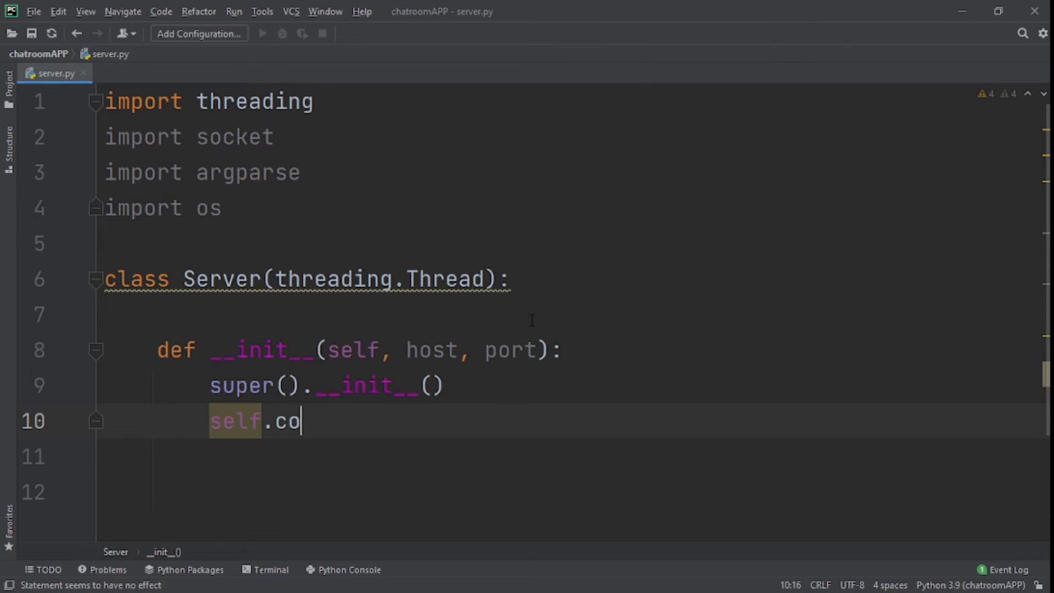
type("nnection")
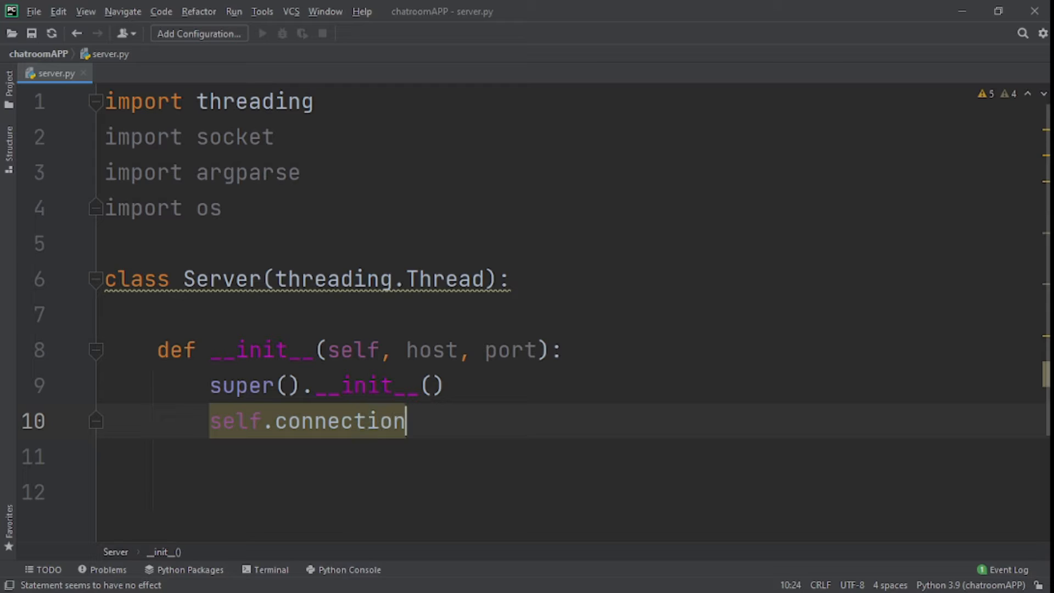
type("s =")
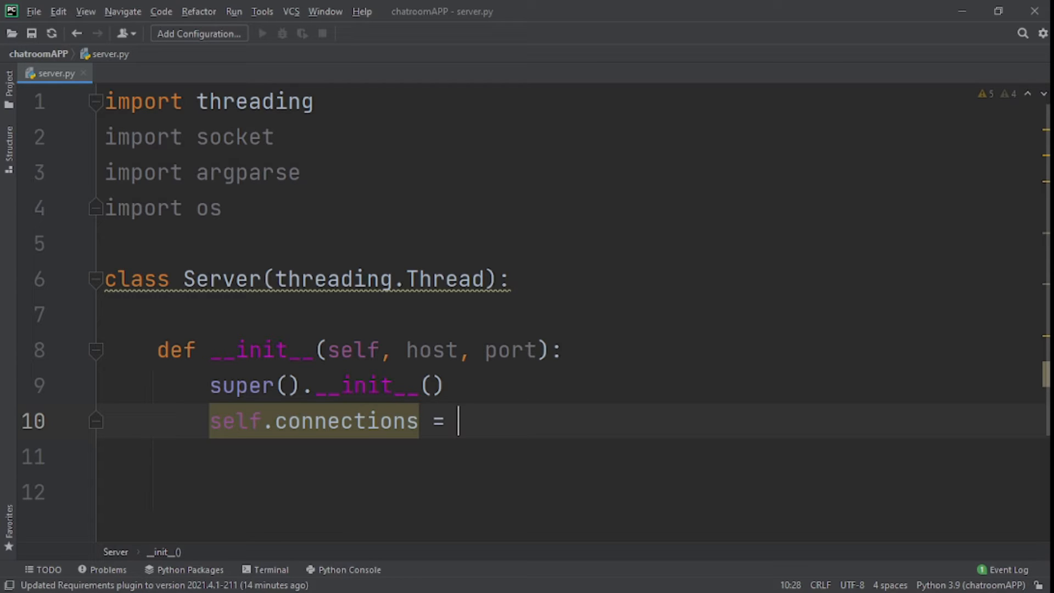
key("Enter")
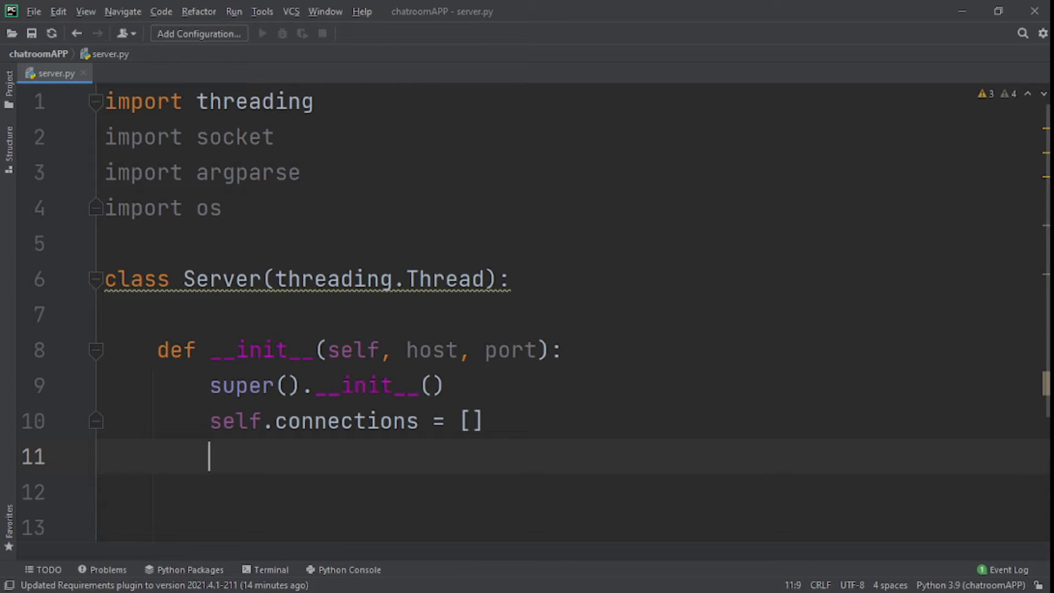
Assign self.host = host and self.port = port, then begin the next method
type("self.h")
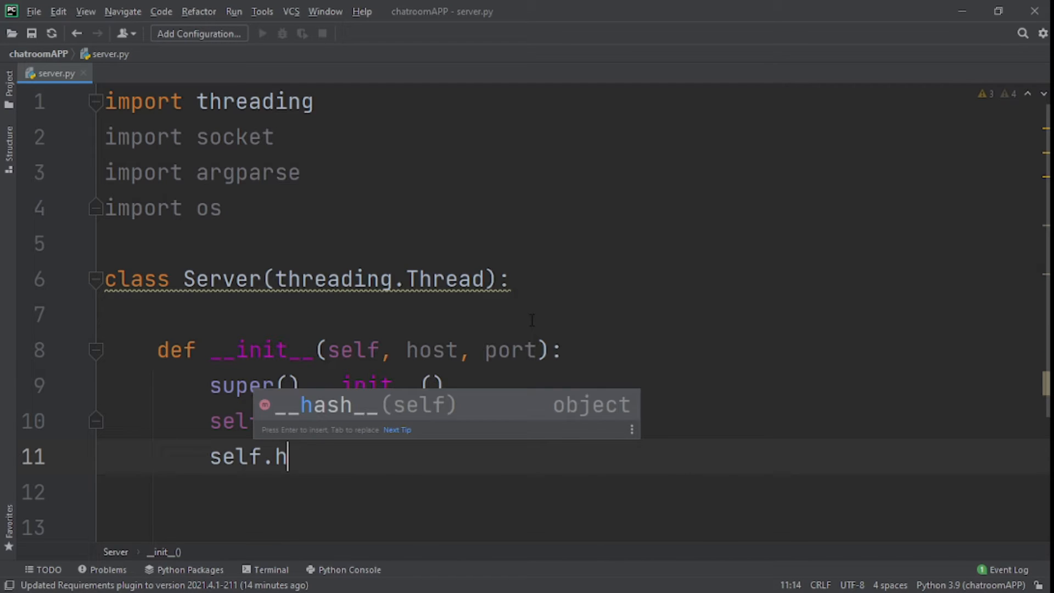
type("ost")
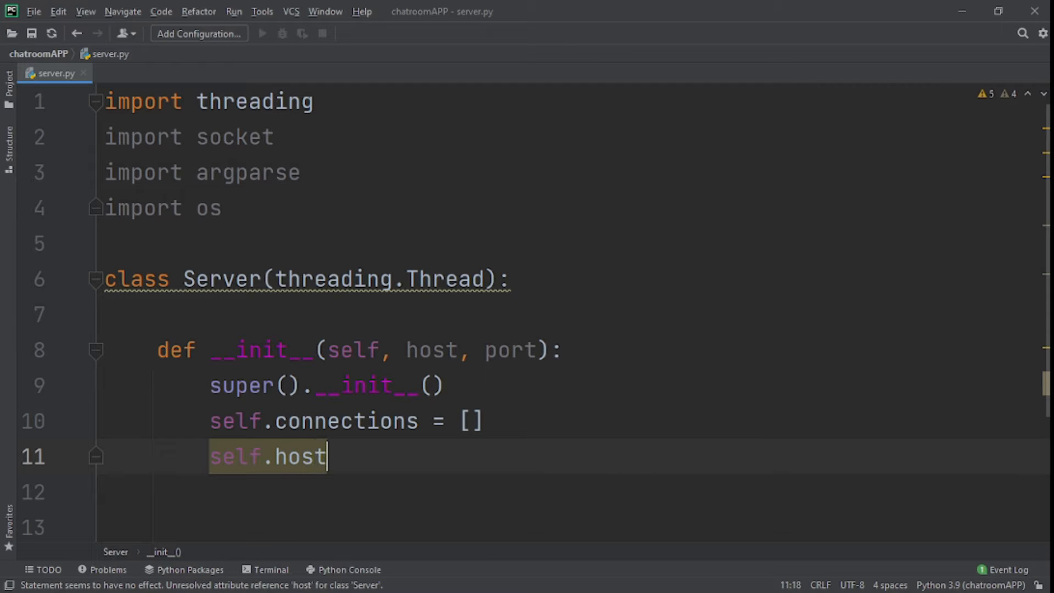
type("= ho")
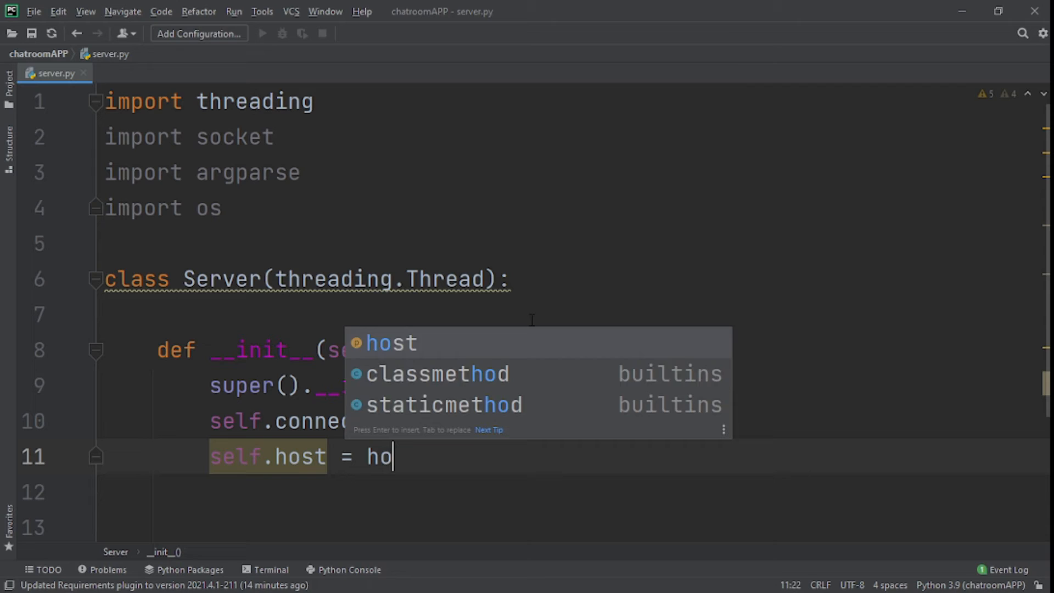
key("Enter")
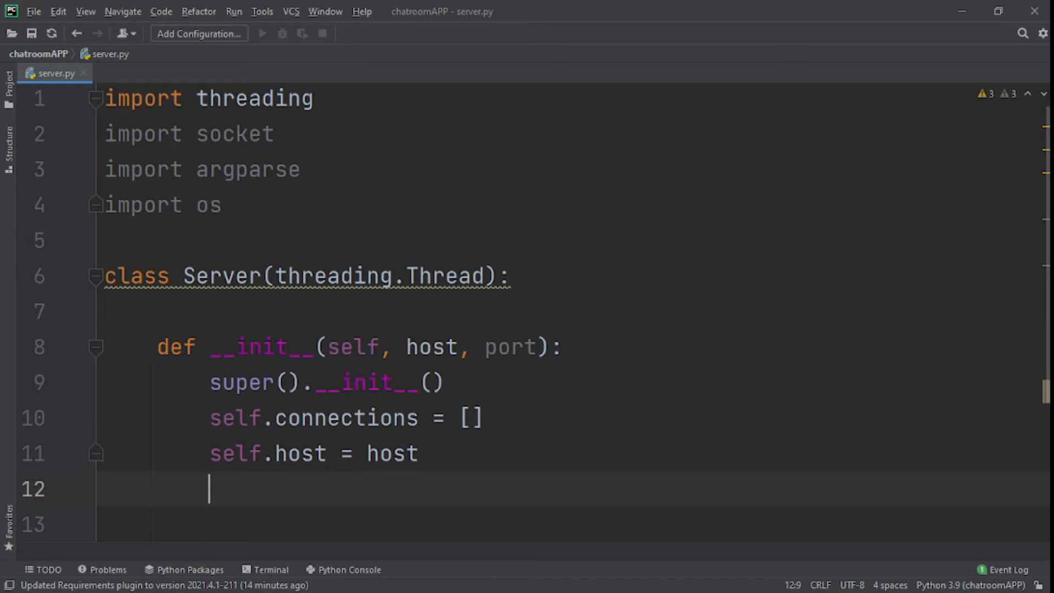
type("self.p")
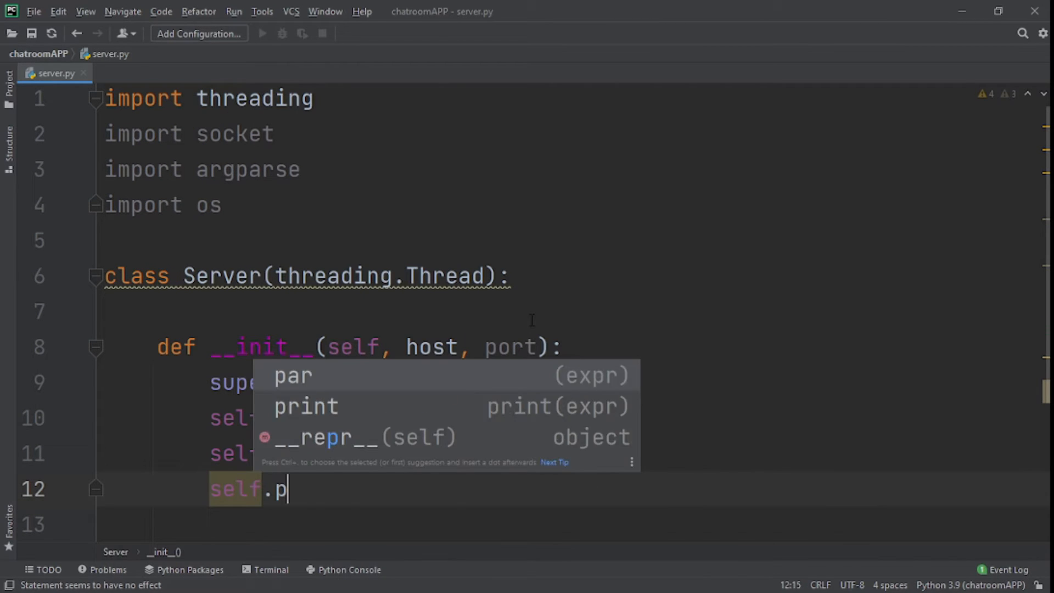
type("ort =")
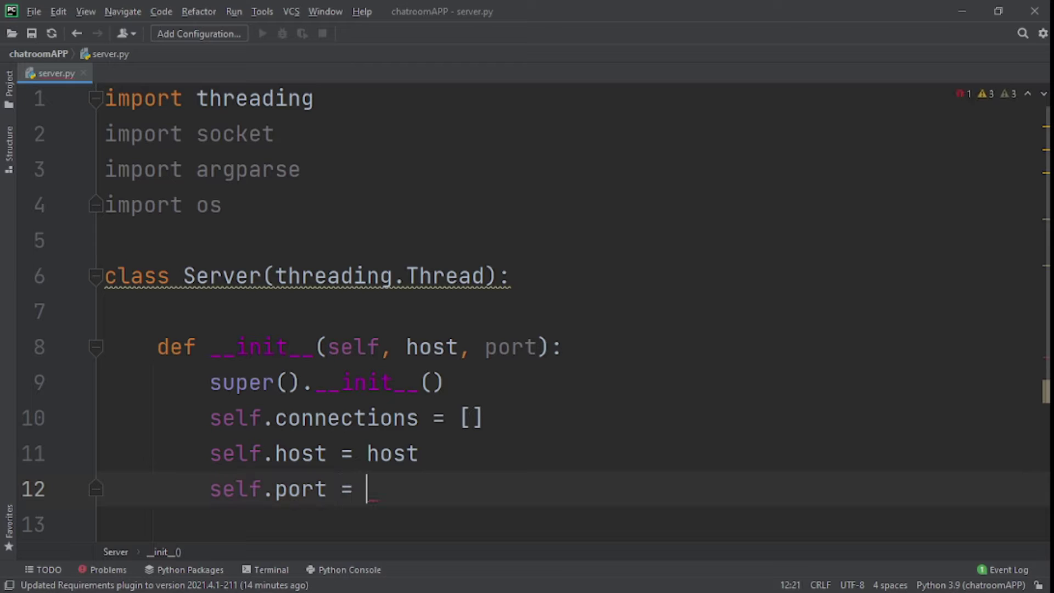
type("port")
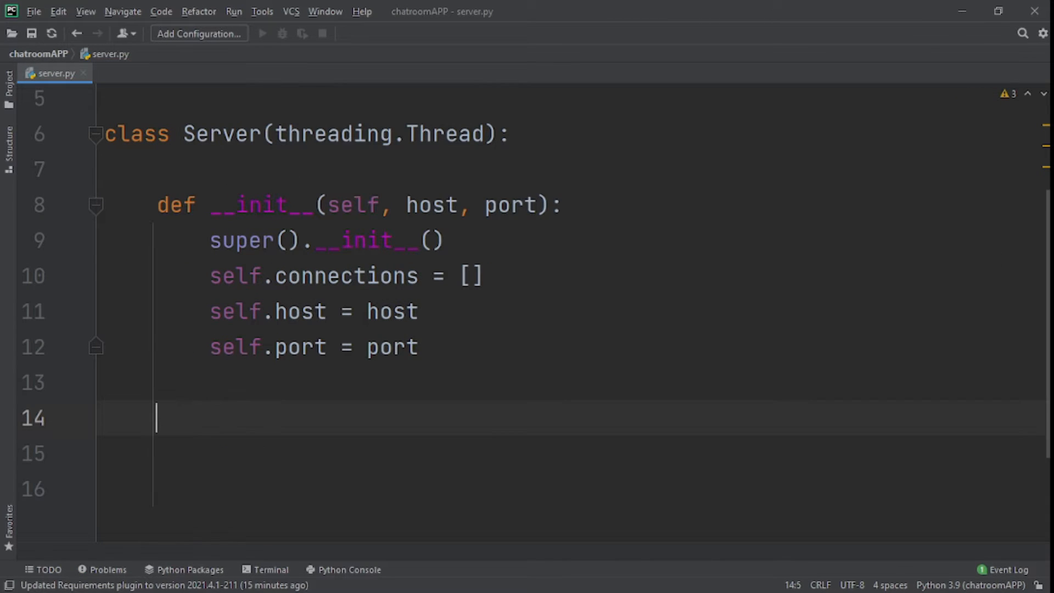
type("def")
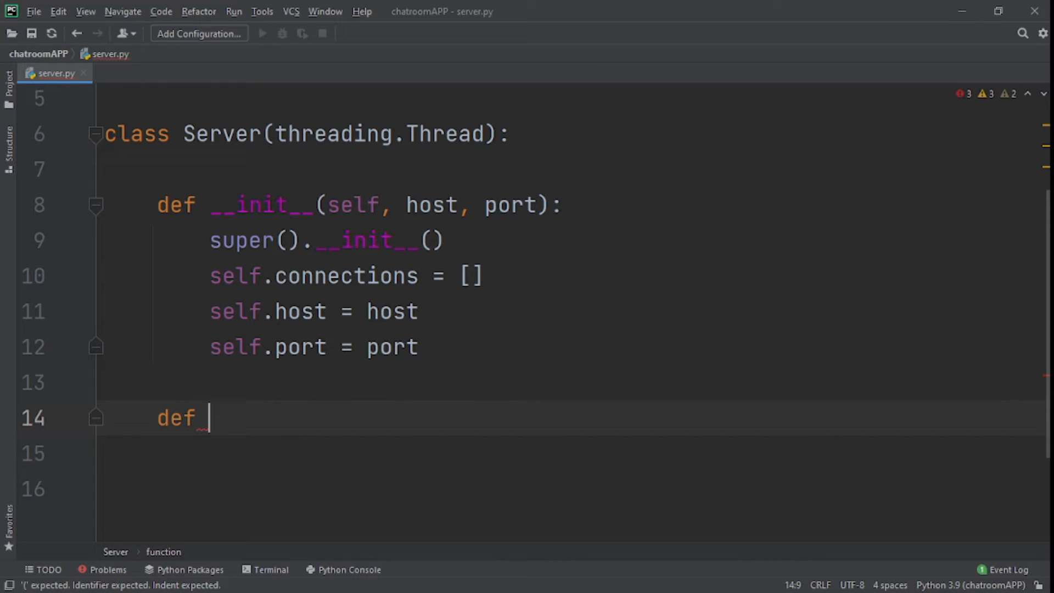
Define run(self) with a placeholder pass body
type("run(self):")
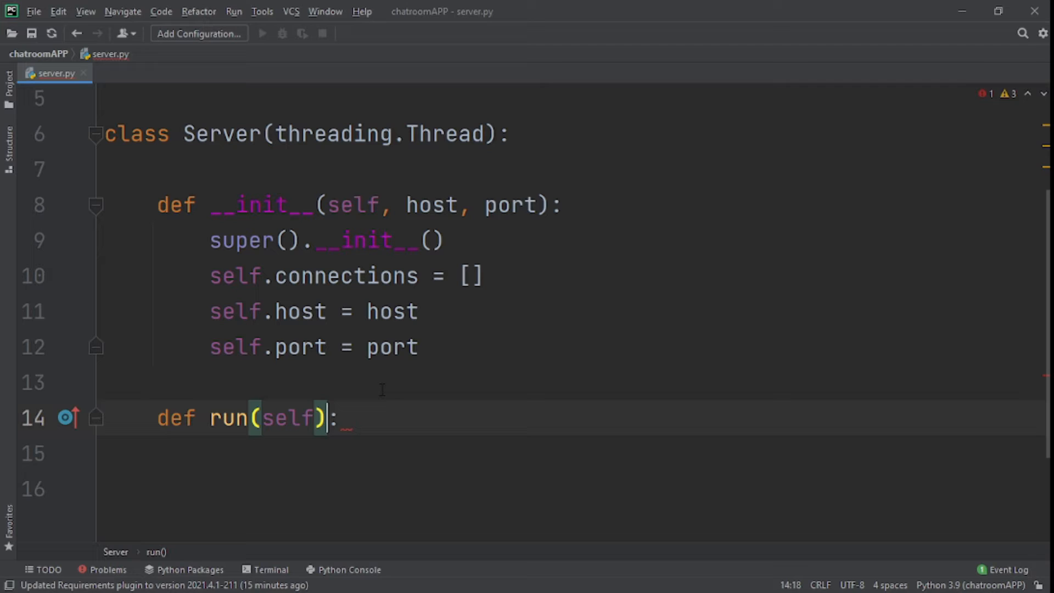
type("pass")
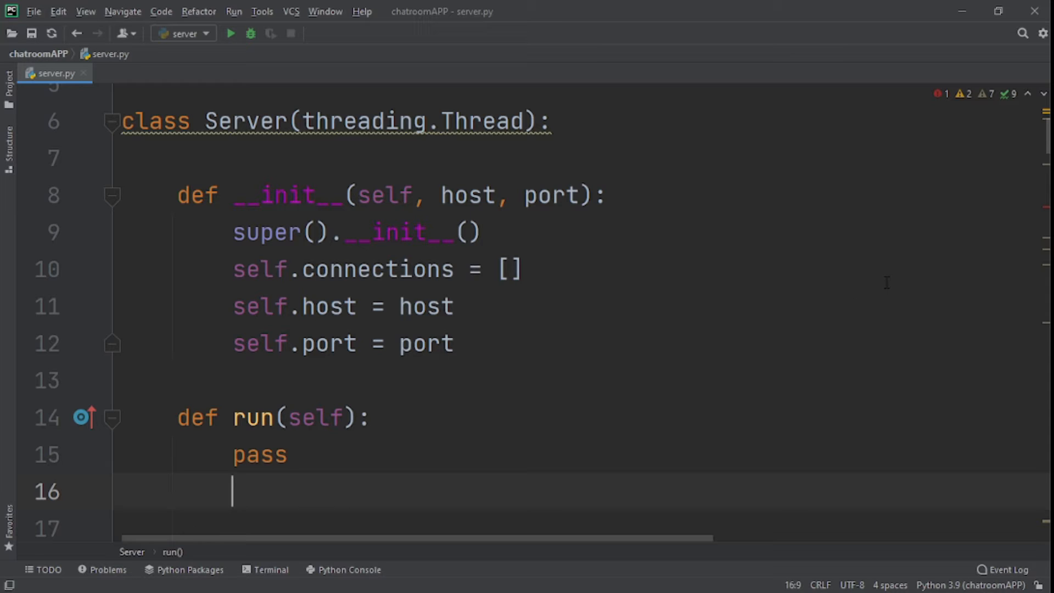
mouse_move(1029, 95)
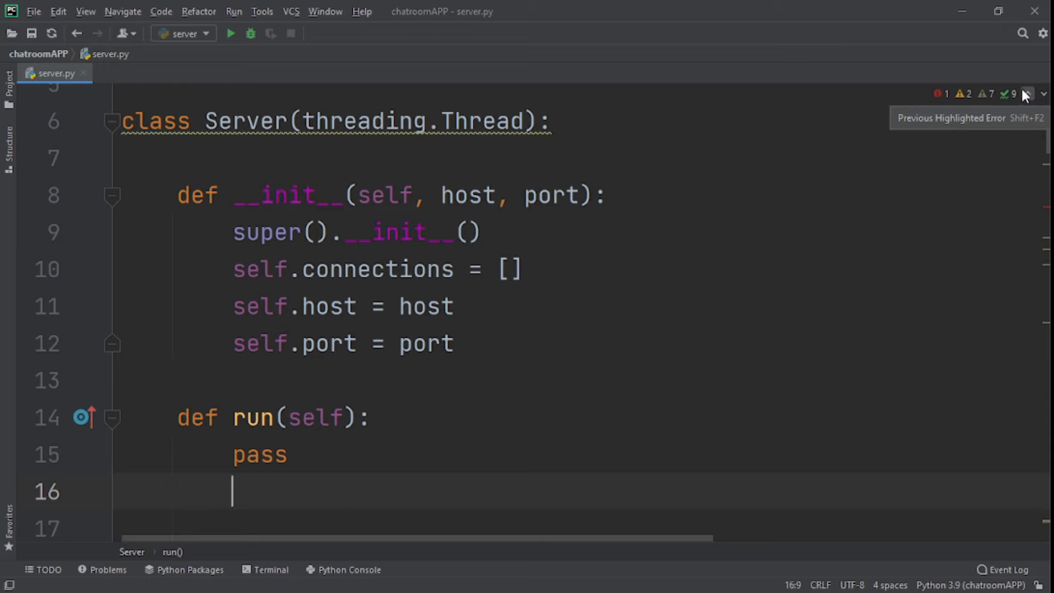
mouse_move(1042, 96)
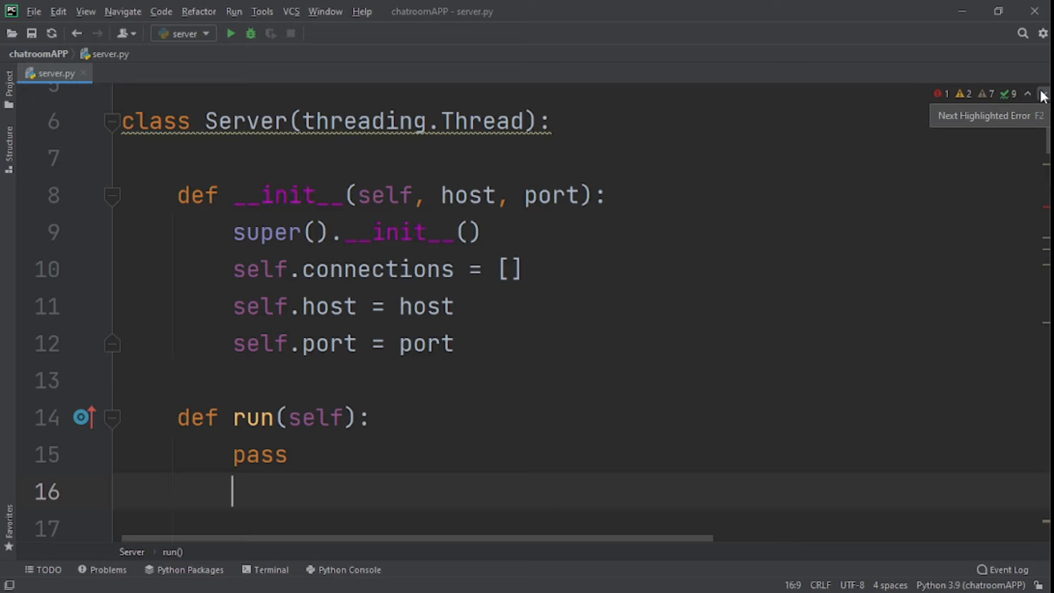
mouse_move(389, 518)
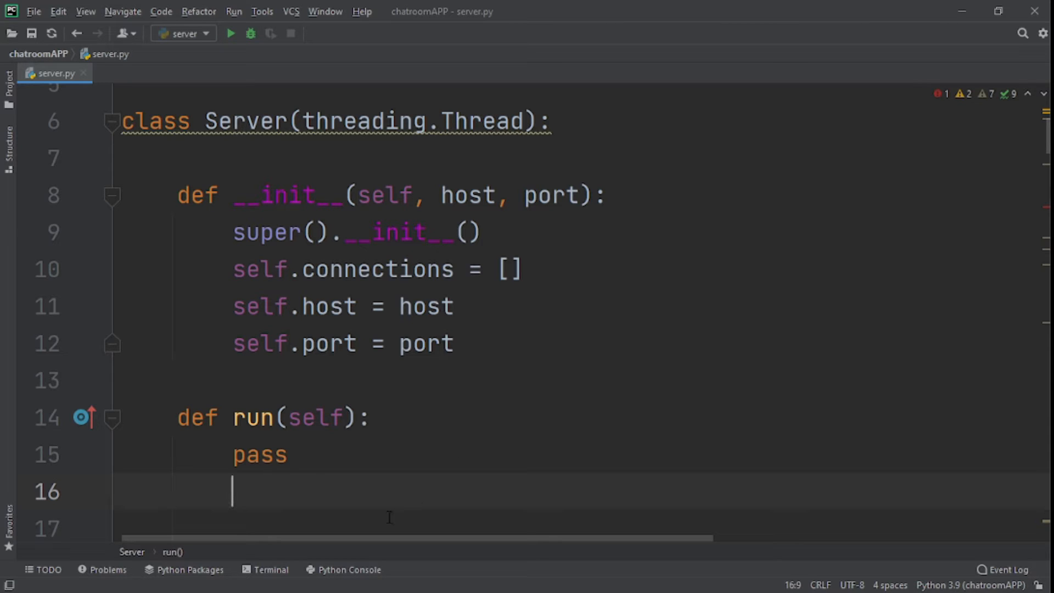
mouse_move(329, 506)
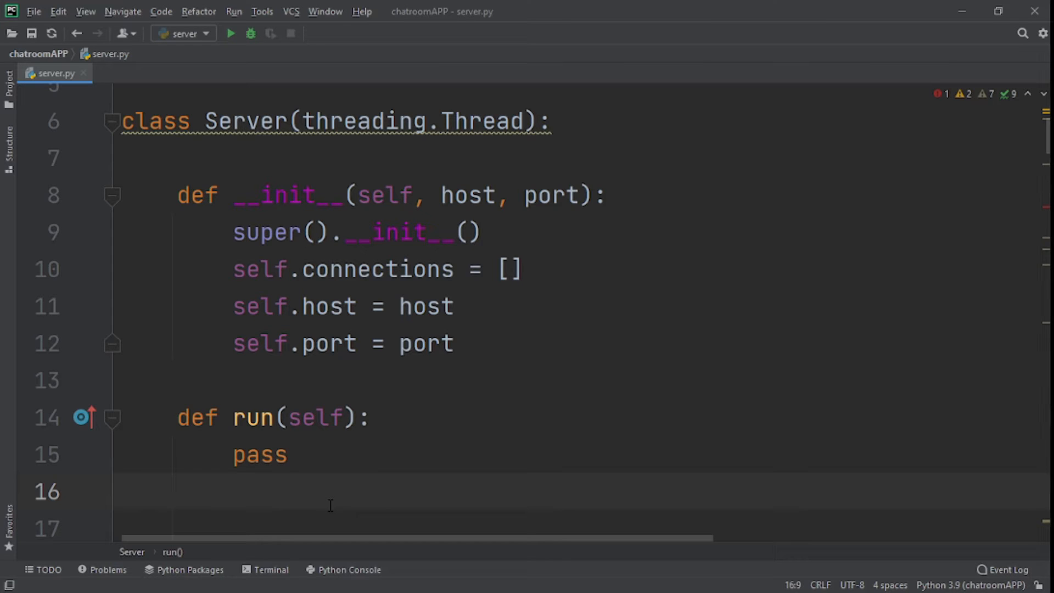
Replace pass with sock = socket.socket(socket.AF_INET, socket.SOCK_STREAM) in run()
key("Backspace")
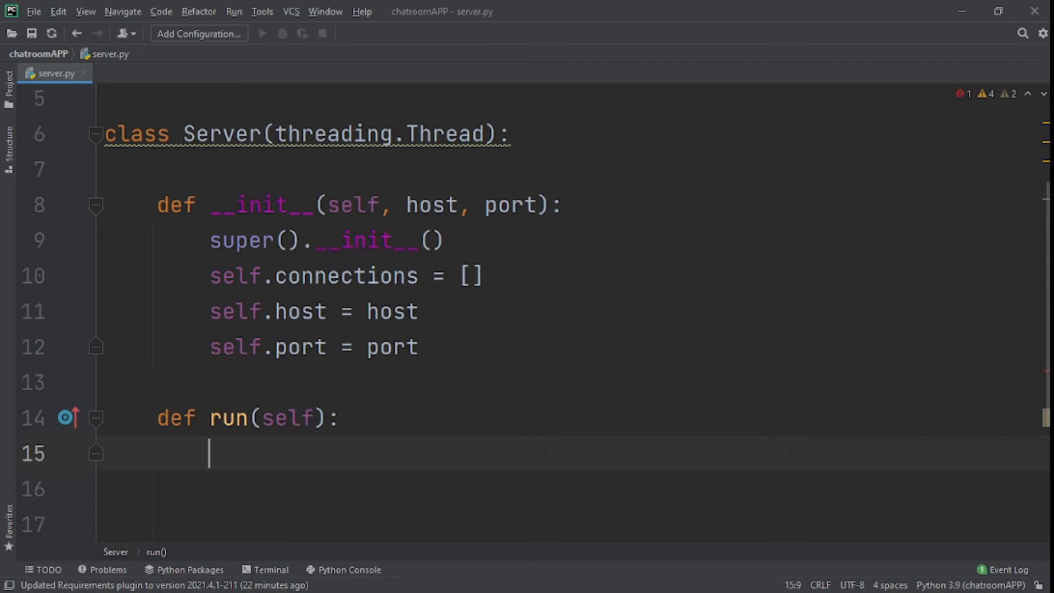
type("sock")
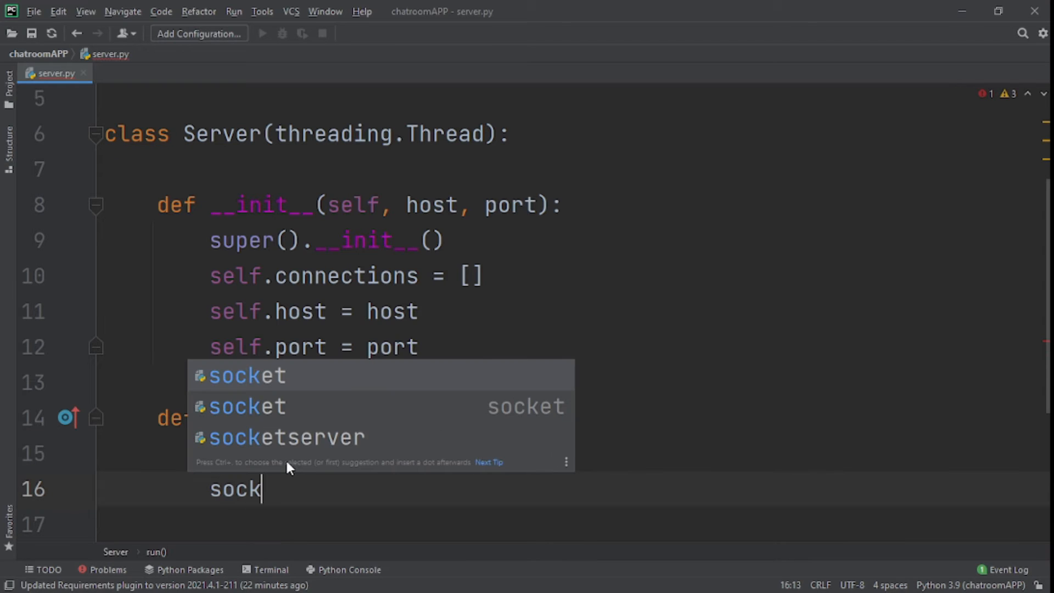
type("= s")
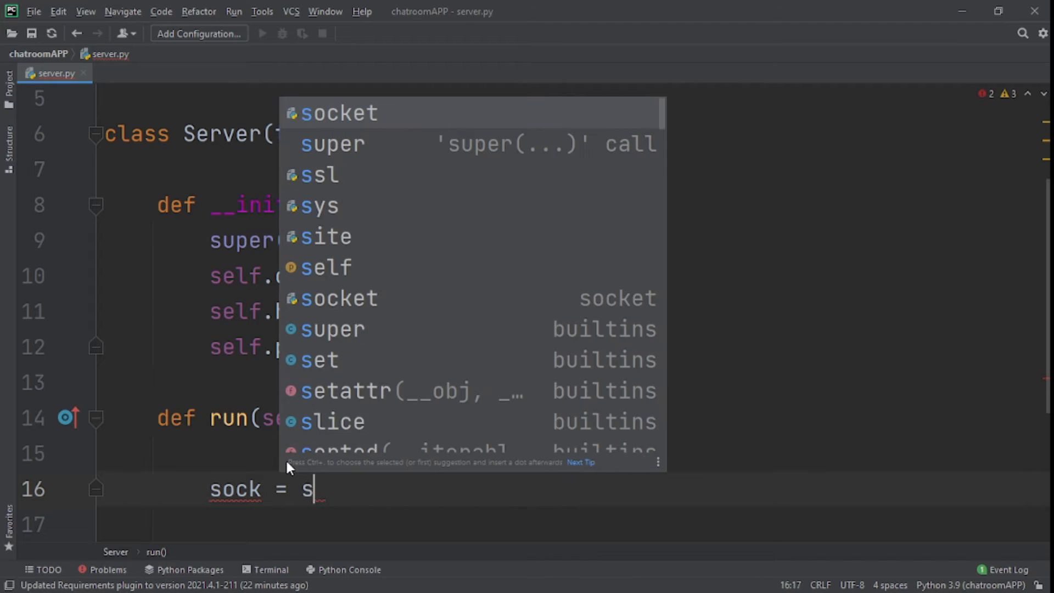
left_click(339, 112)
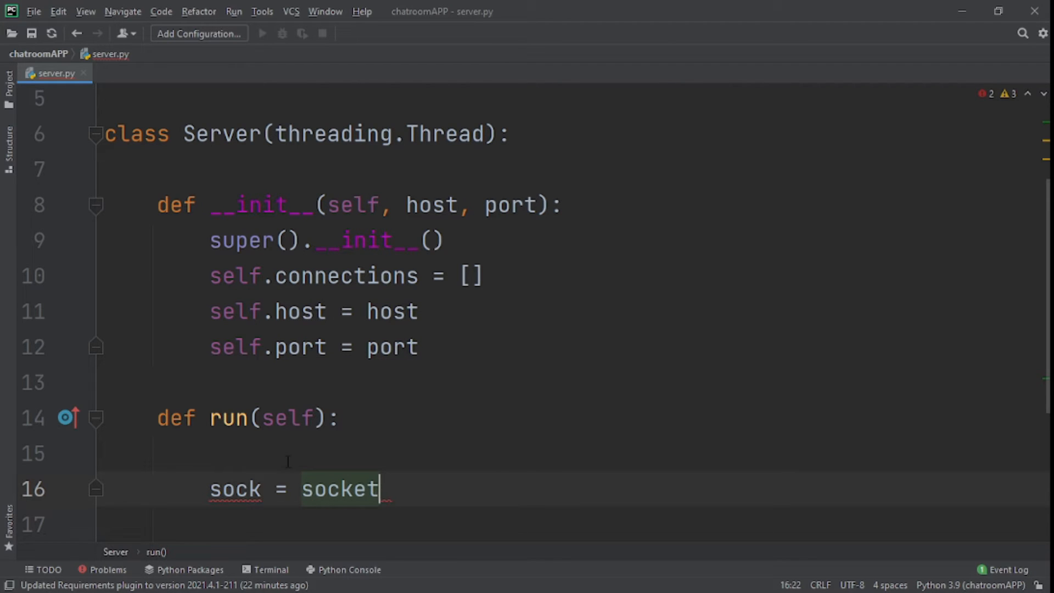
type(".socket(")
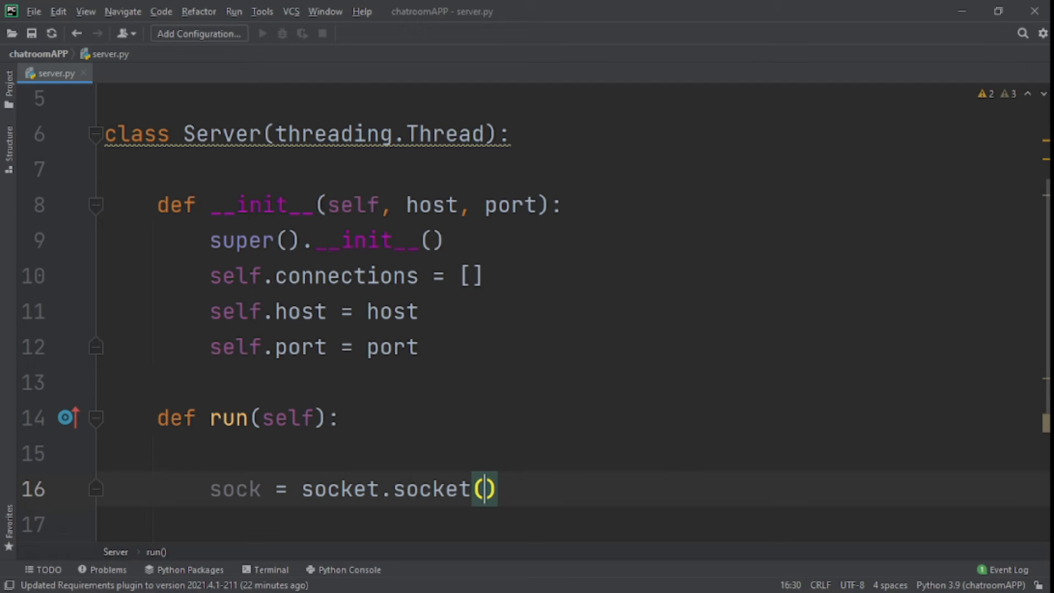
type("socket.AF_INET")
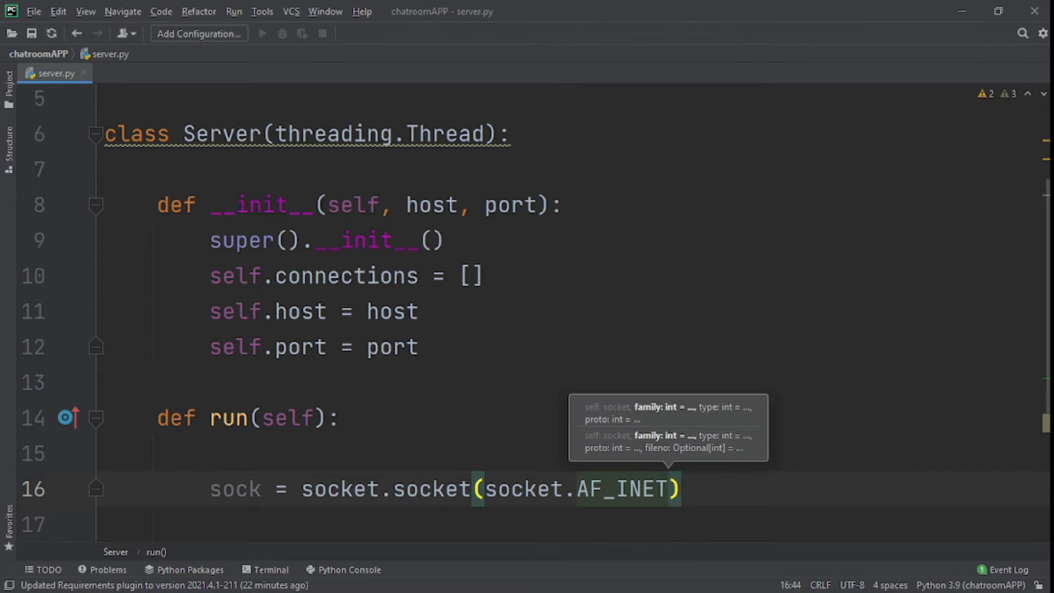
type(",")
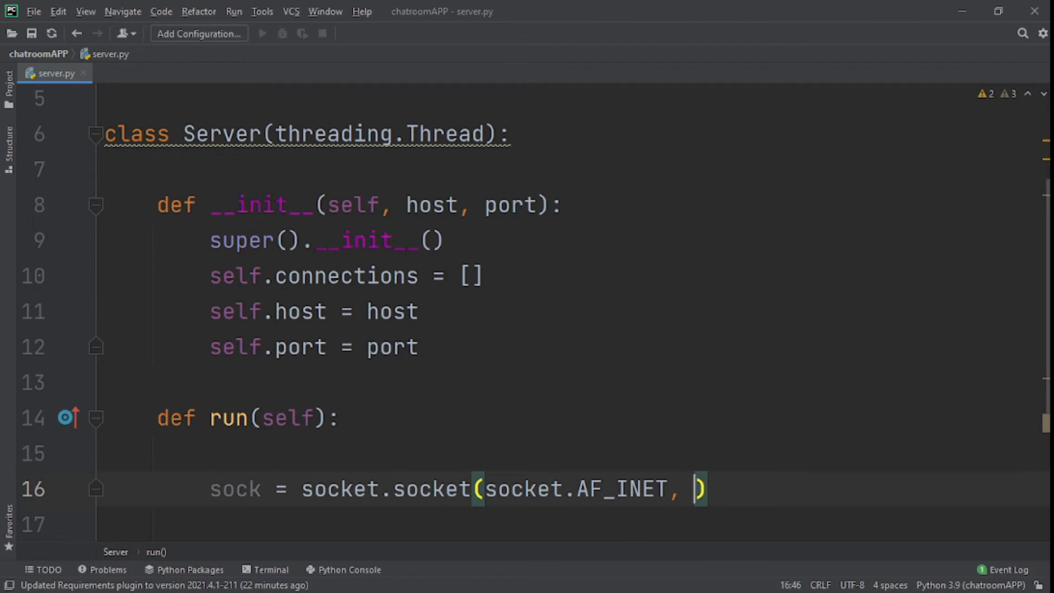
type("sock")
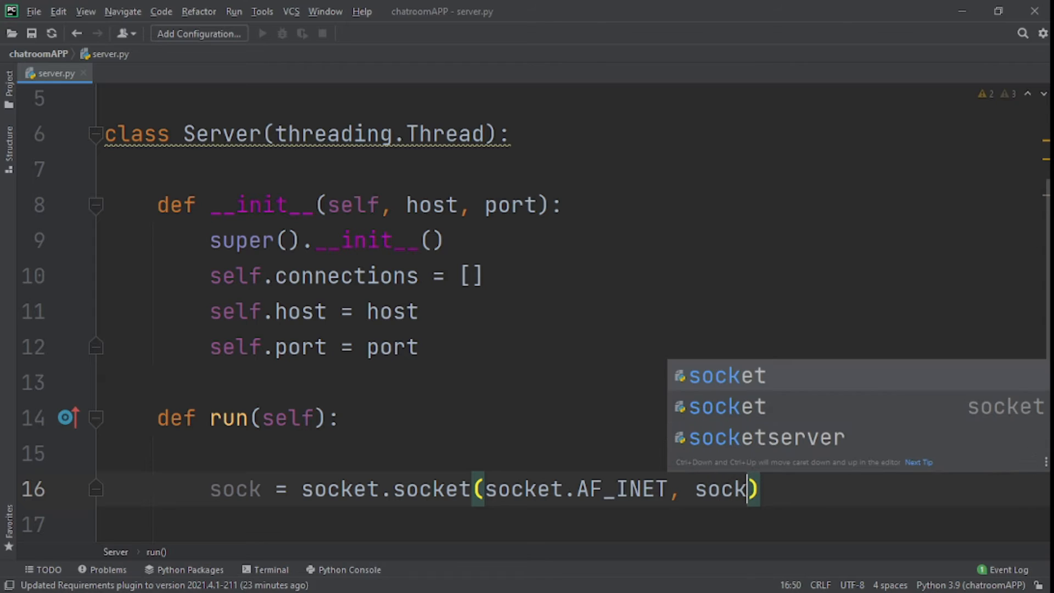
type("et.")
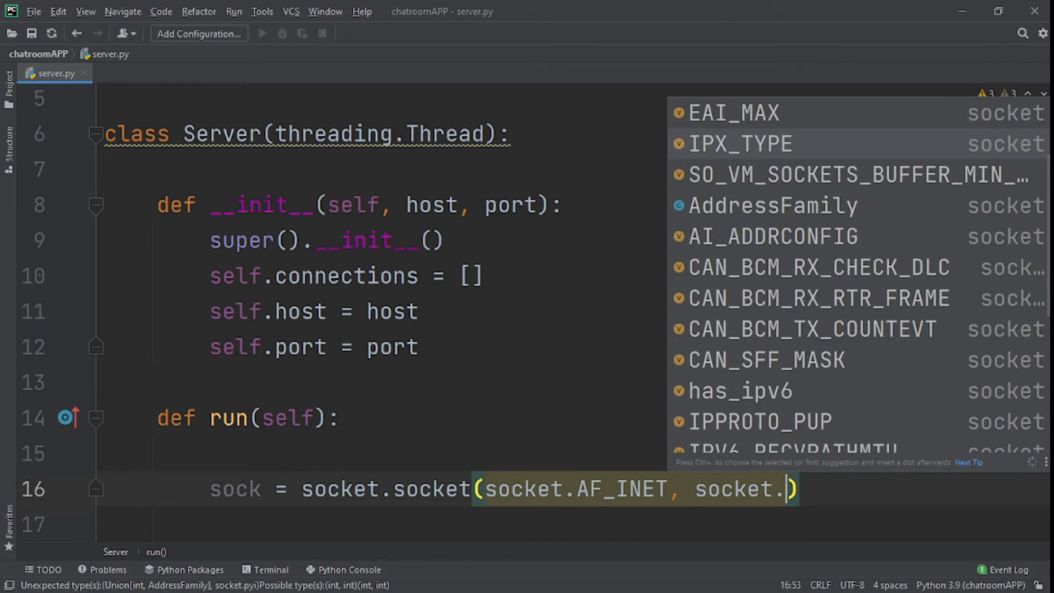
type("SOCK_STREAM")
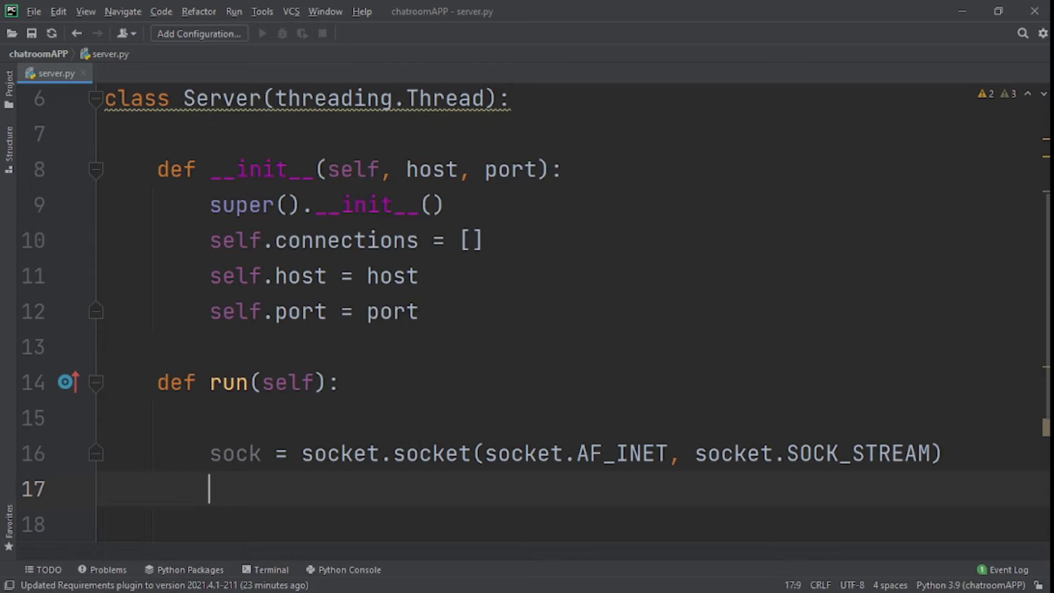
Call sock.setsockopt(socket.SOL_SOCKET, socket.SO_REUSEADDR) on the new socket
type("sock.")
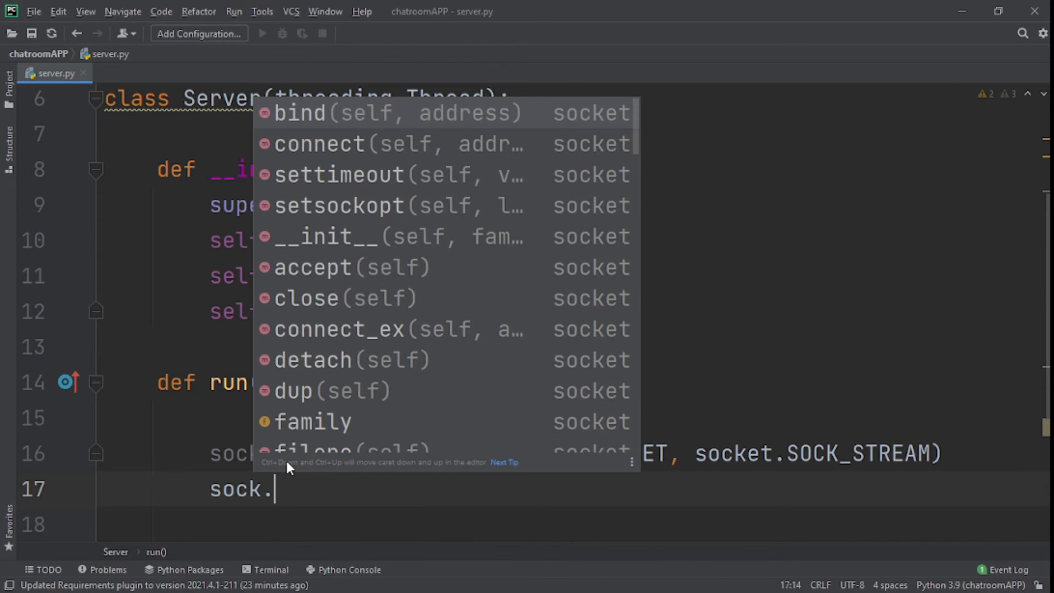
type("s")
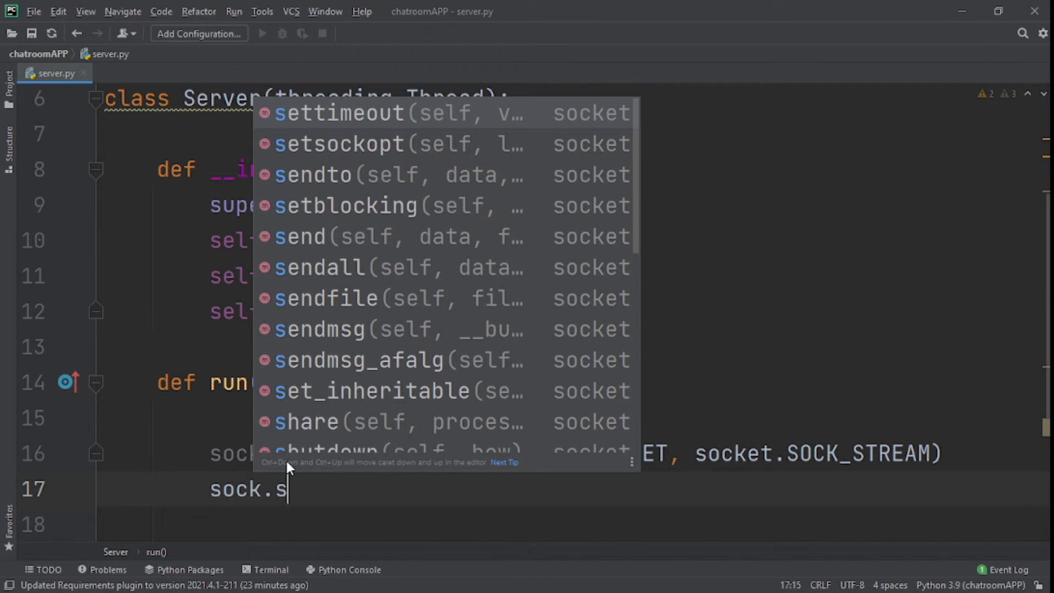
left_click(338, 144)
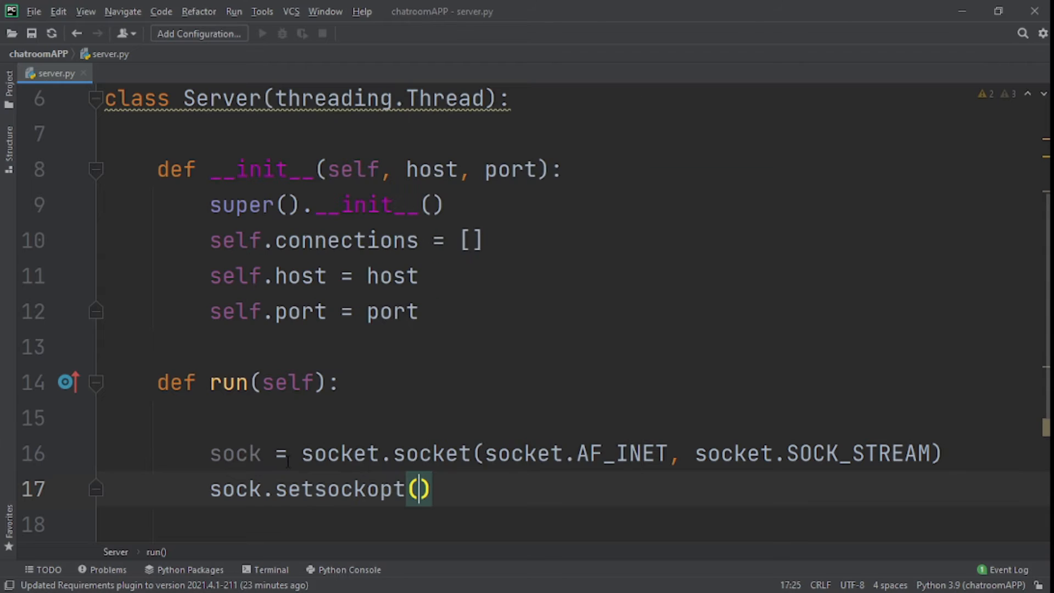
type("s")
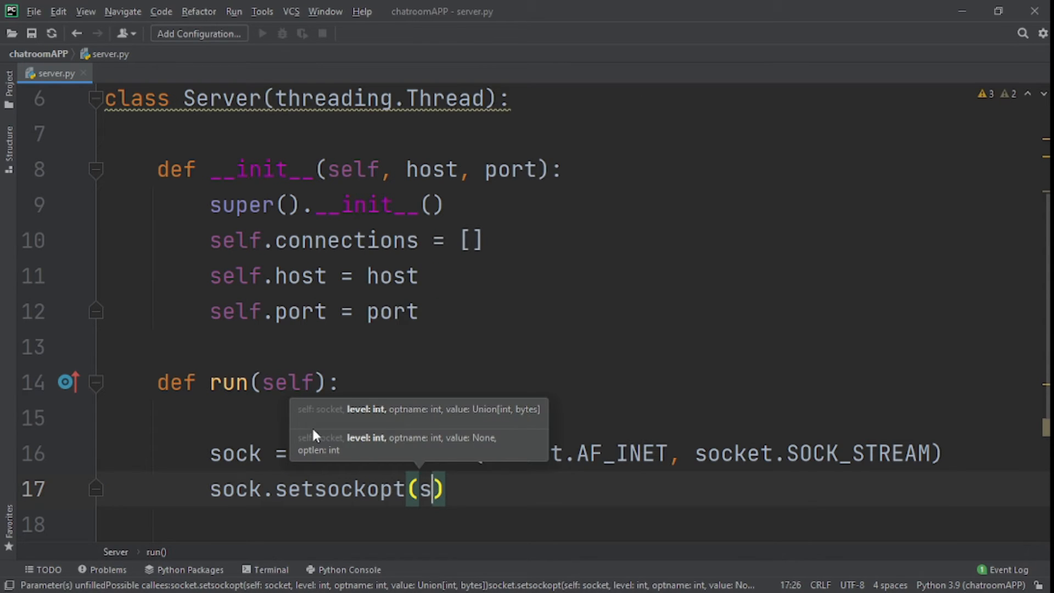
type("ocket")
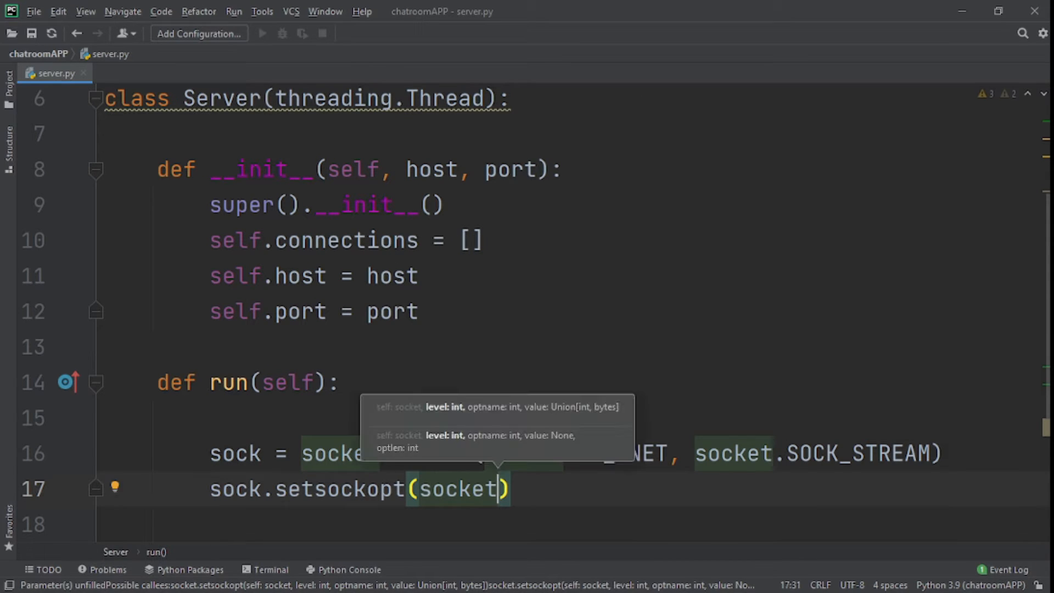
type(".")
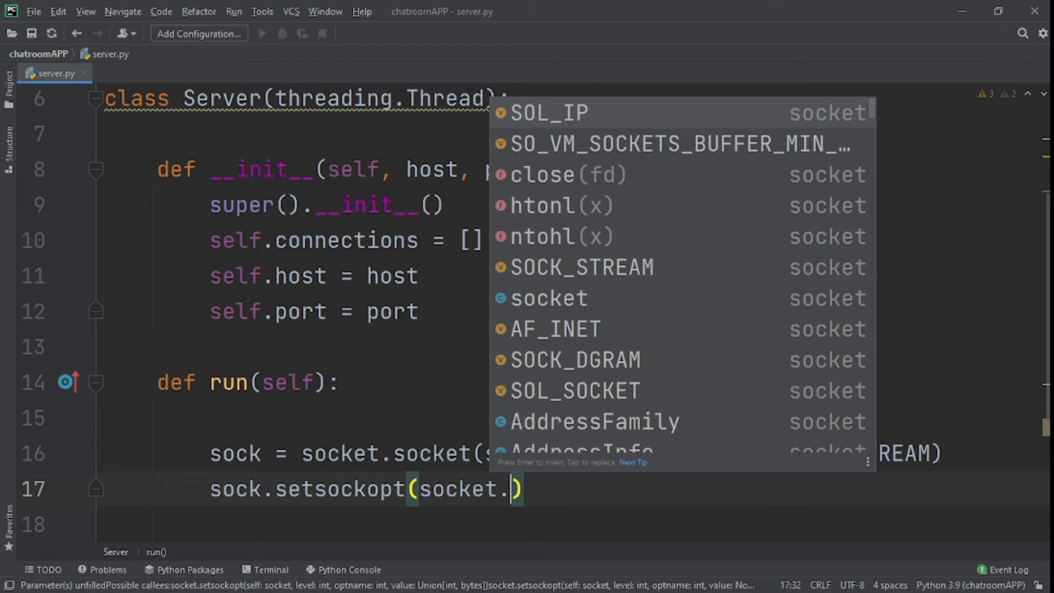
type("SOL_SOCKET,")
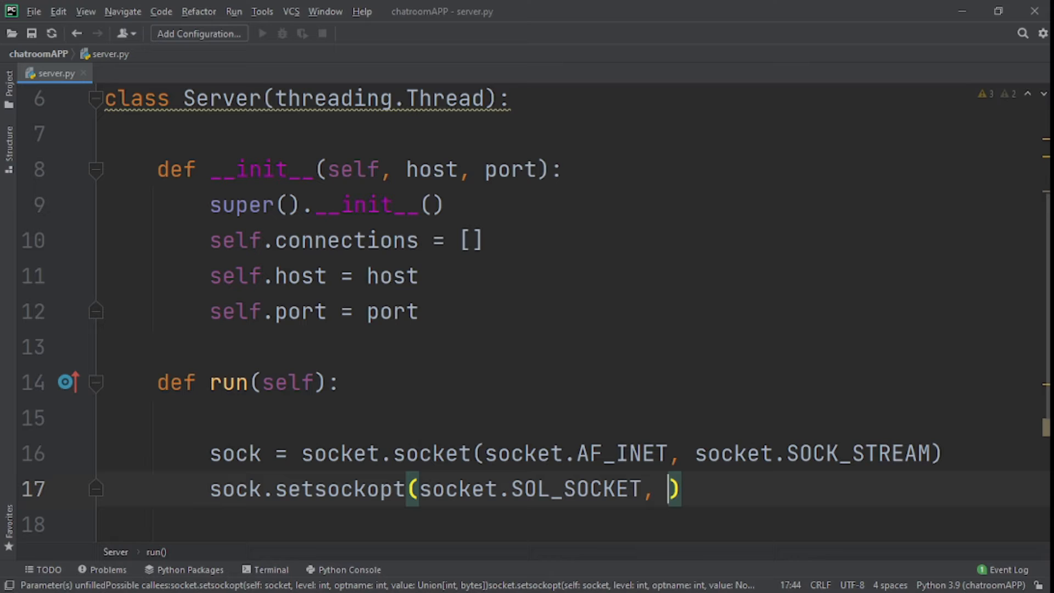
type("socket")
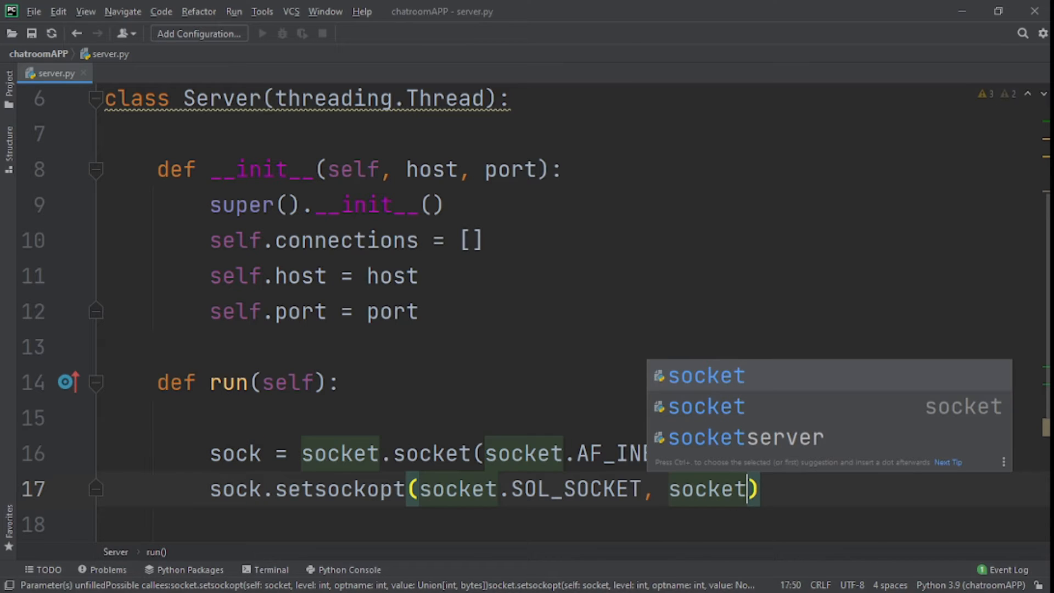
type(".SO")
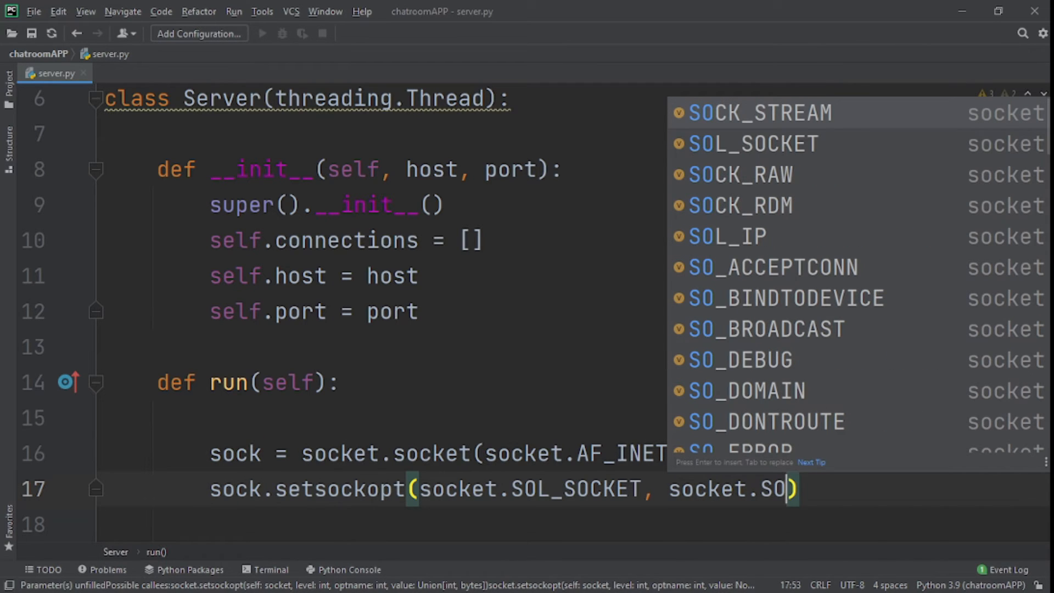
type("_")
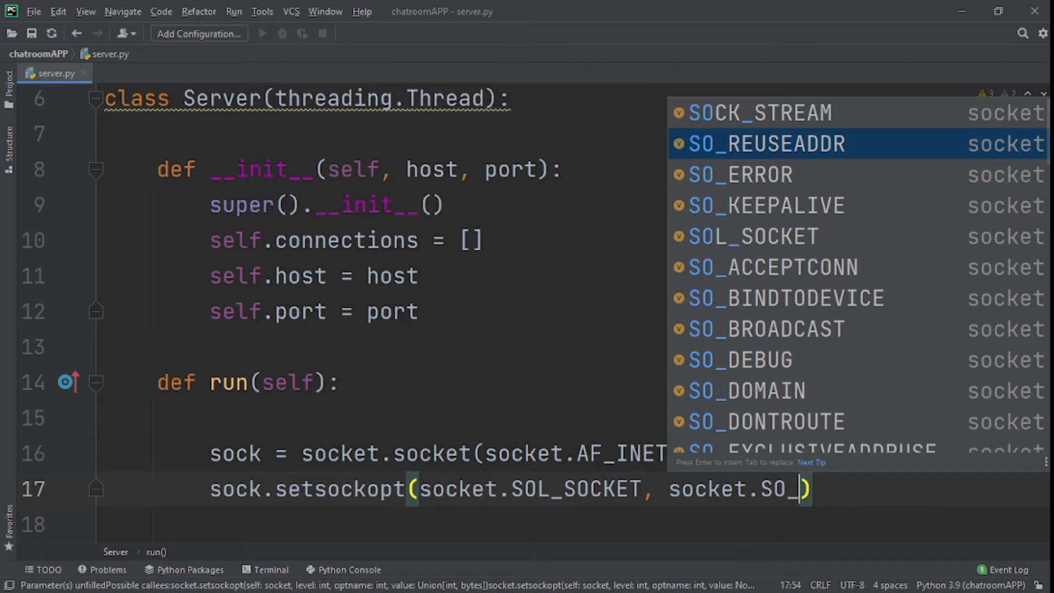
key("Enter")
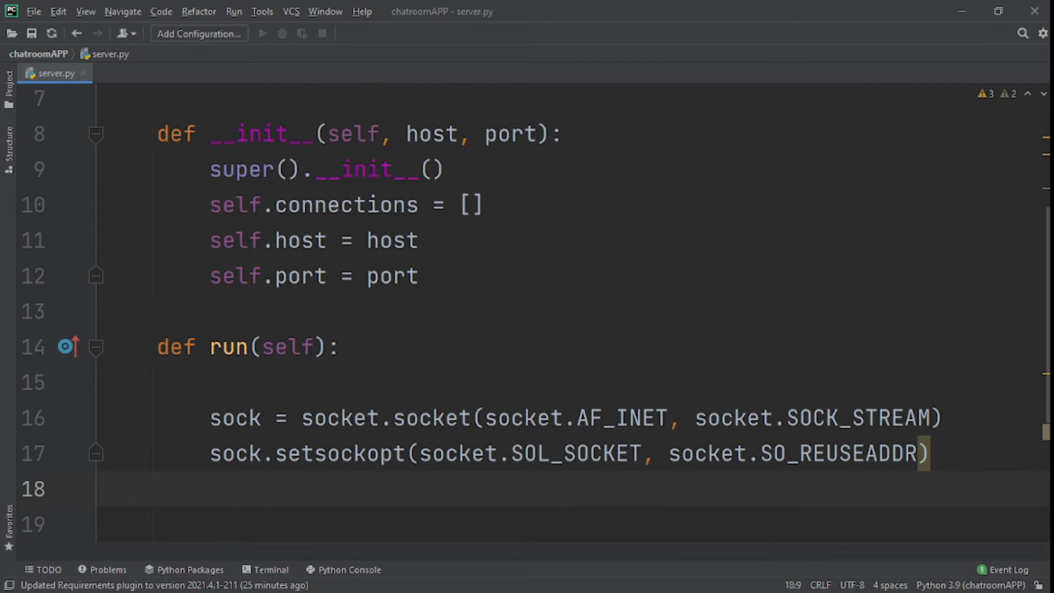
Bind the socket to (self.host, self.port), listen for 1 connection, and pass 1 to setsockopt
type("sock.bind(")
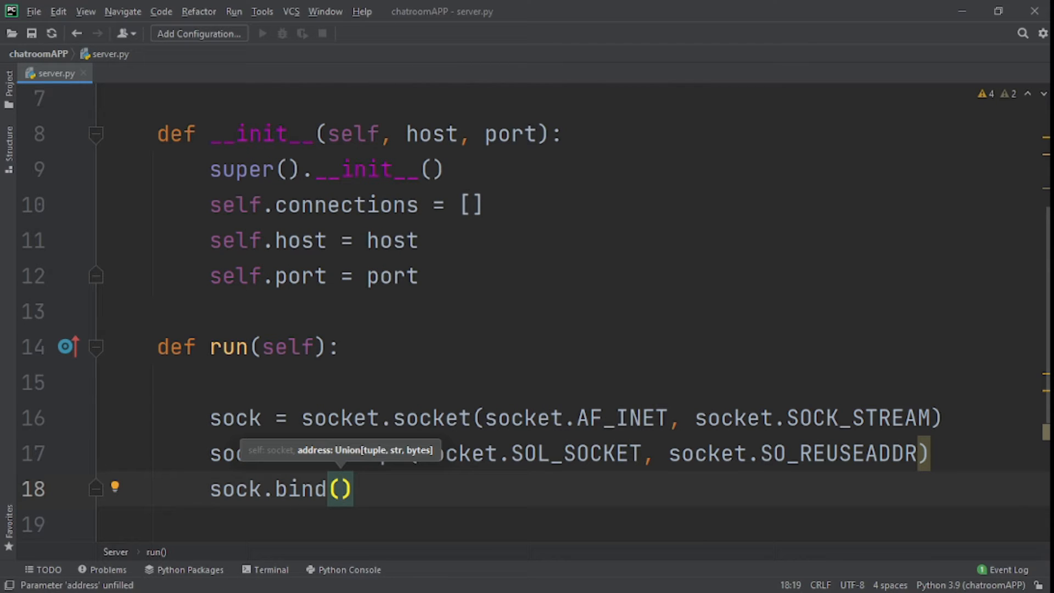
type("(self")
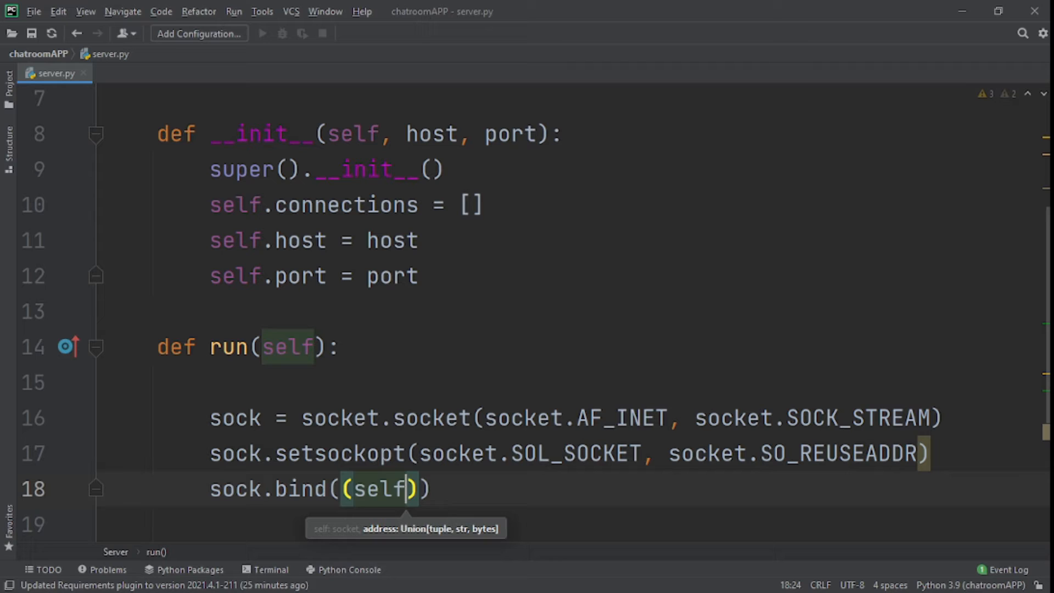
type(".host")
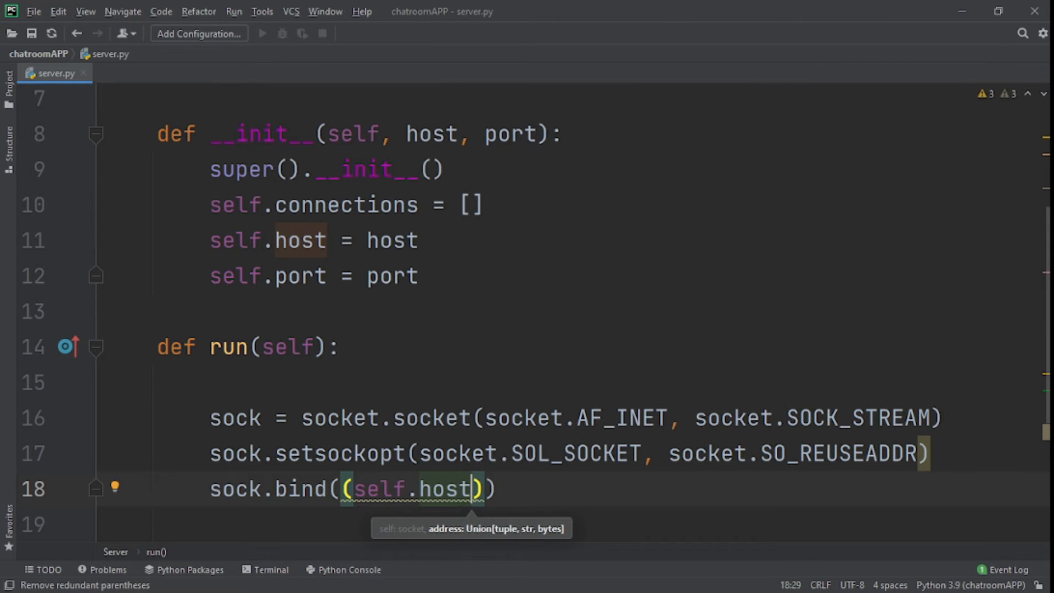
type(", self.port")
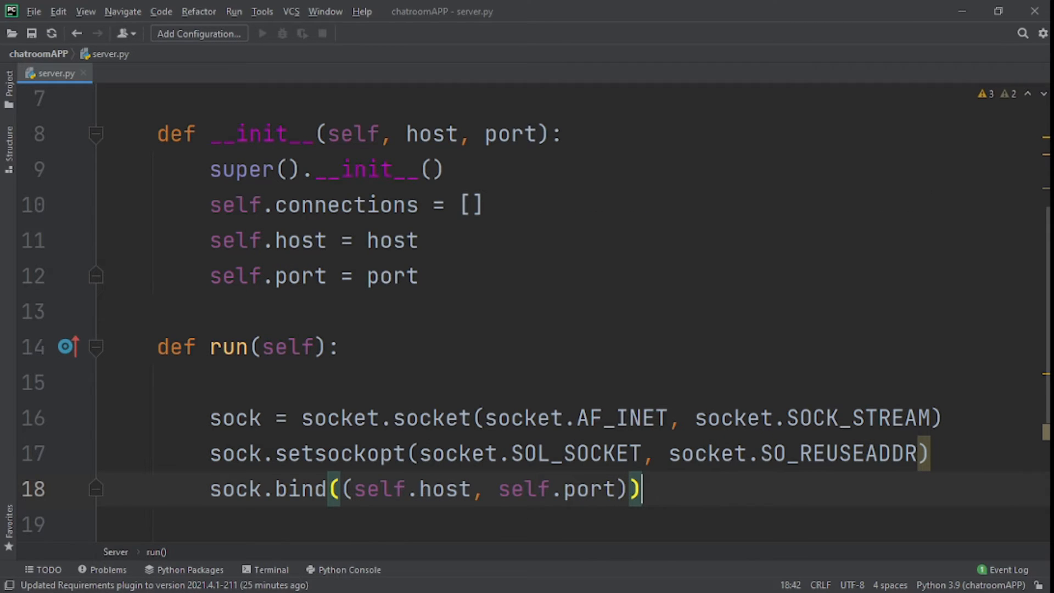
key("Enter")
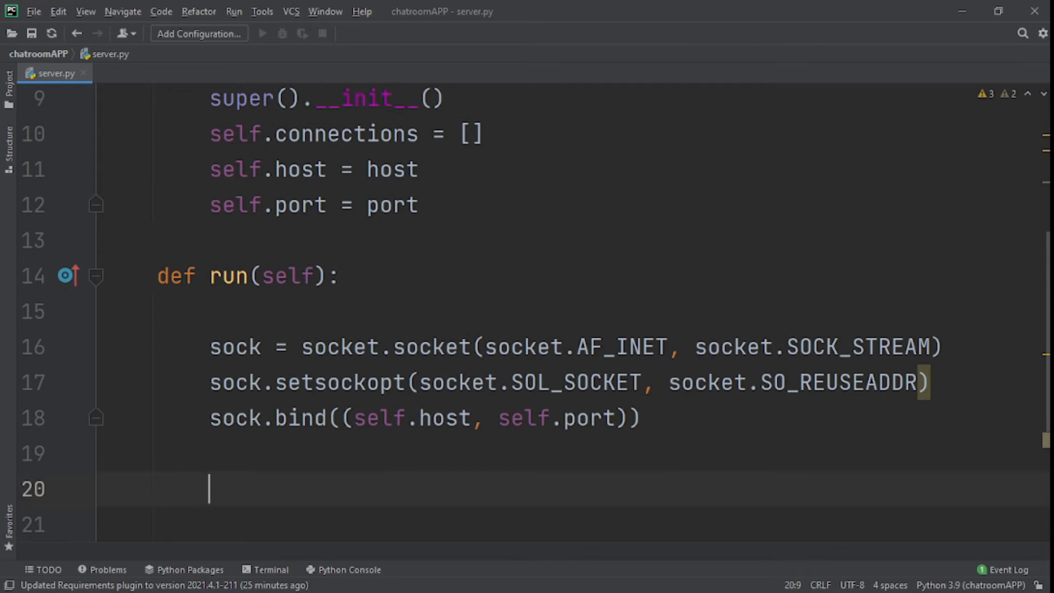
type("sock")
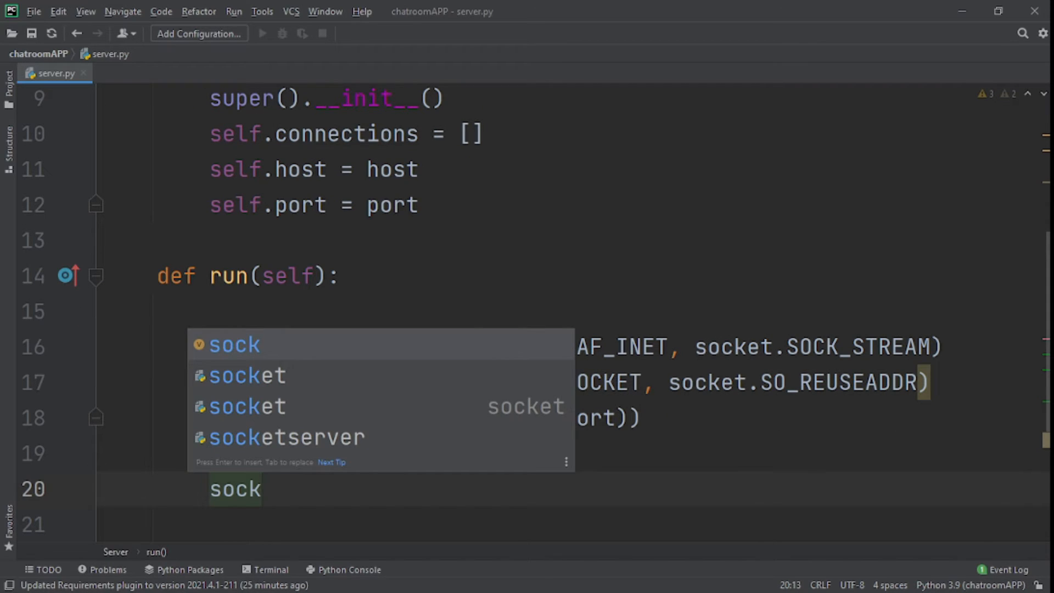
type(".listen(")
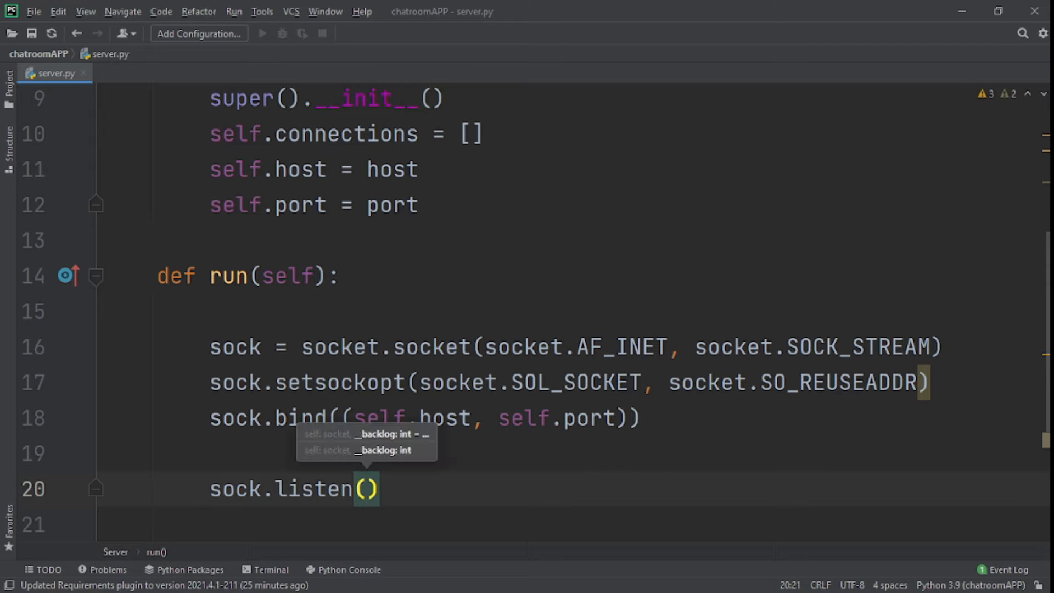
type("1")
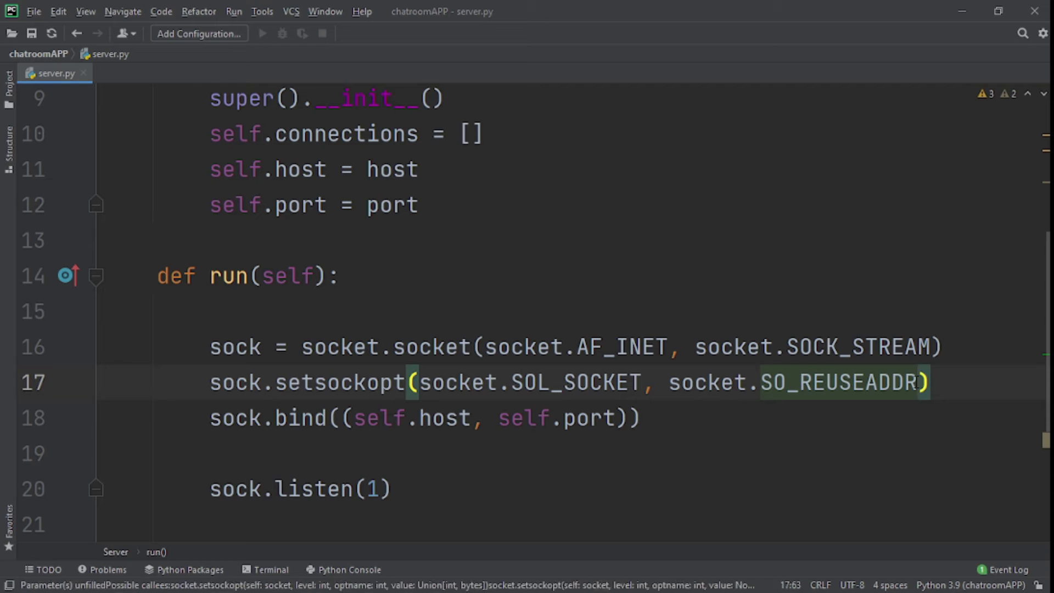
type(", 1")
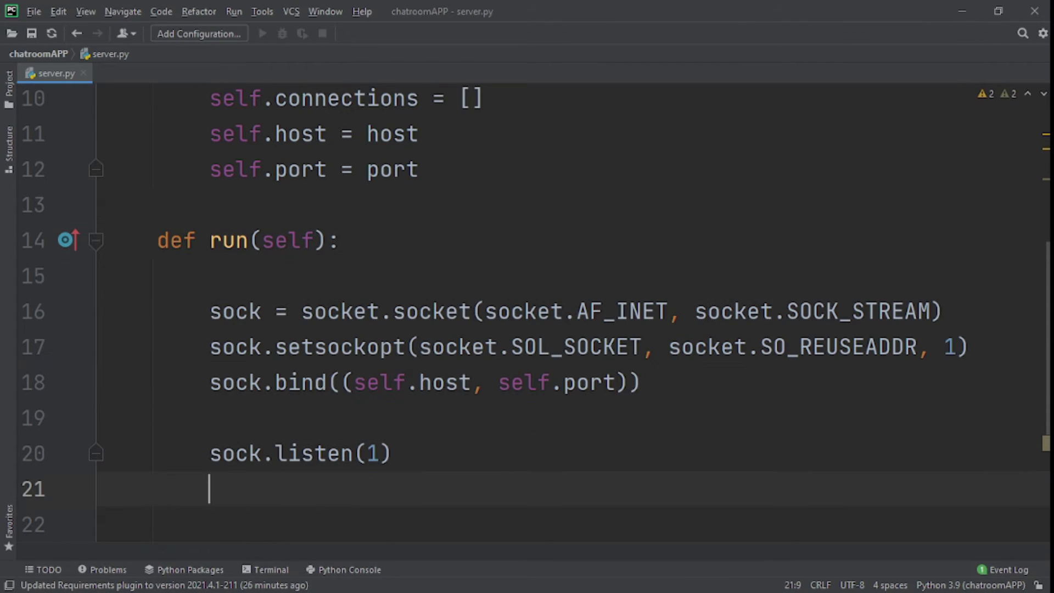
Start a print("Listening at", sock.getsockname()) line reporting the listening address
type("print(")
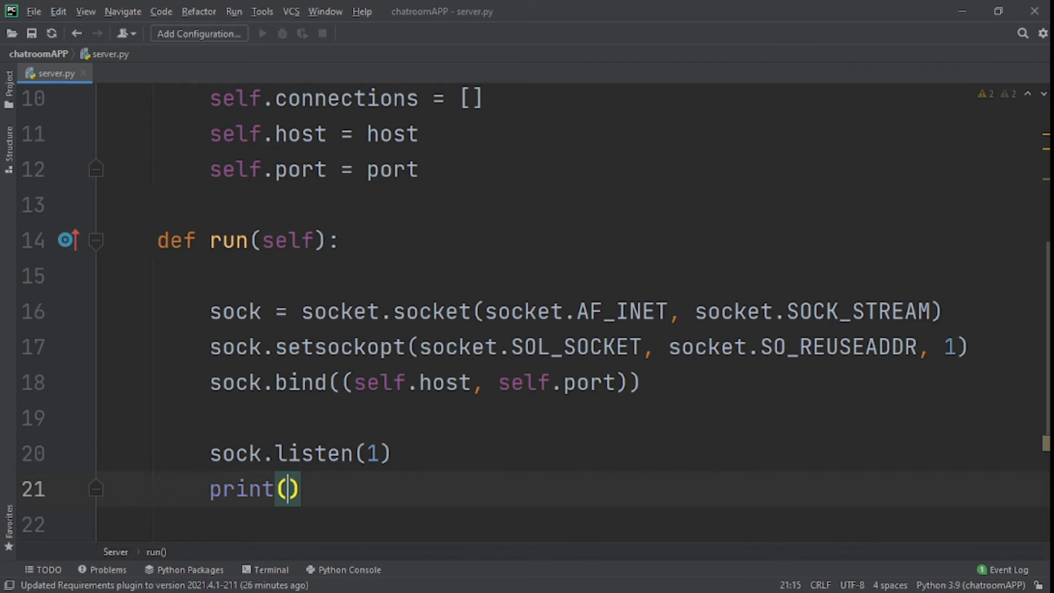
type("\"Li")
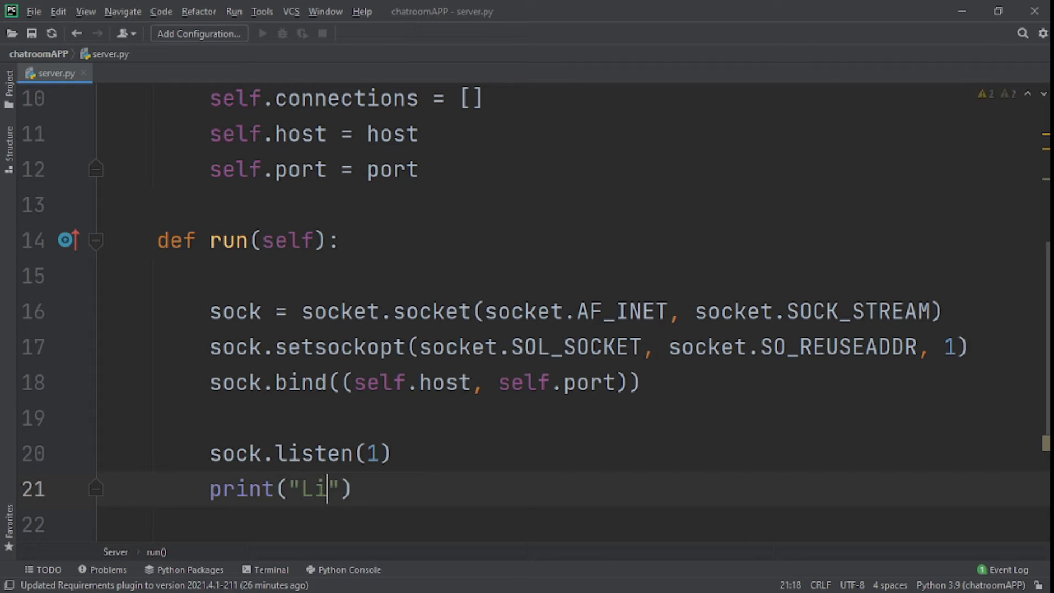
type("stening")
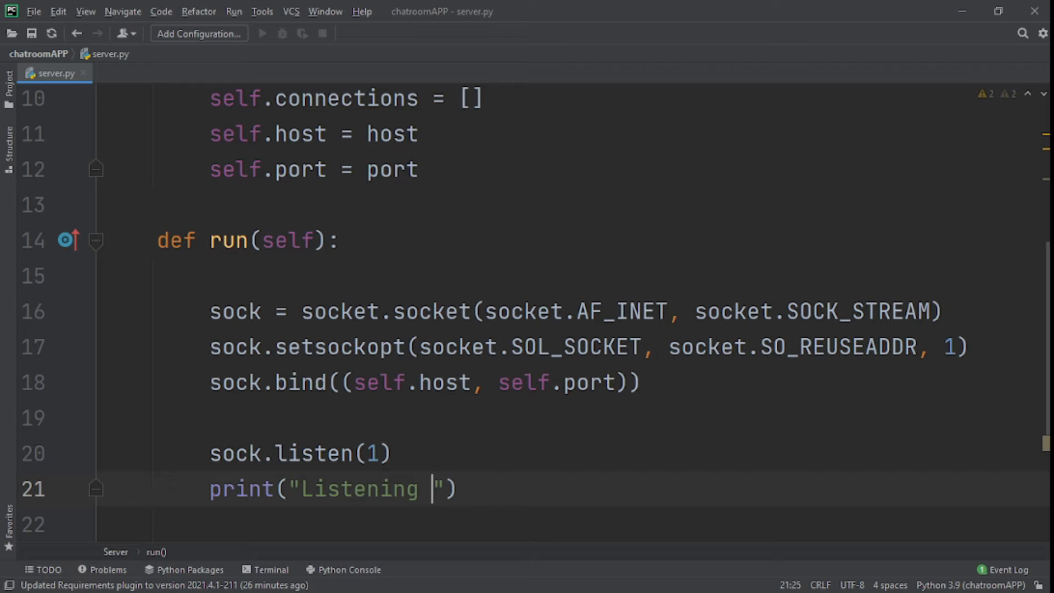
type("at")
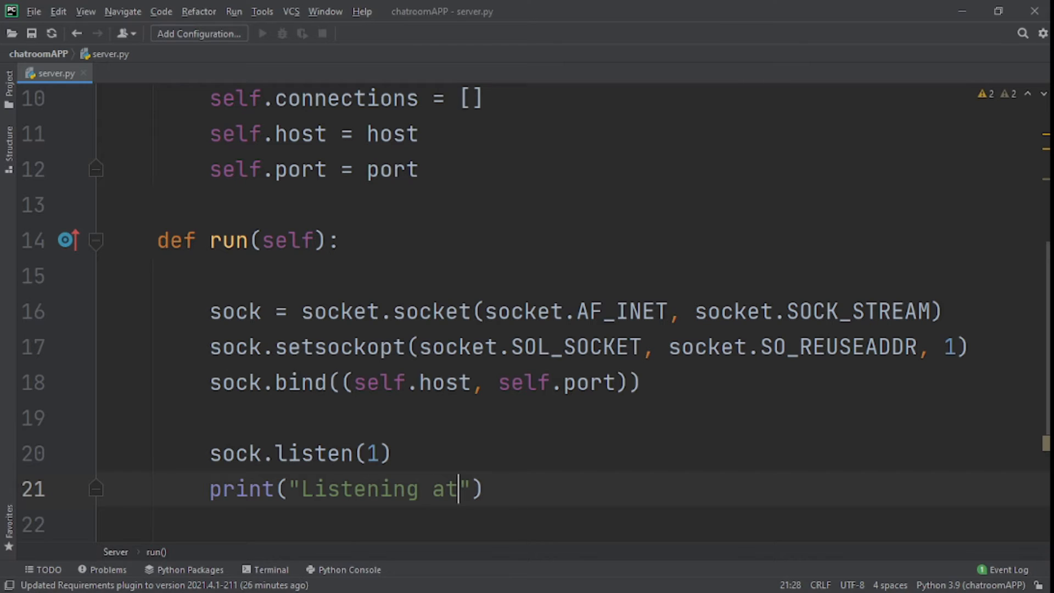
type(",")
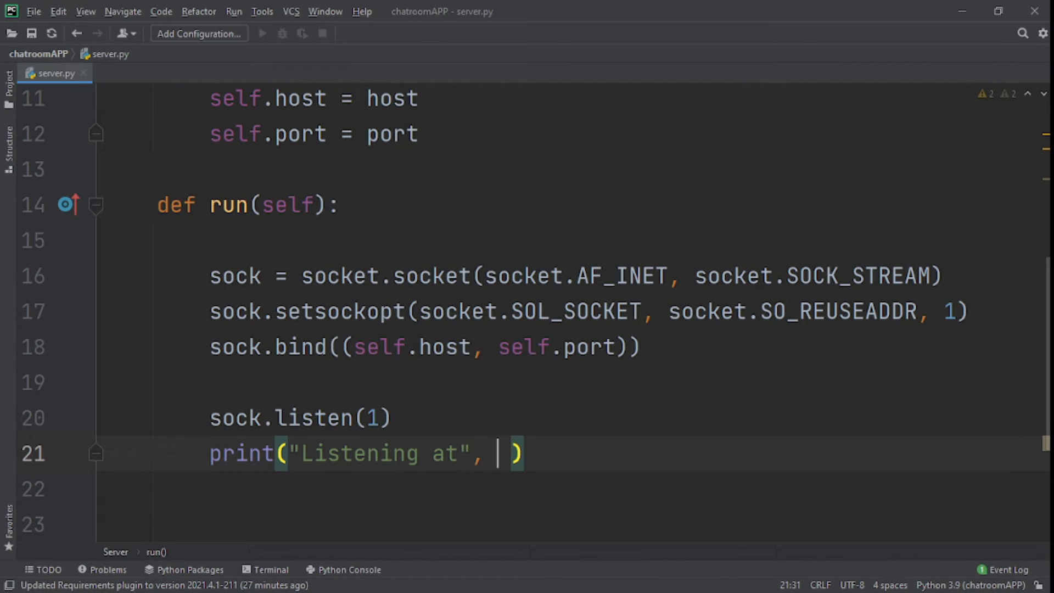
type("sock.getsockname(")
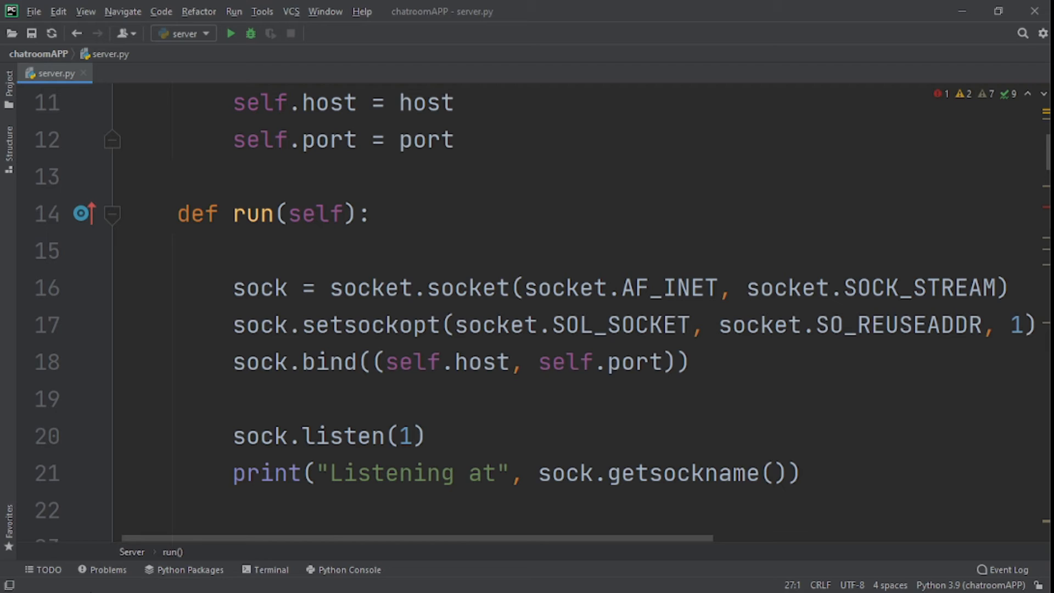
Open a while True loop with an '# Accepting new connection' comment
type("whil")
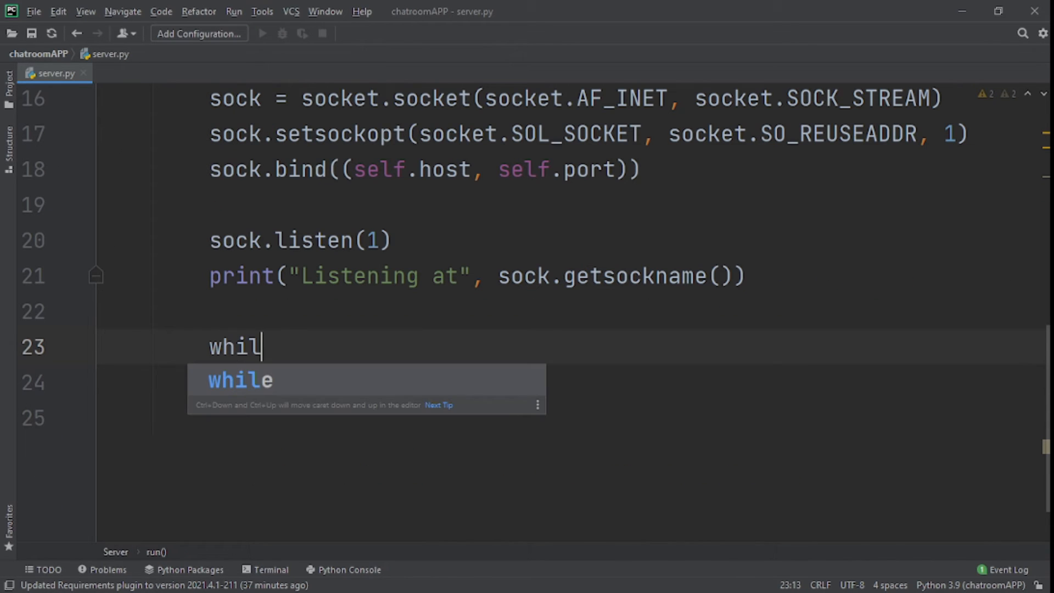
type("e True")
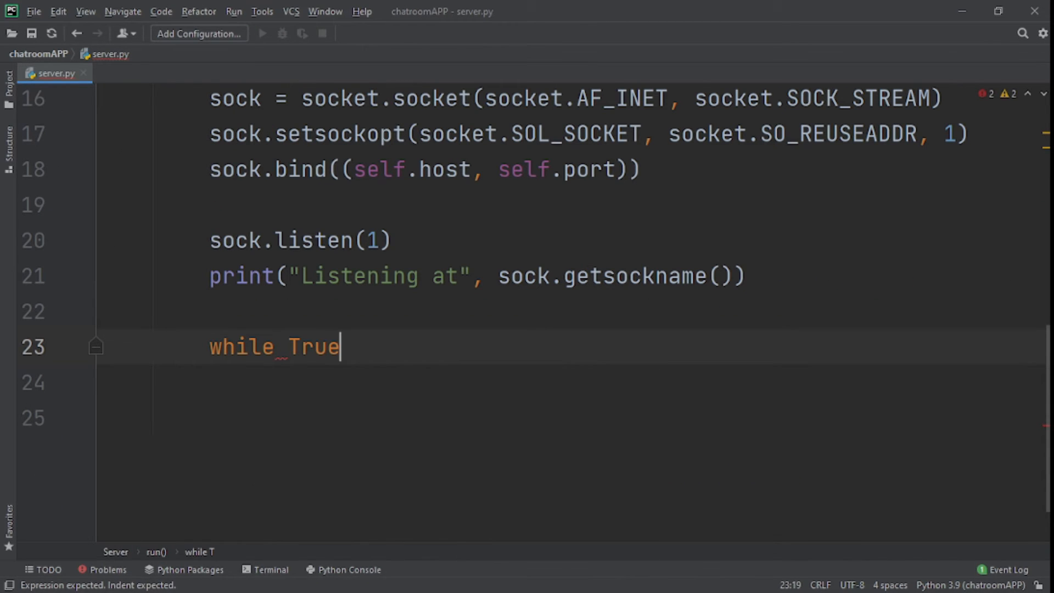
type(":")
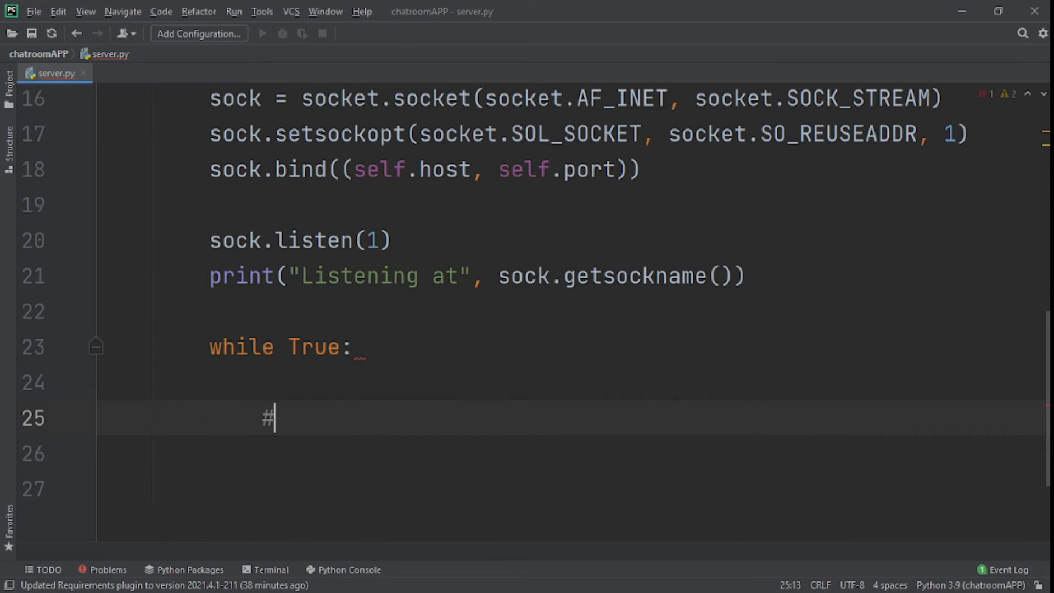
type("Acce")
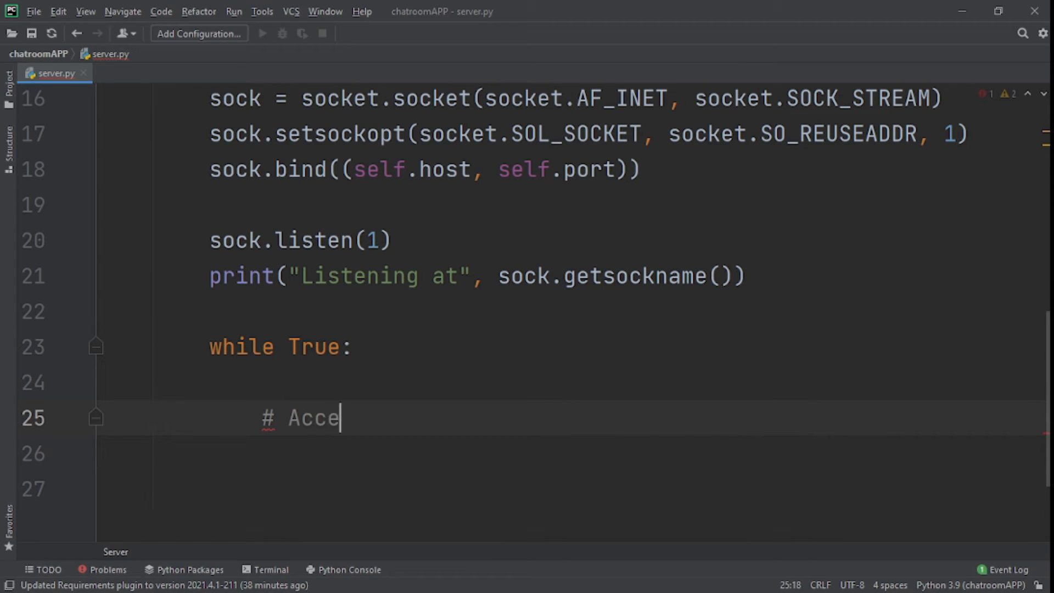
type("pin")
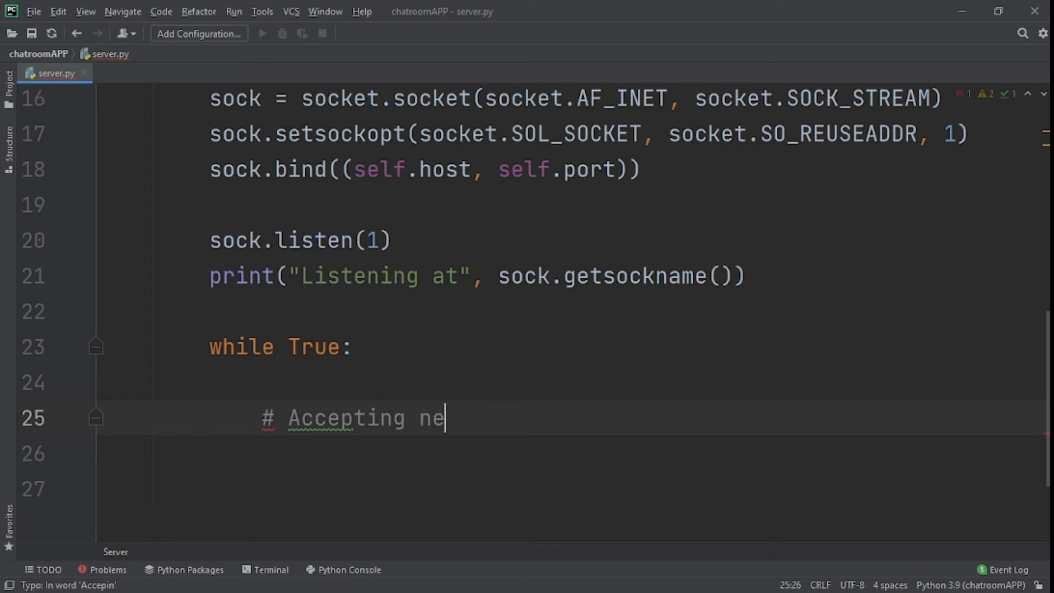
type("w c")
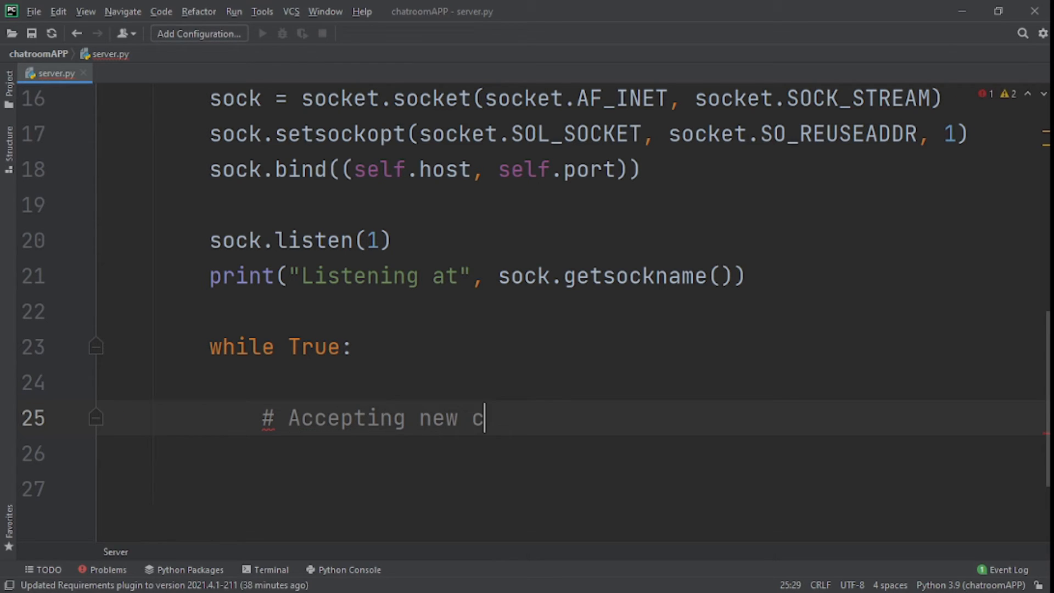
type("onnection")
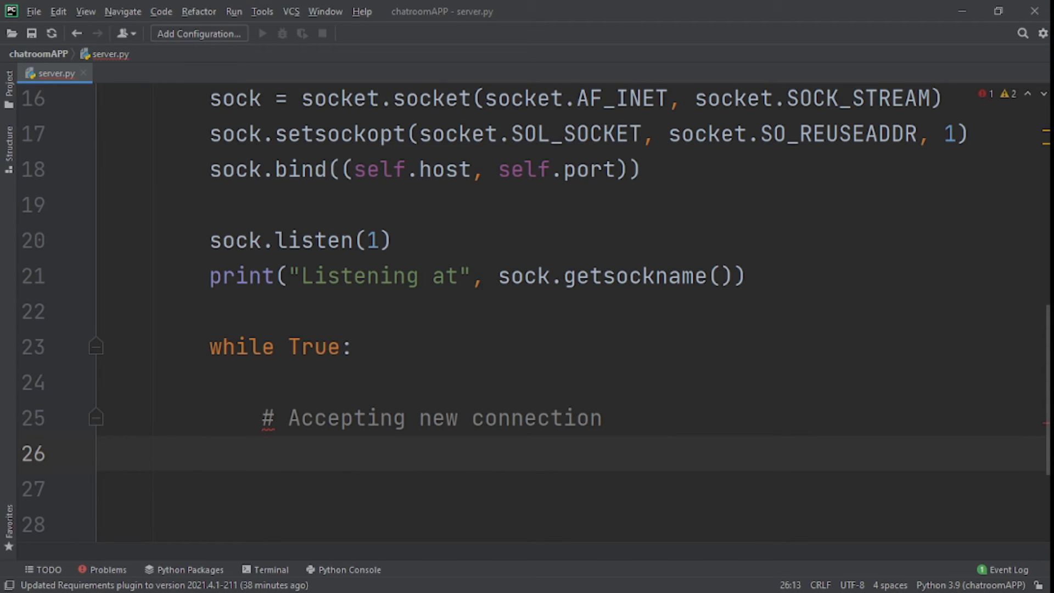
Accept an incoming connection into sc, sockname = sock.accept()
type("sc,")
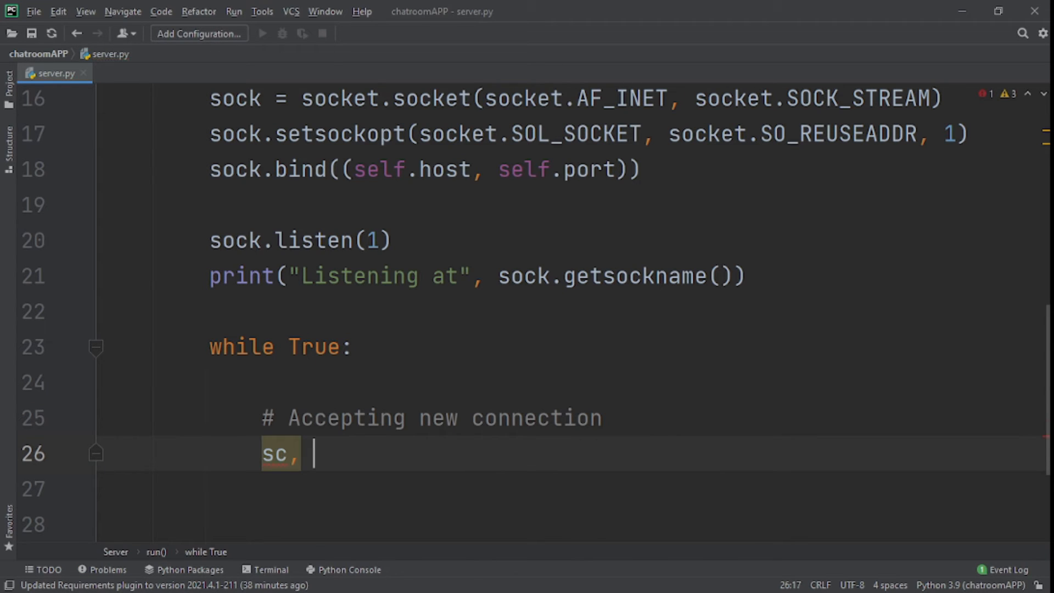
type("sc")
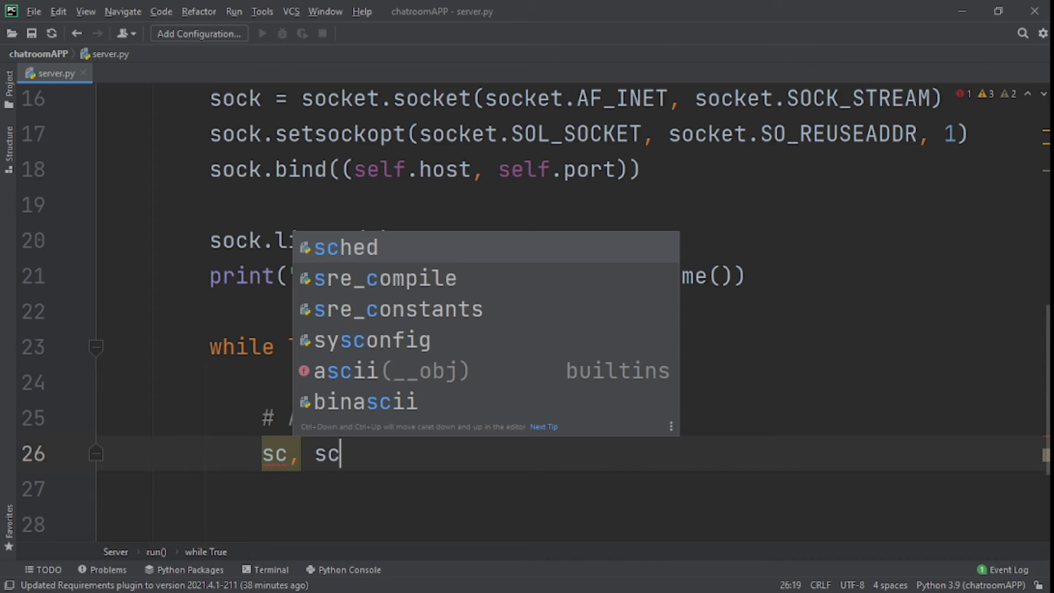
type("kban")
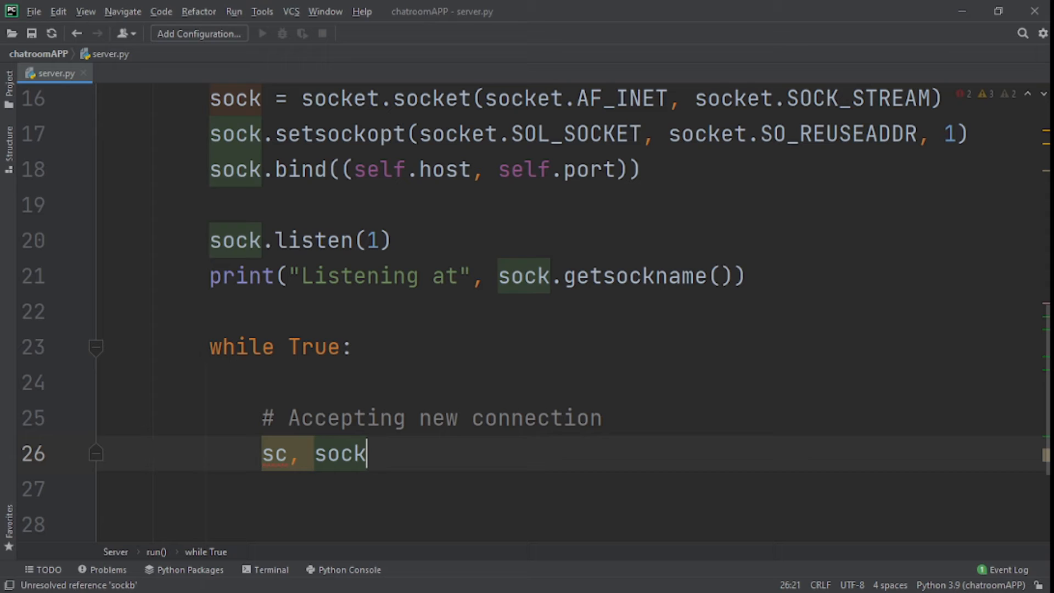
type("name = so")
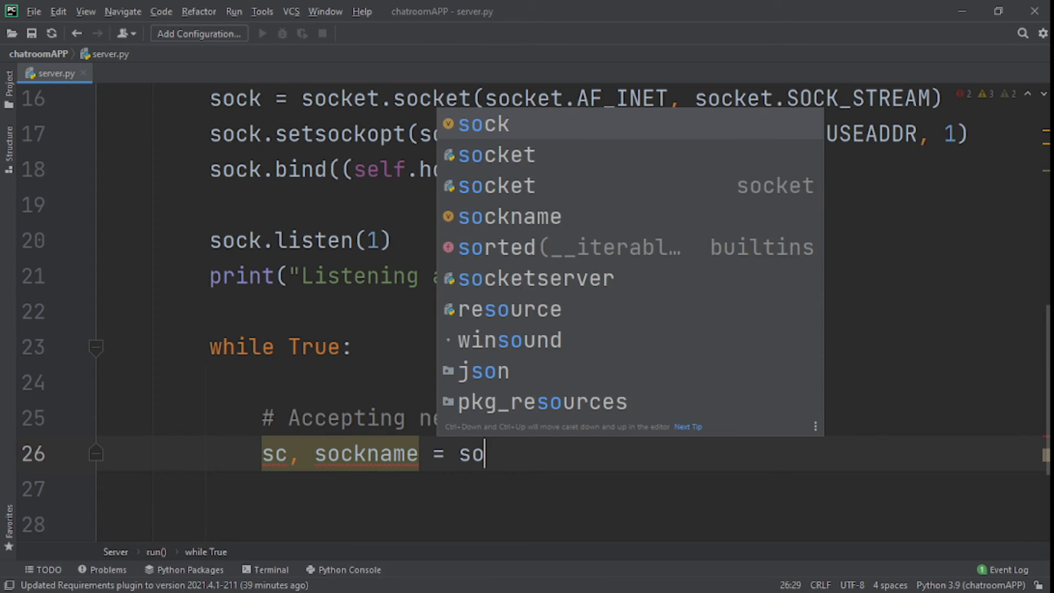
type("ck.c")
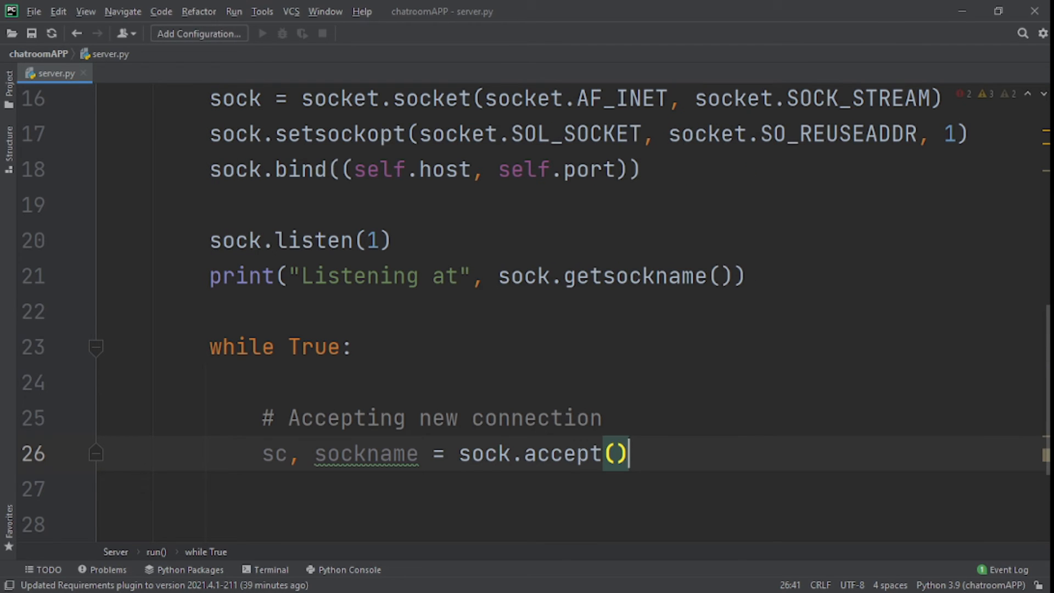
type("p")
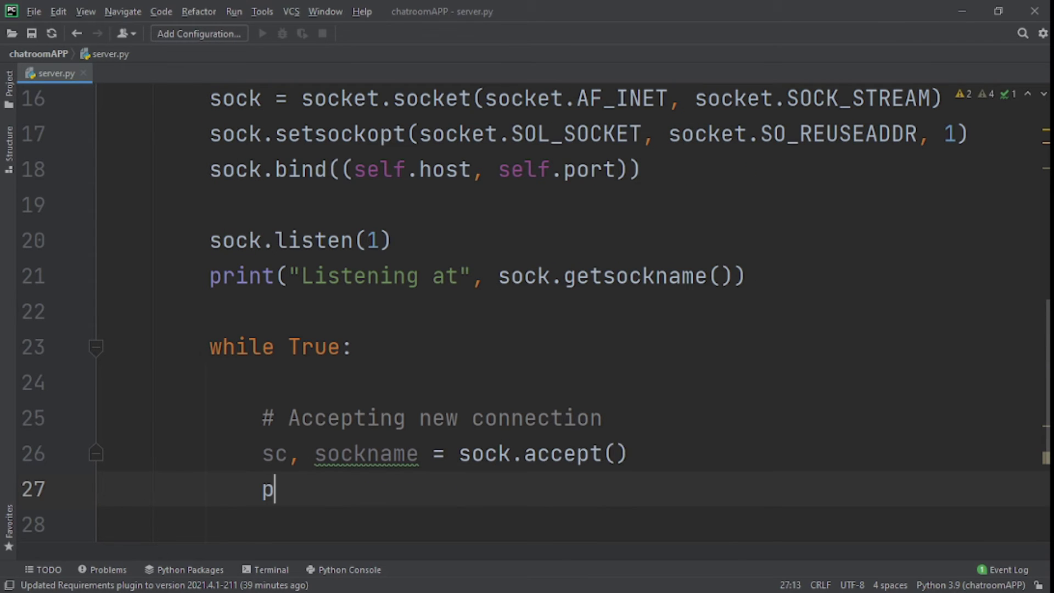
Begin a print f-string announcing "Accepting a new connection from" with a placeholder
type("rint()")
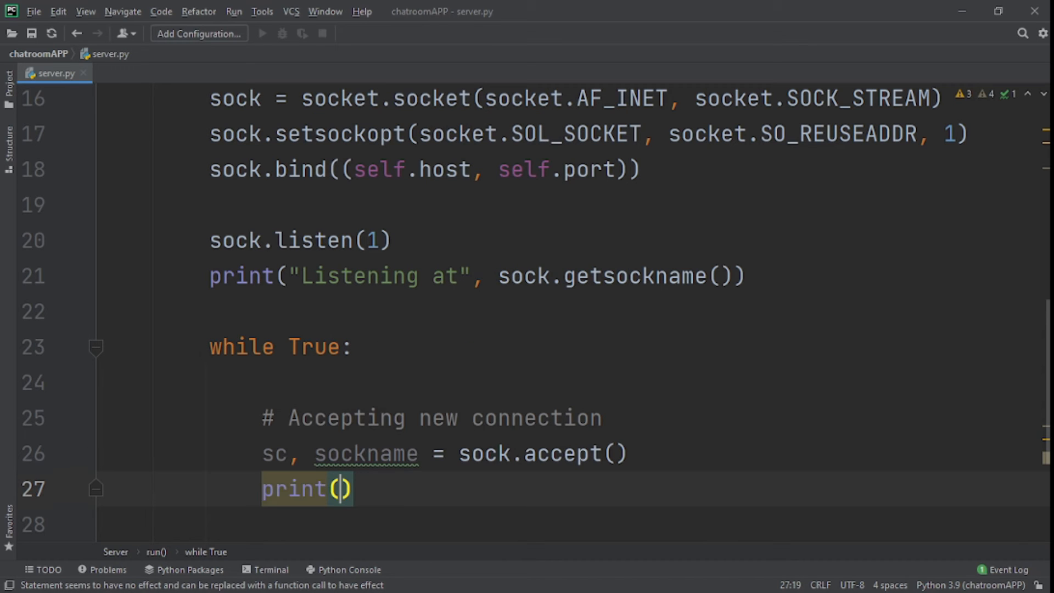
type("f")
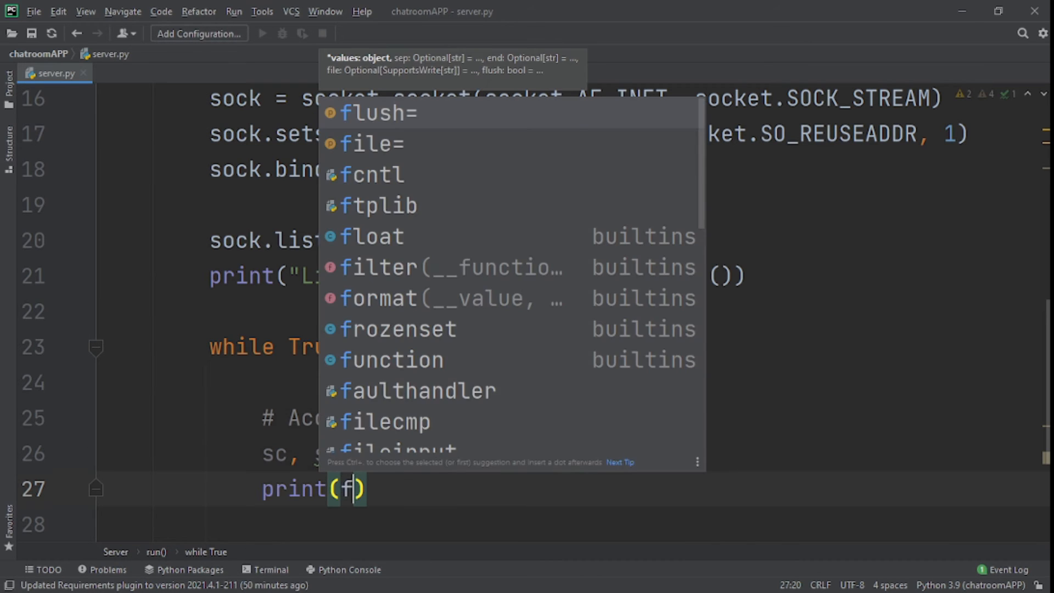
type("\"A\"")
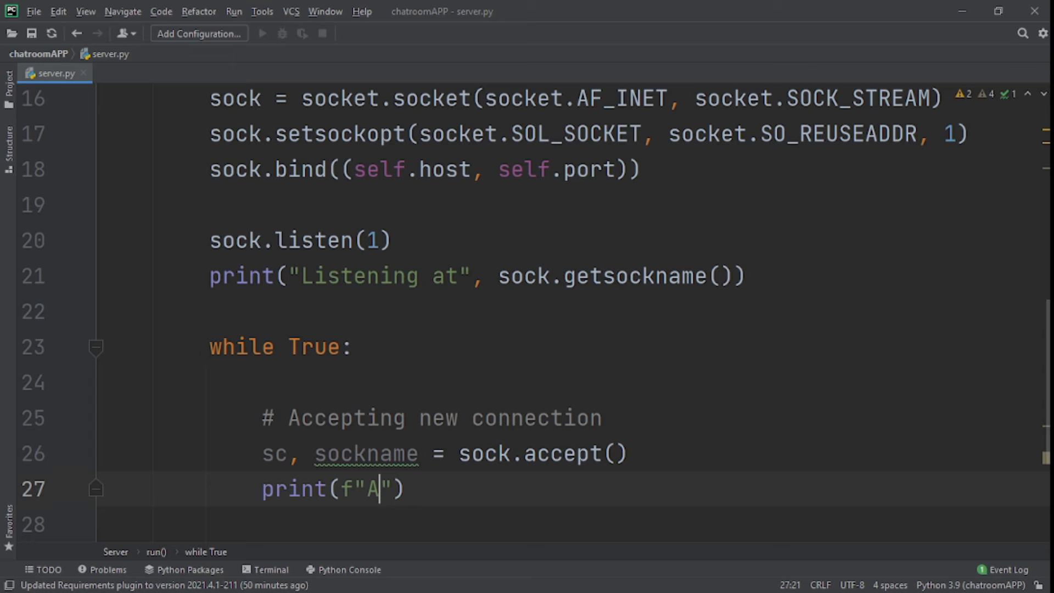
type("ccep")
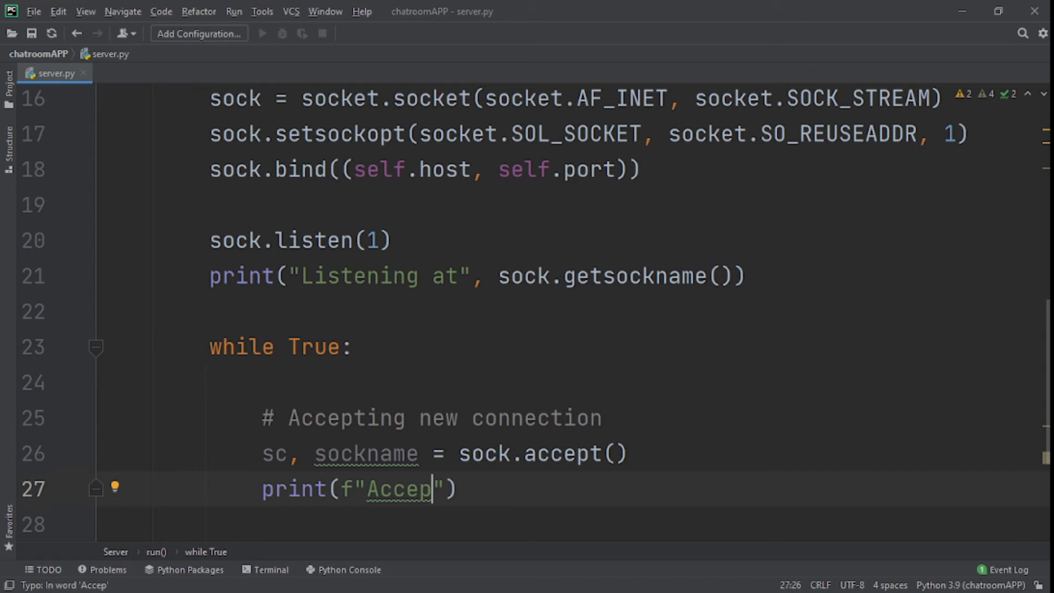
type("ting a new co")
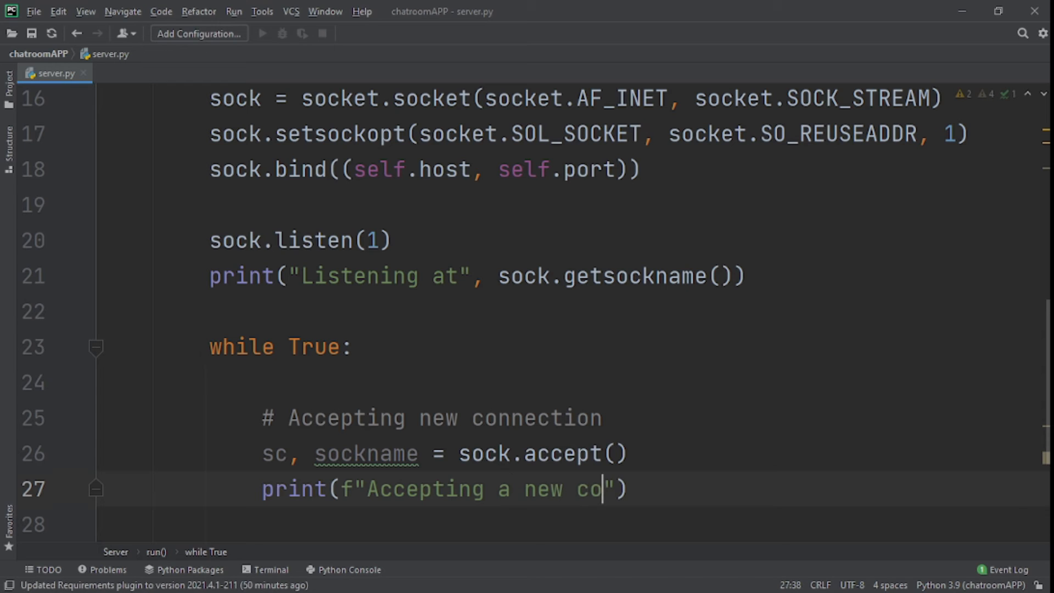
type("nnection from")
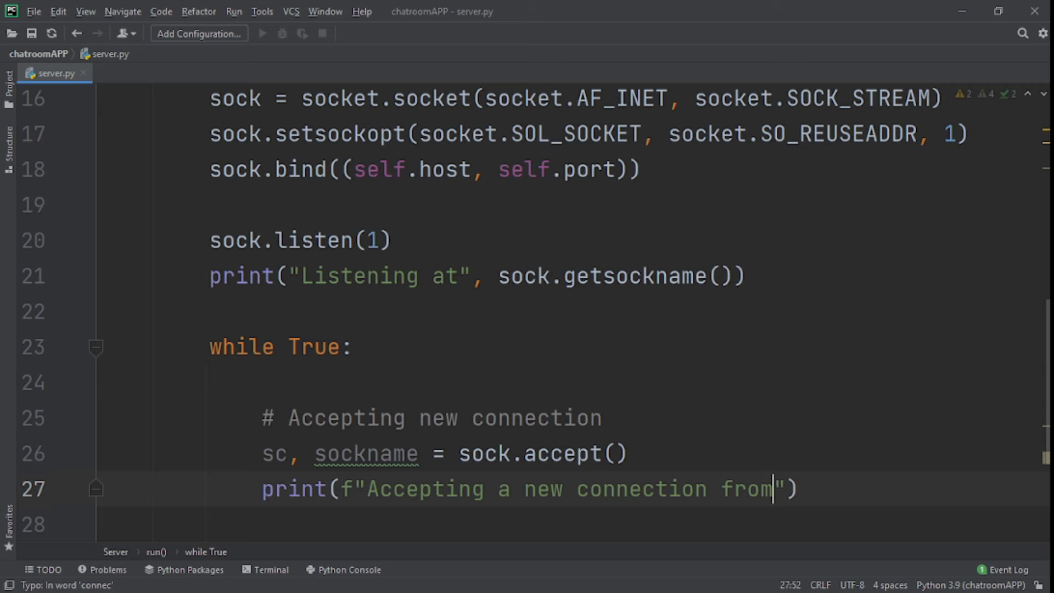
type("P")
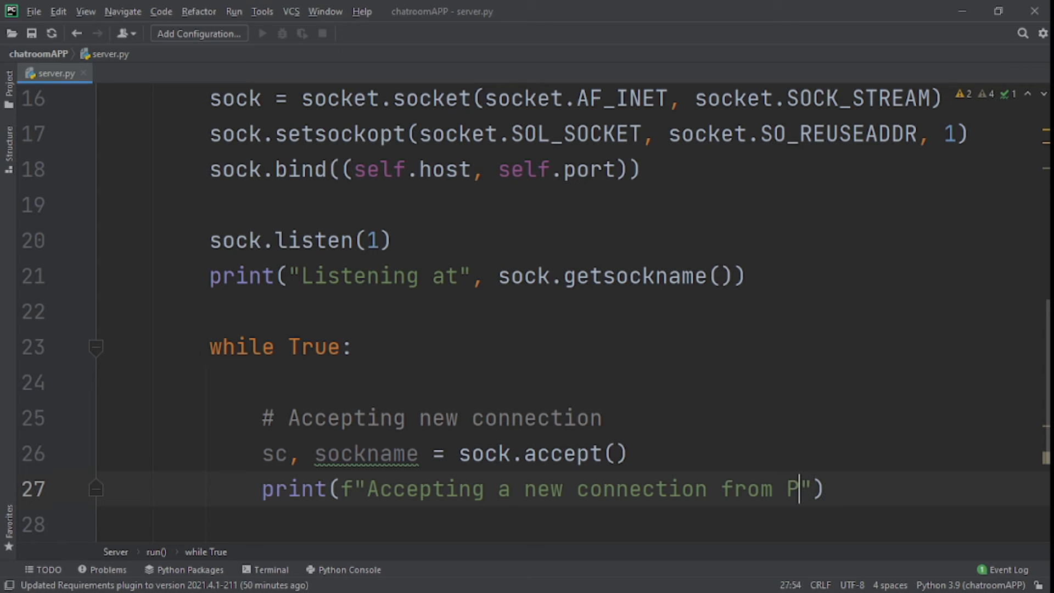
type("{}")
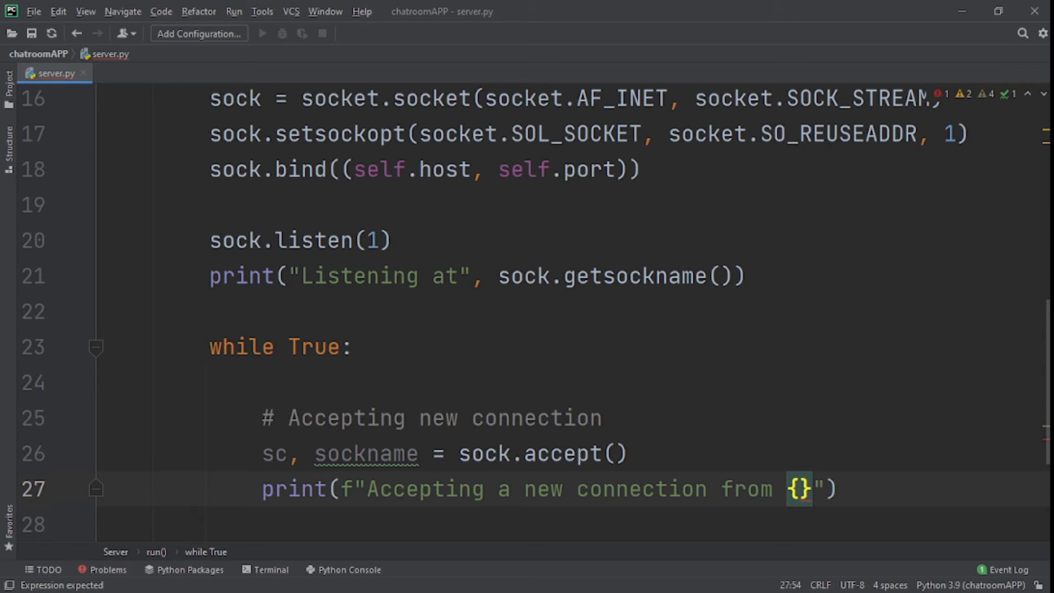
Fill the f-string with {sc.getpeername()} to {sc.getsockname()} and finish the line
type("sc")
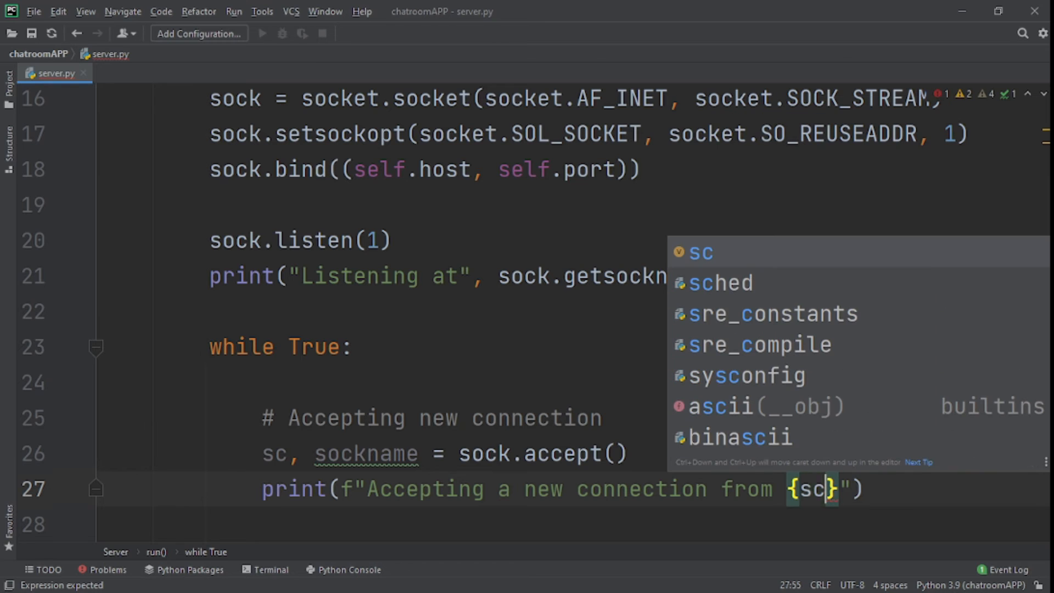
type(".")
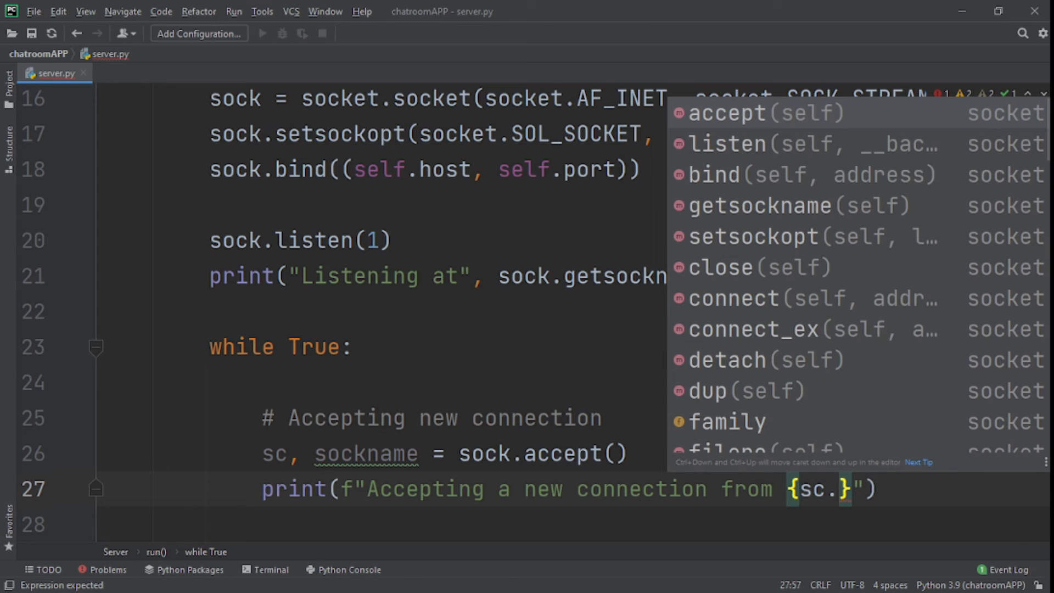
type("get")
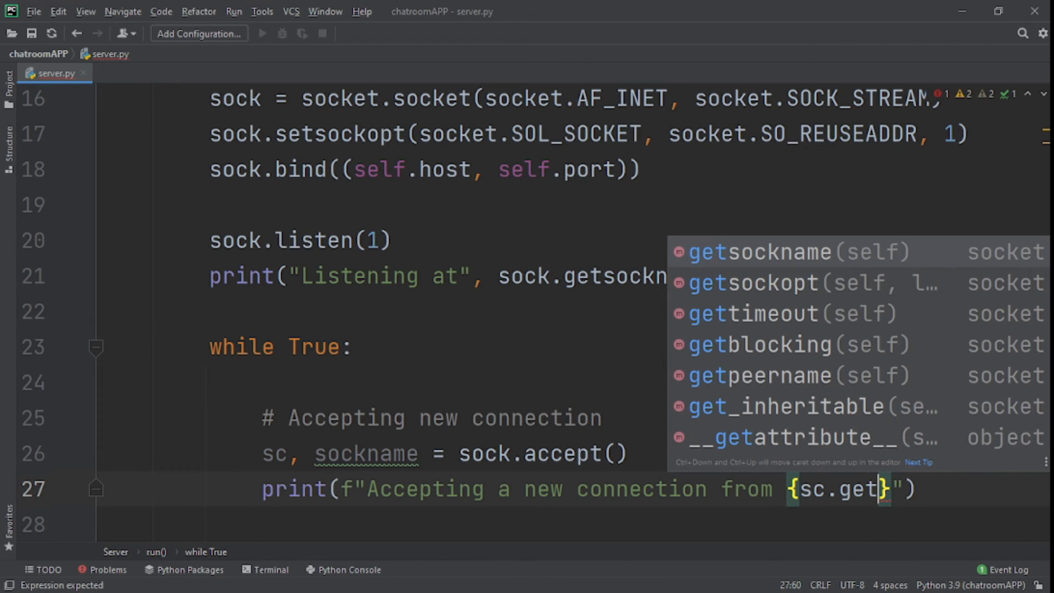
left_click(760, 376)
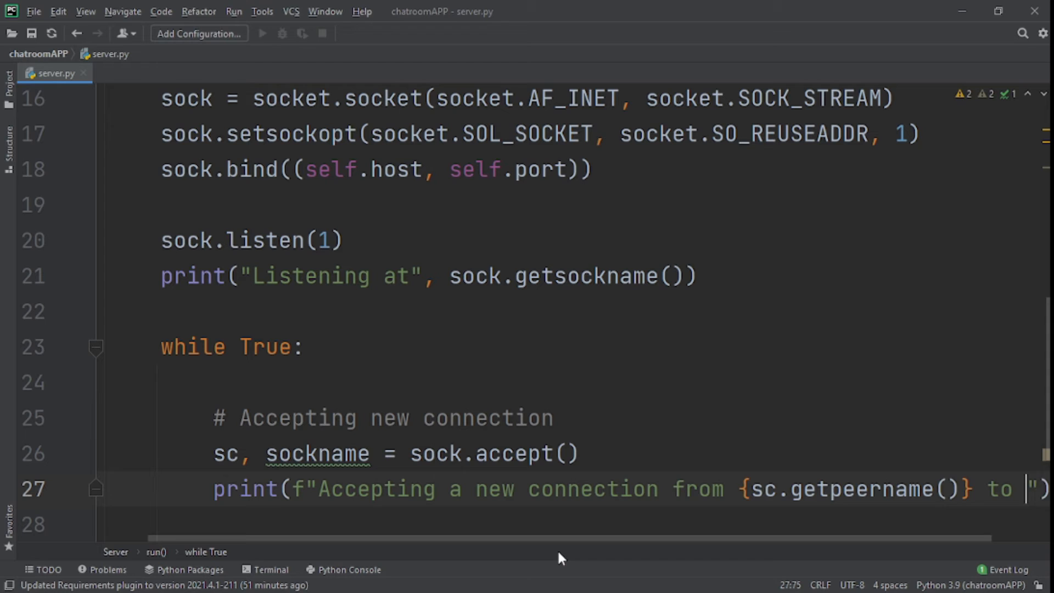
type("{s")
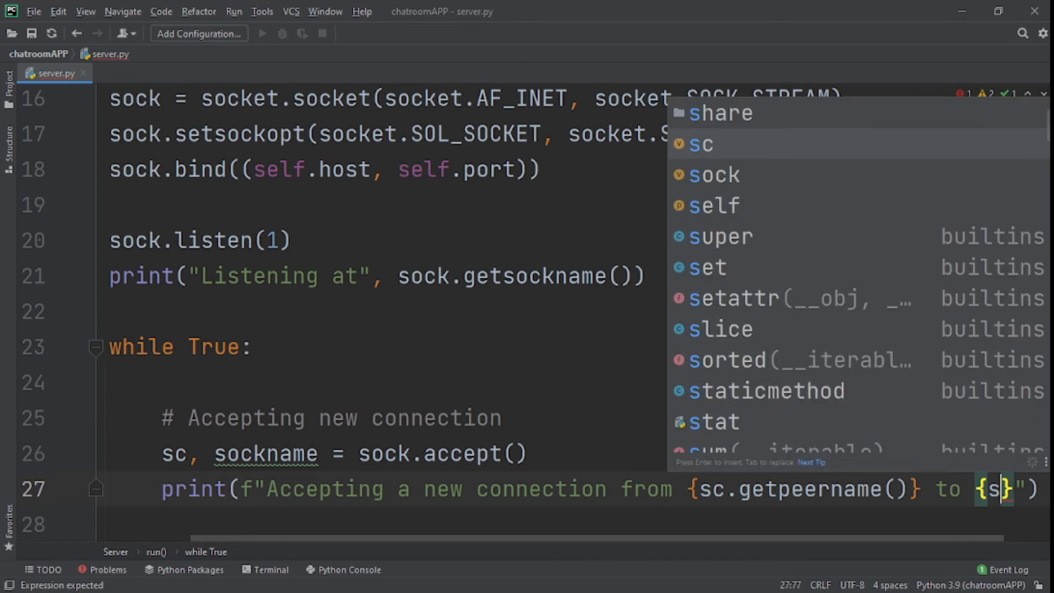
type("c.")
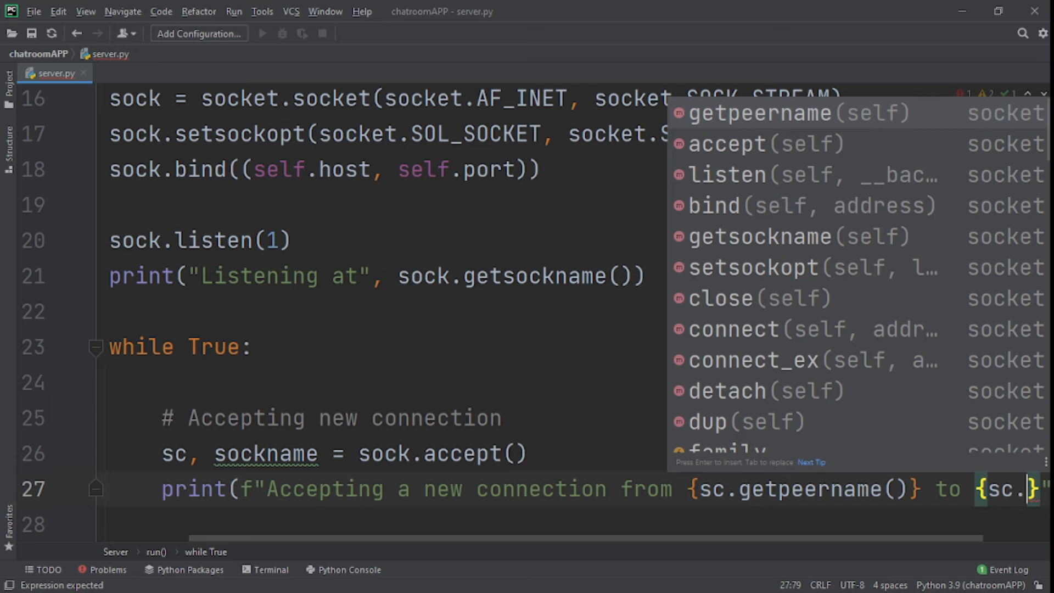
type("get")
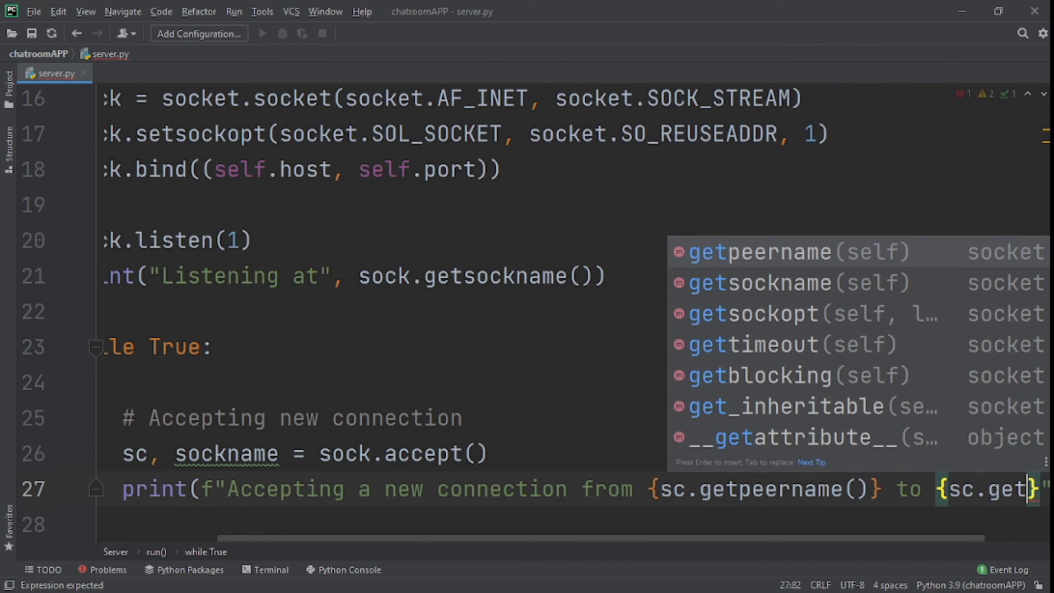
key("Enter")
type("#")
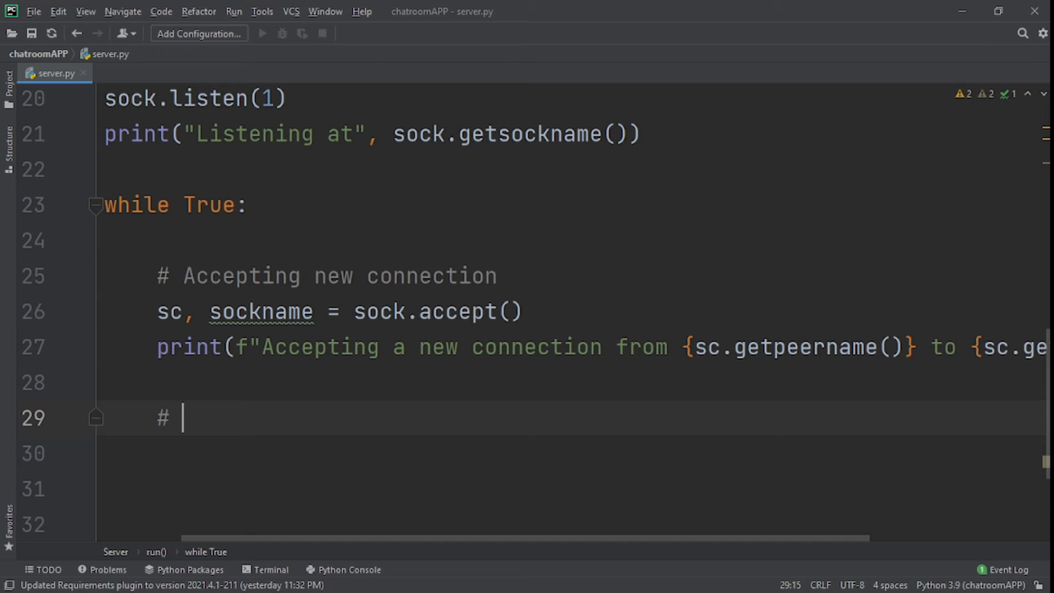
Add a '# Create a new thread' comment and server_socket = ServerSocket(sc, sockname, self)
type("Create a")
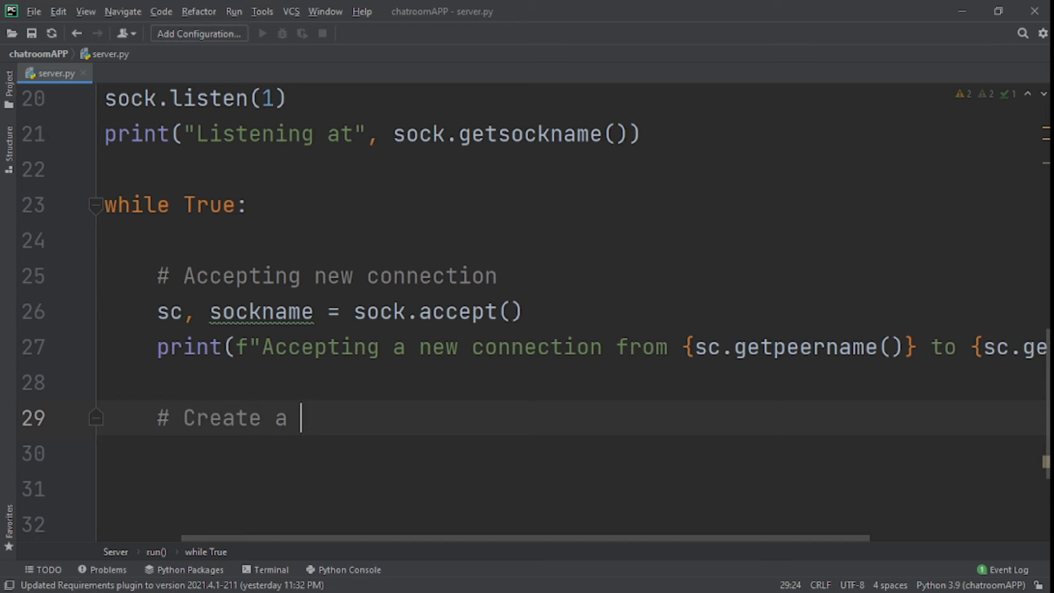
type("new thread")
left_click(572, 453)
type("s")
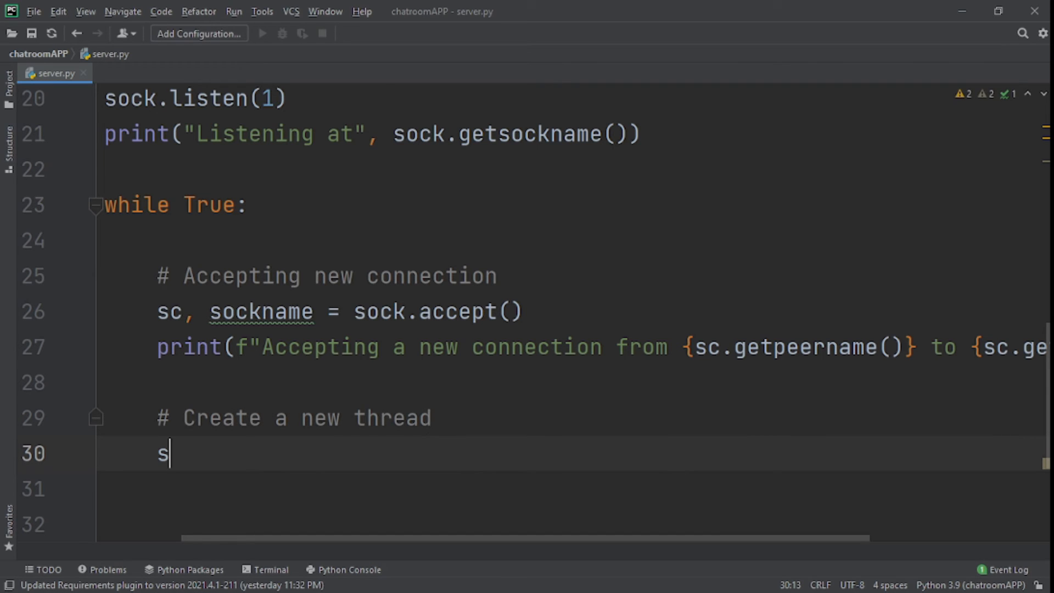
type("erver_")
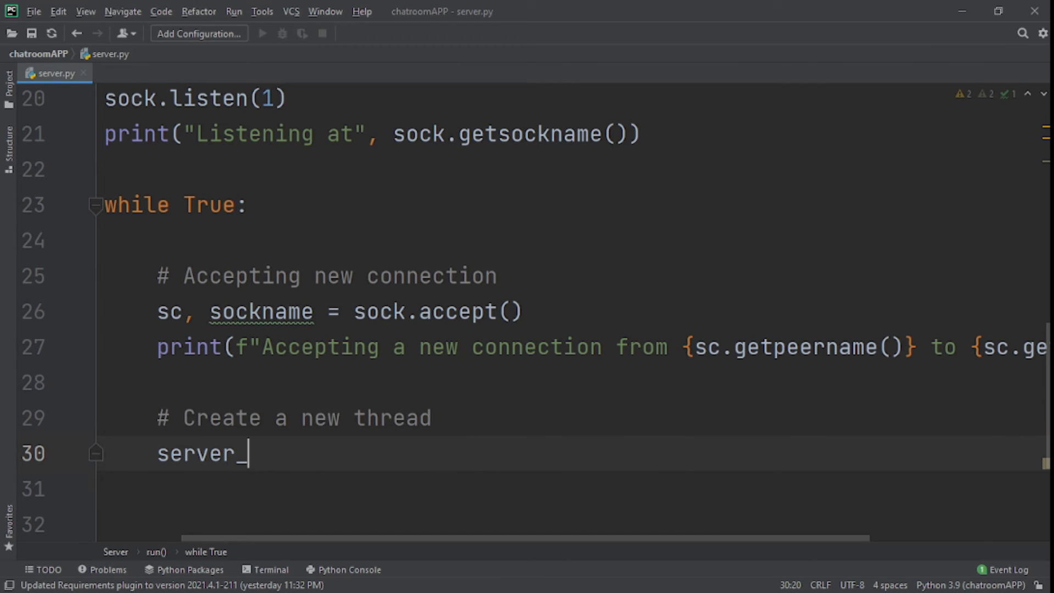
type("so")
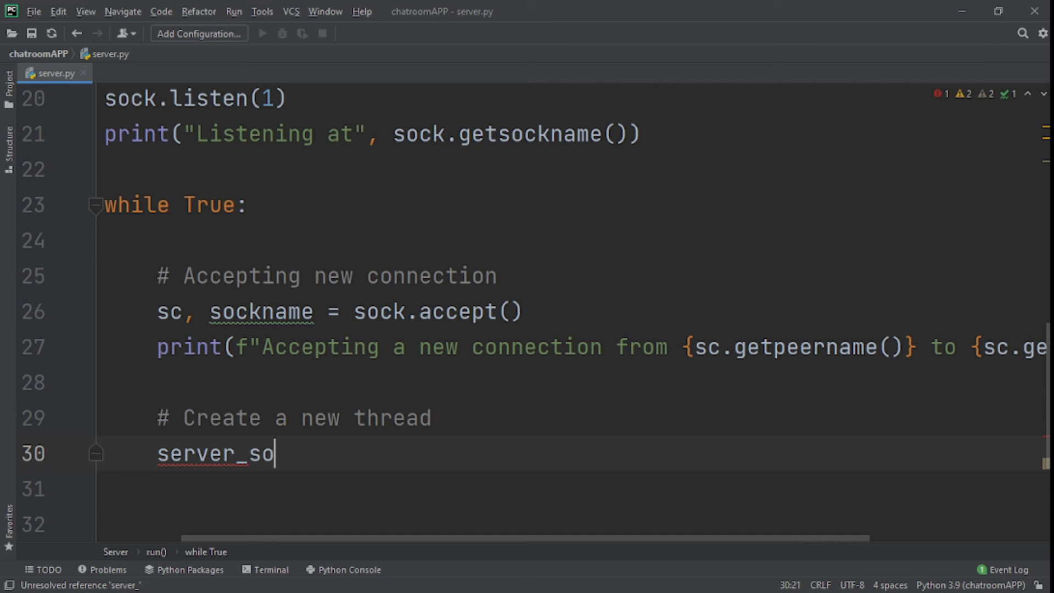
type("cket")
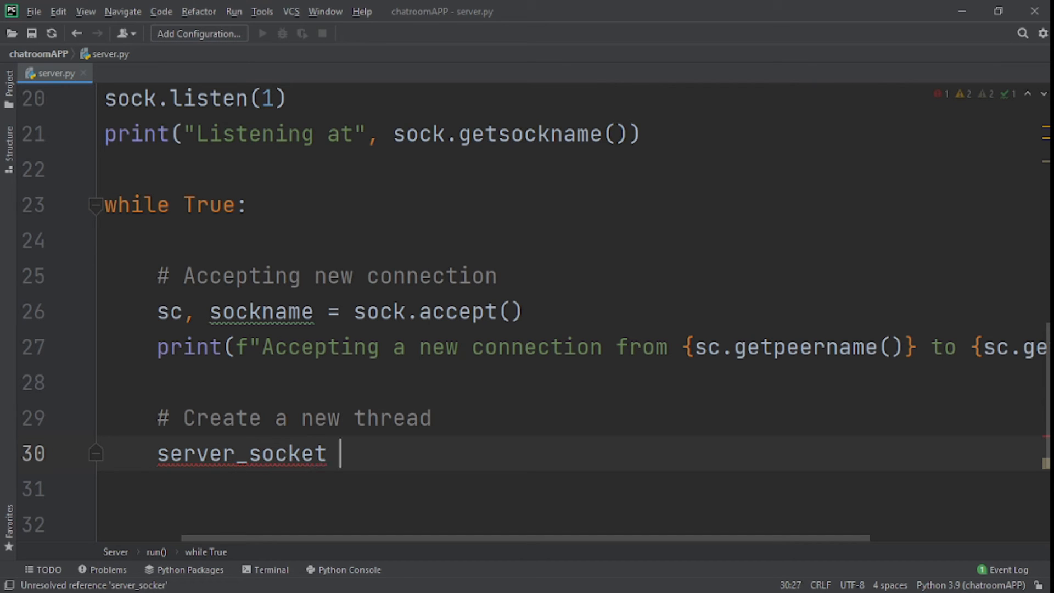
type("= Ser")
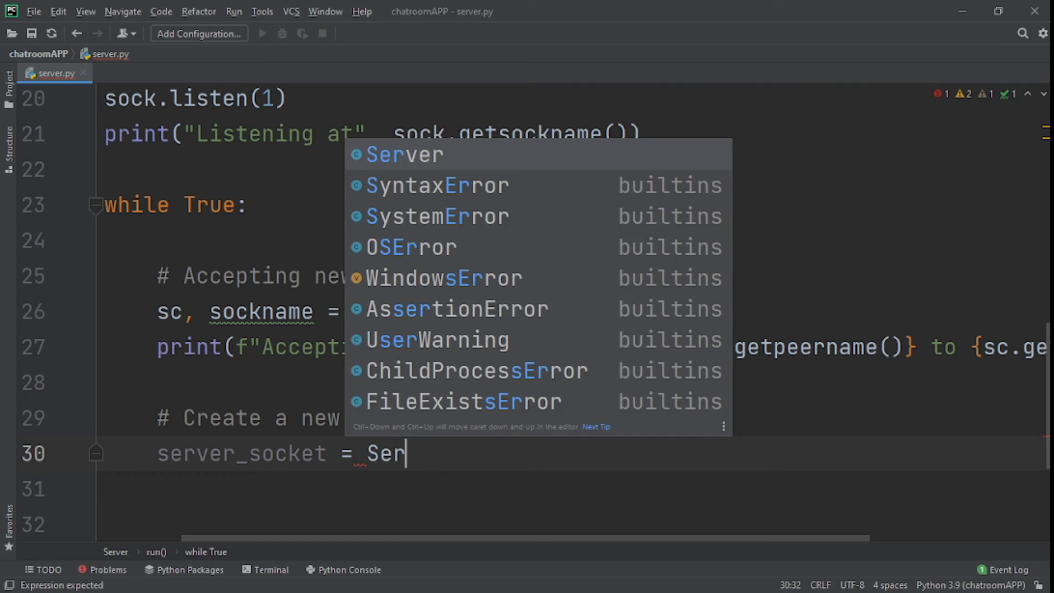
type("S")
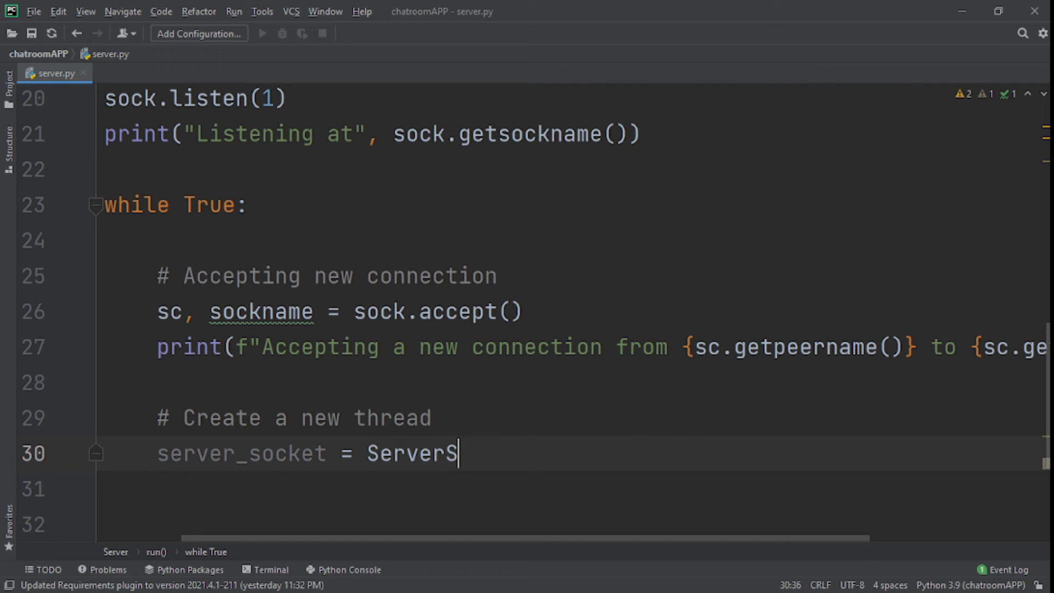
type("ocket")
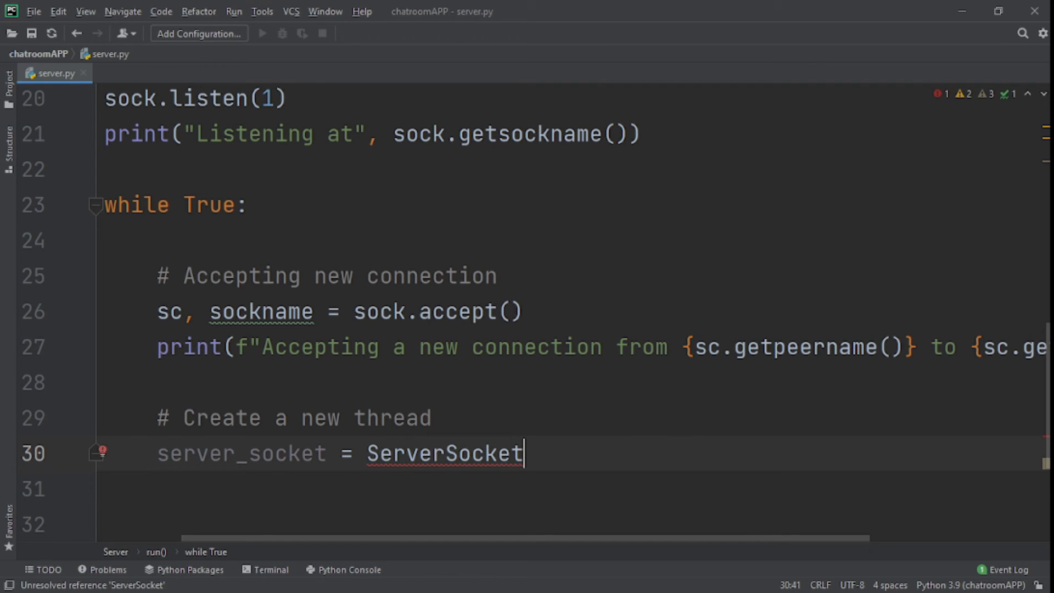
type("()")
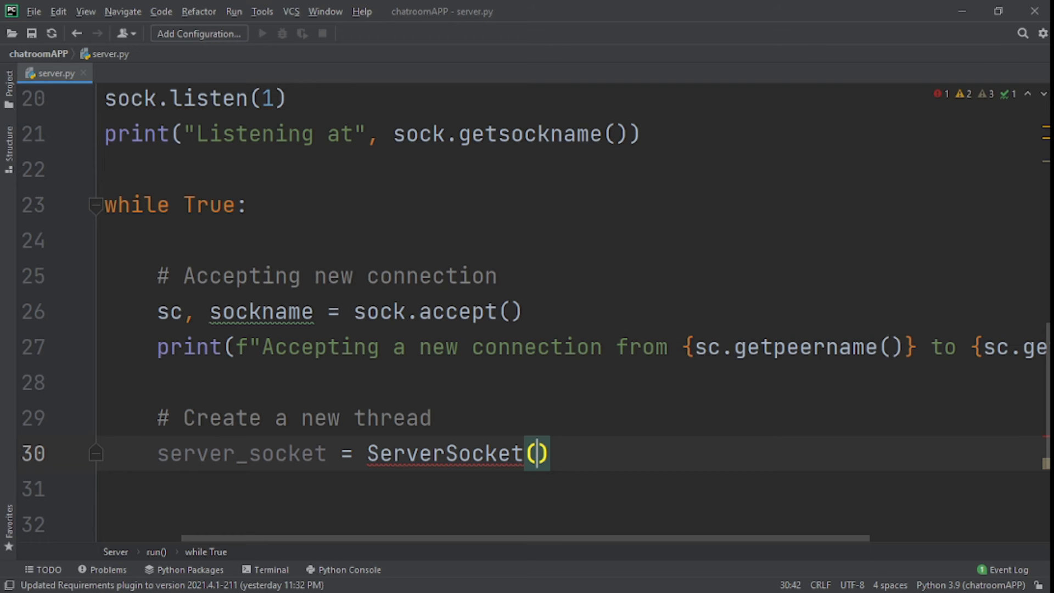
type("sc,")
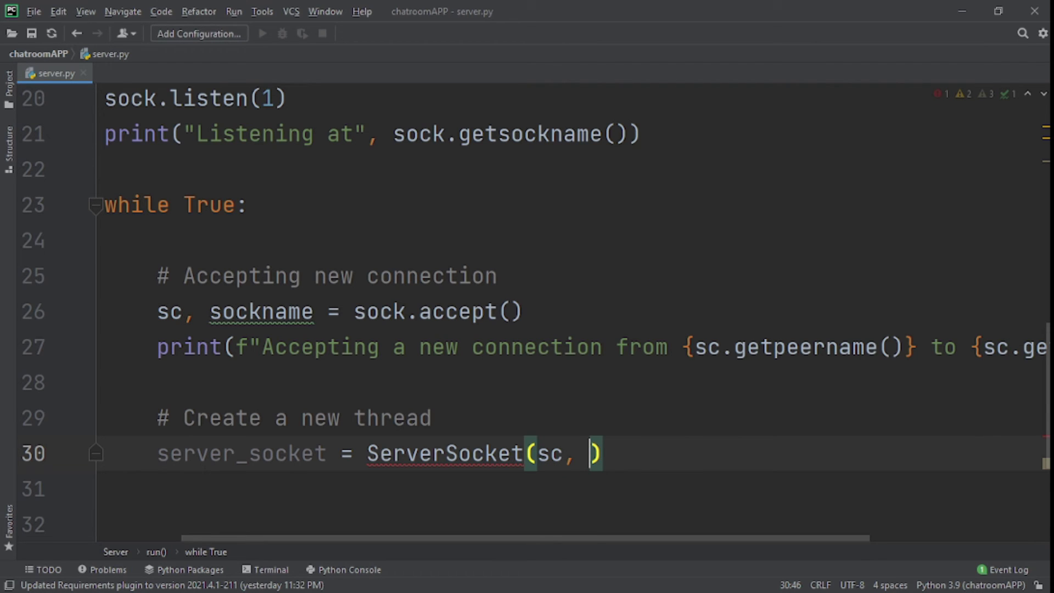
type("sockname")
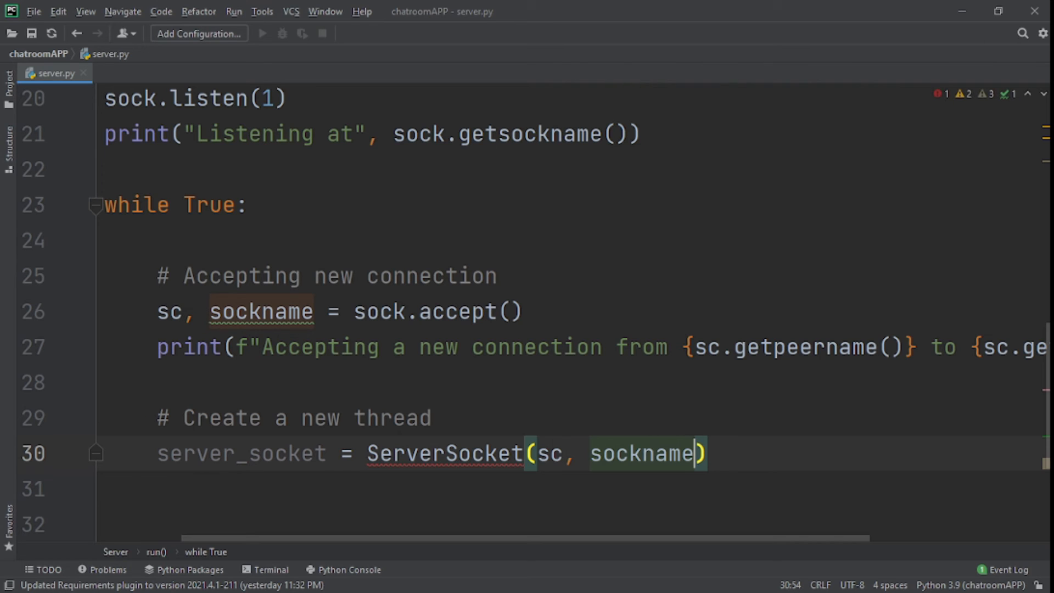
type(", self")
left_click(571, 524)
type("# start new thread")
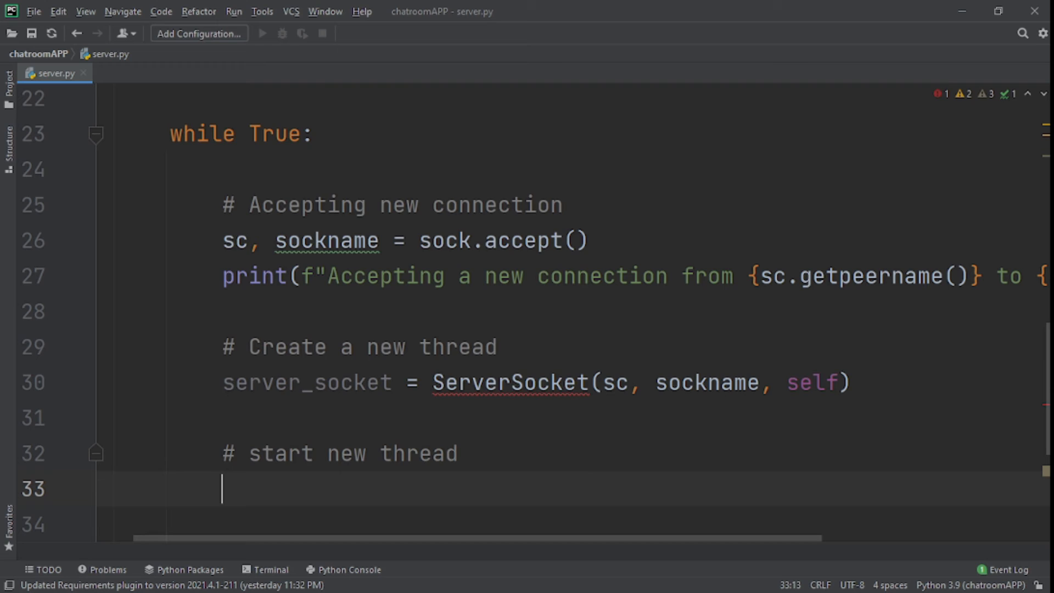
Start the new thread with server_socket.start()
type("server_socket")
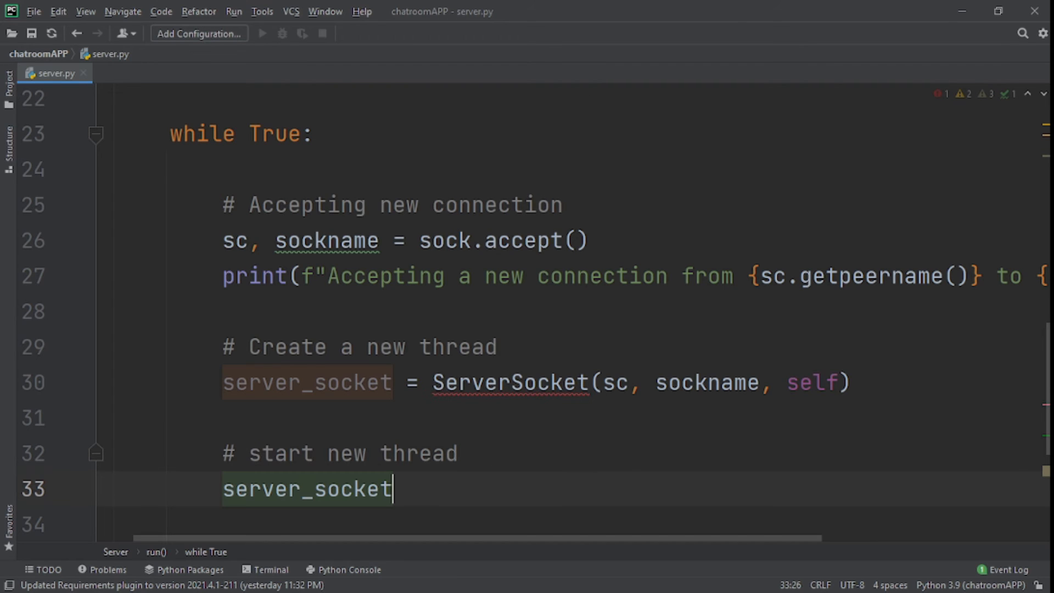
type(".s")
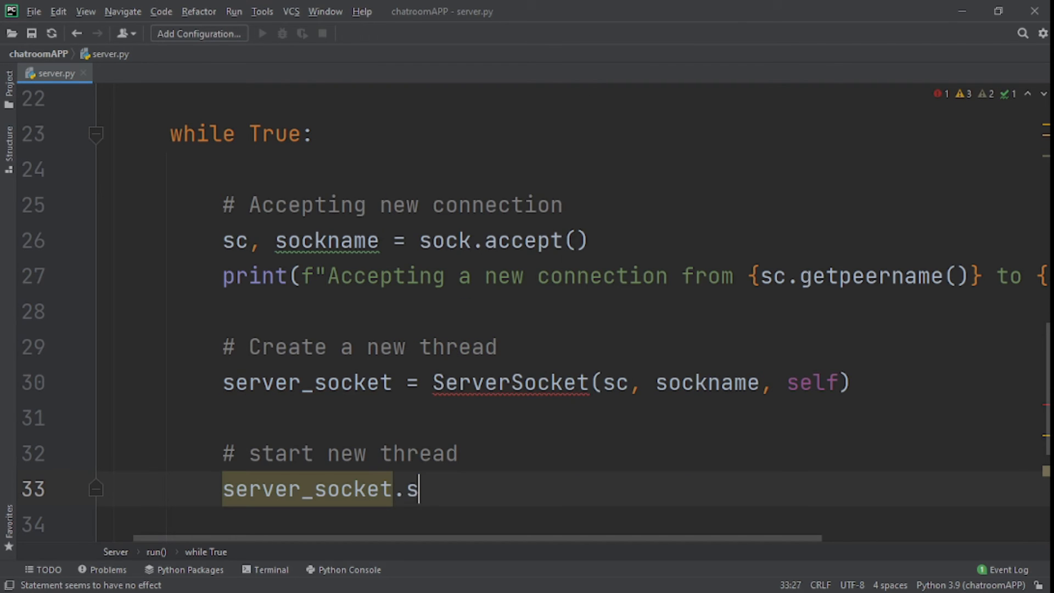
type("tart()")
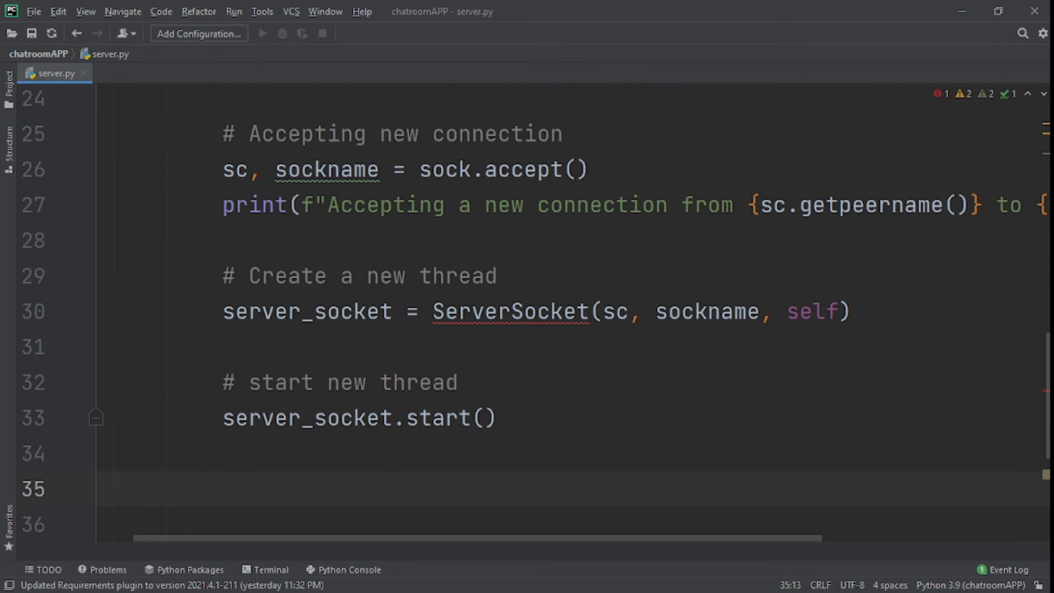
Add an '# Add thread to active connection' comment and self.connections.append(server_socket)
type("#")
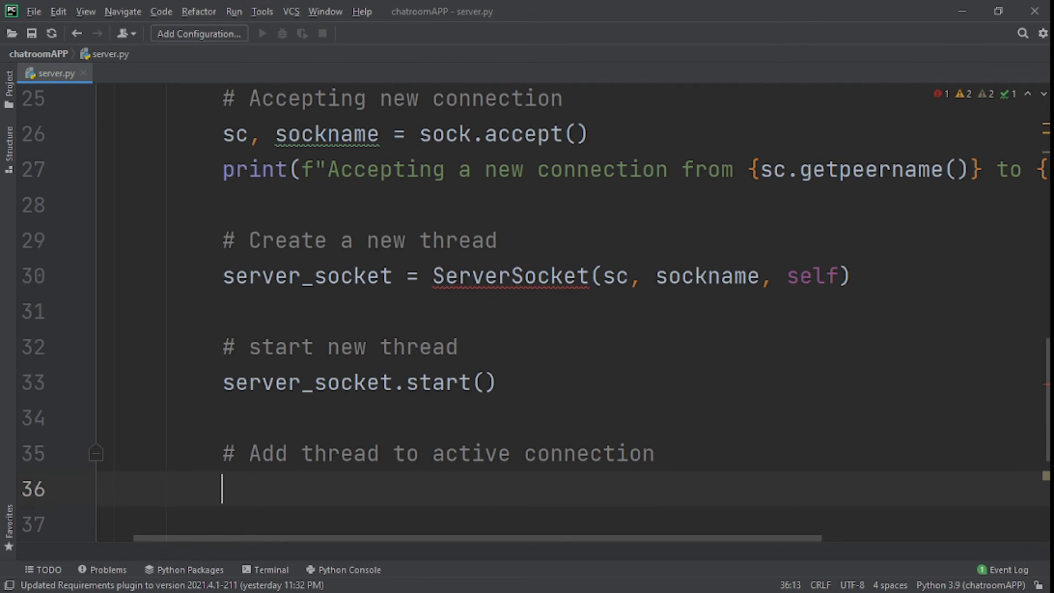
left_click(444, 275)
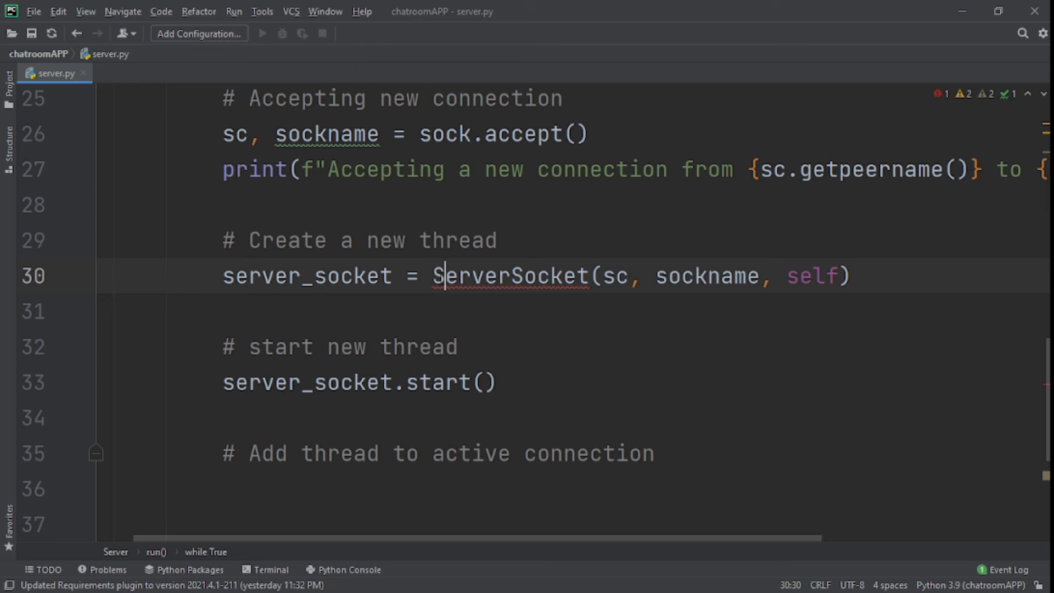
double_click(508, 275)
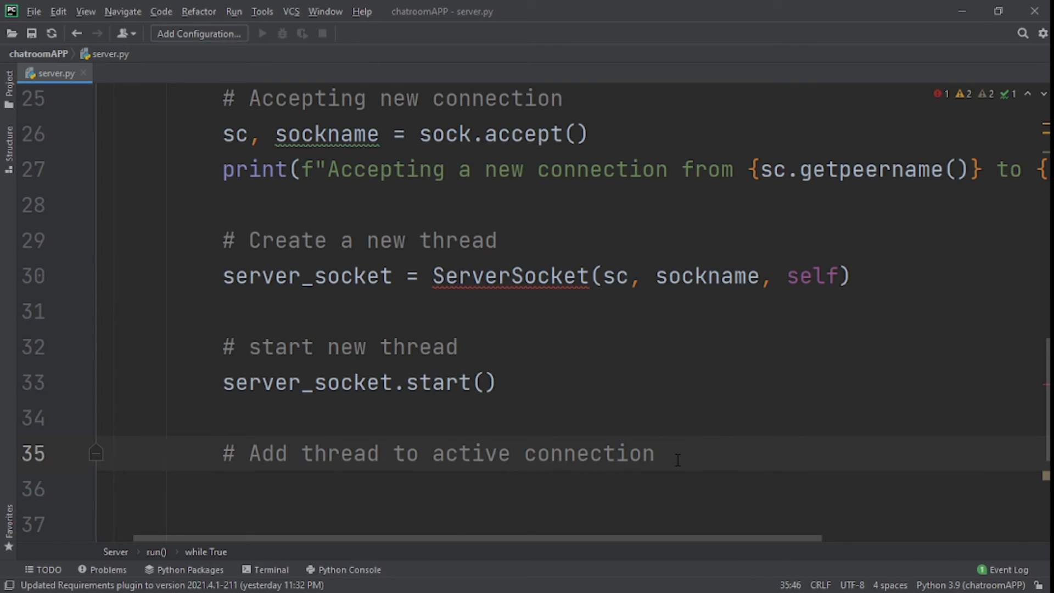
type("s")
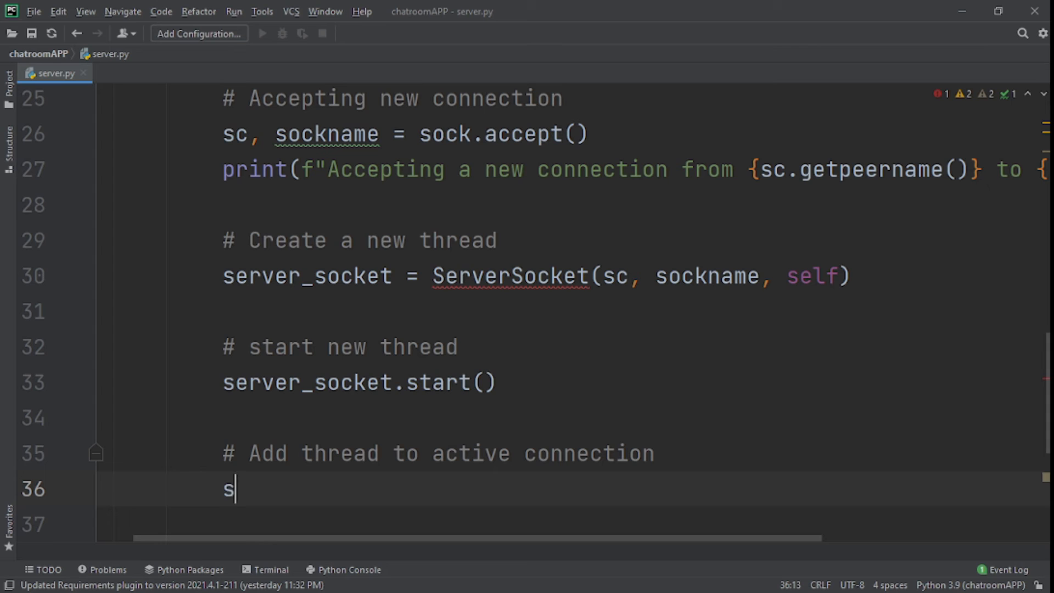
type("self.")
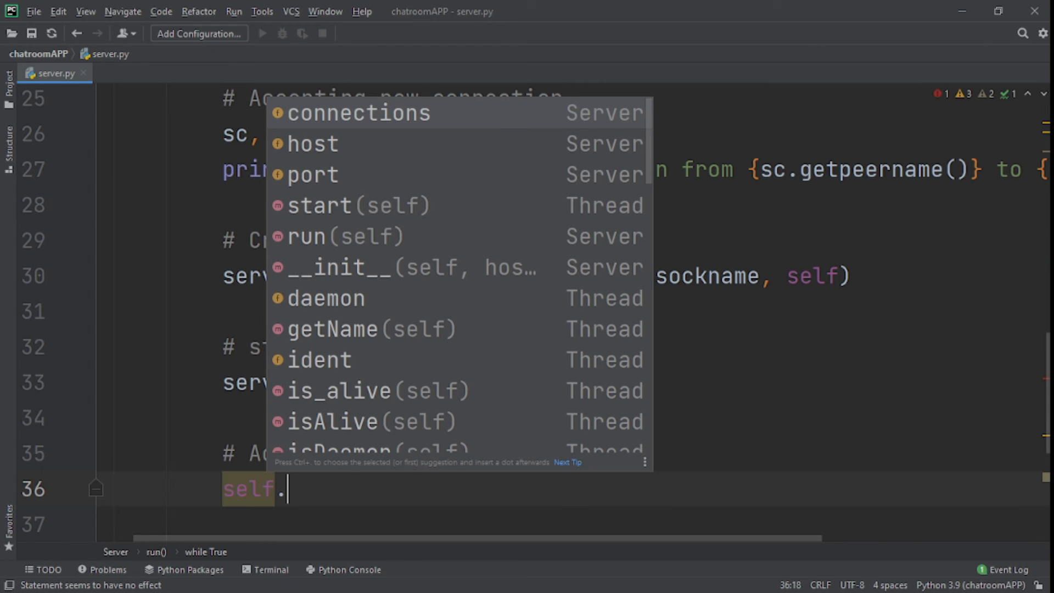
left_click(357, 113)
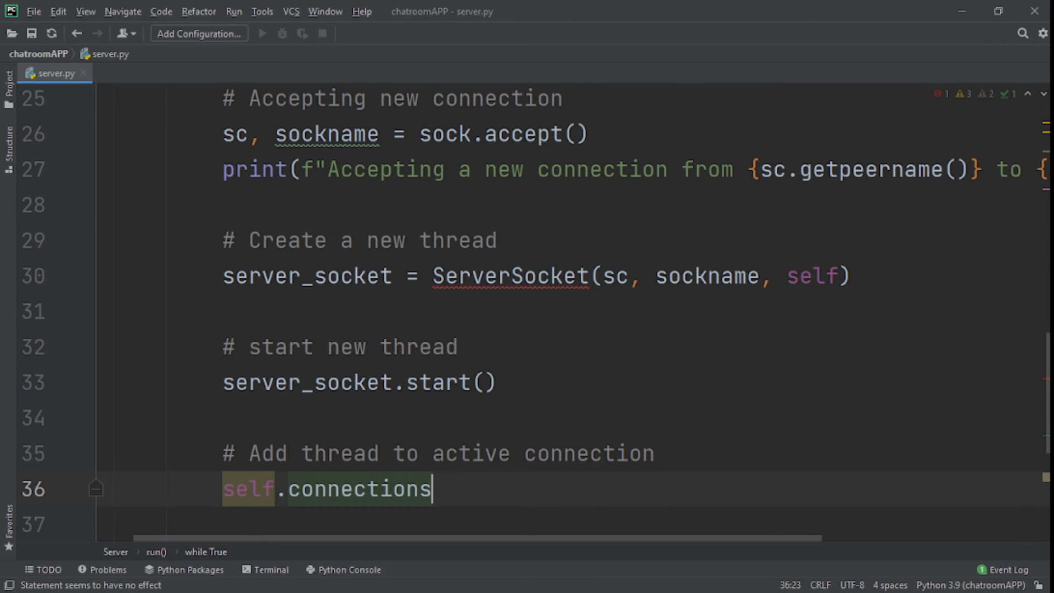
type(".append(server_socket")
left_click(633, 524)
type("print(")
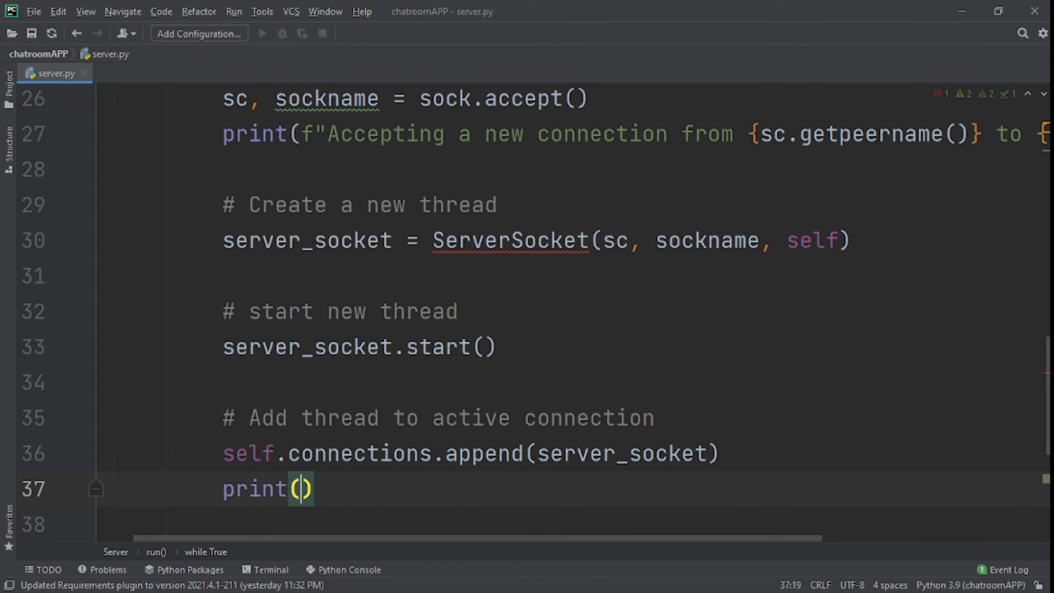
Print "Ready to recieve messages from" followed by sc.getpeername()
type("\"")
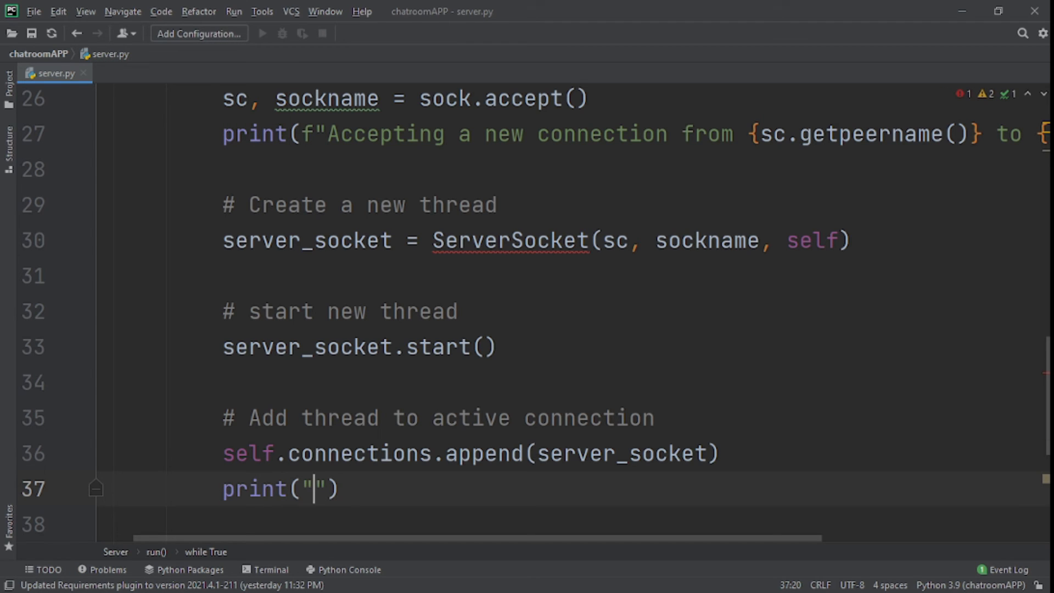
type("Ready to")
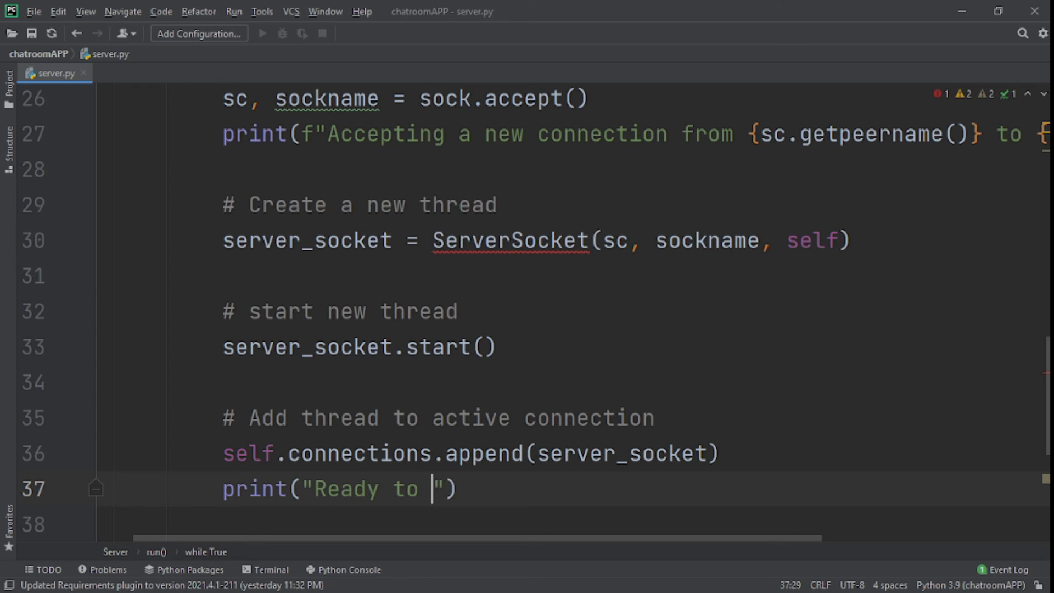
type("reciev")
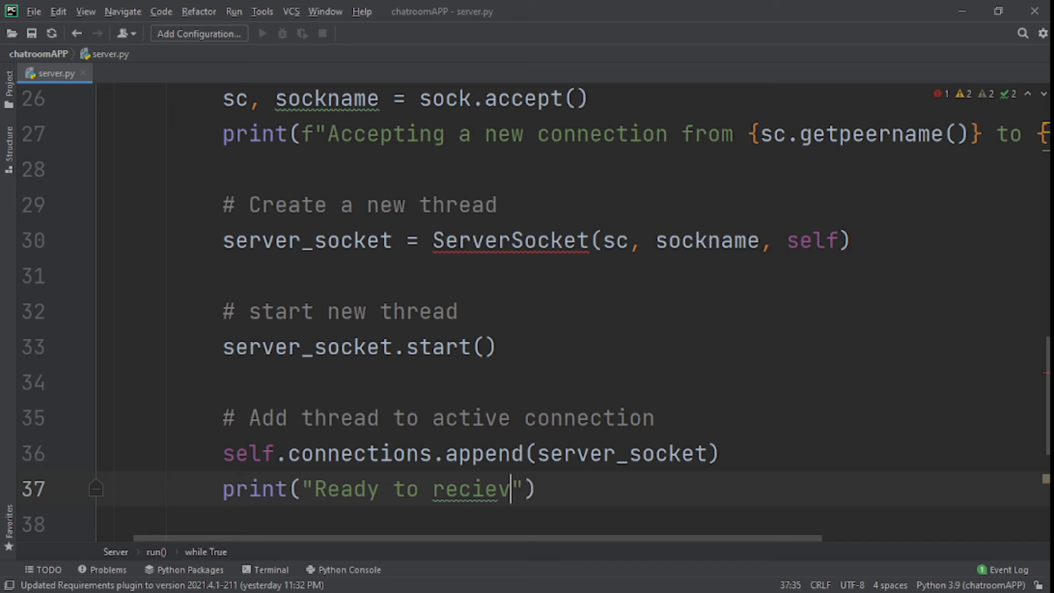
type("e messages f")
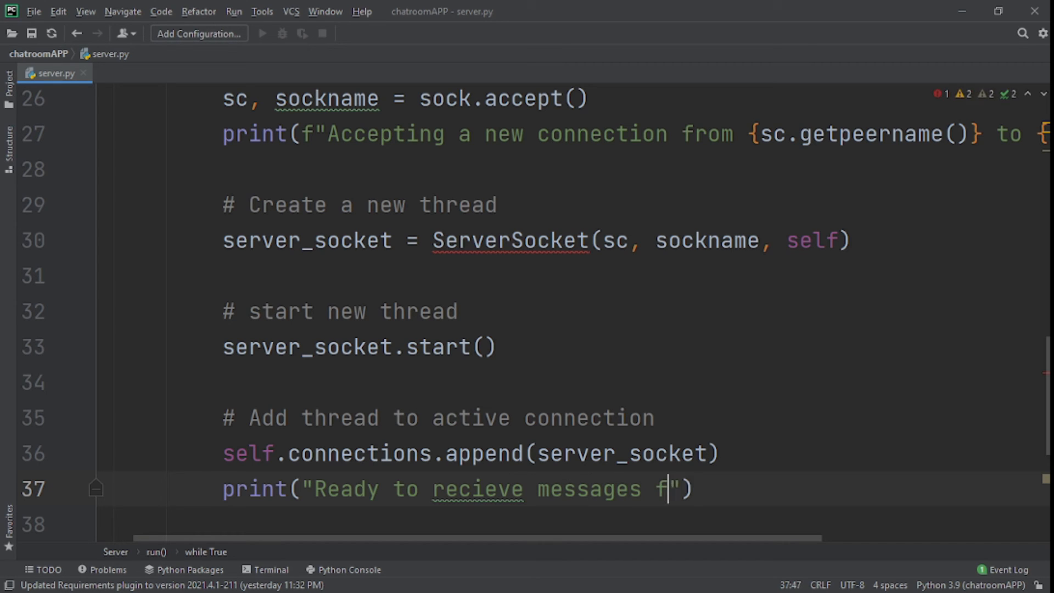
type("rom")
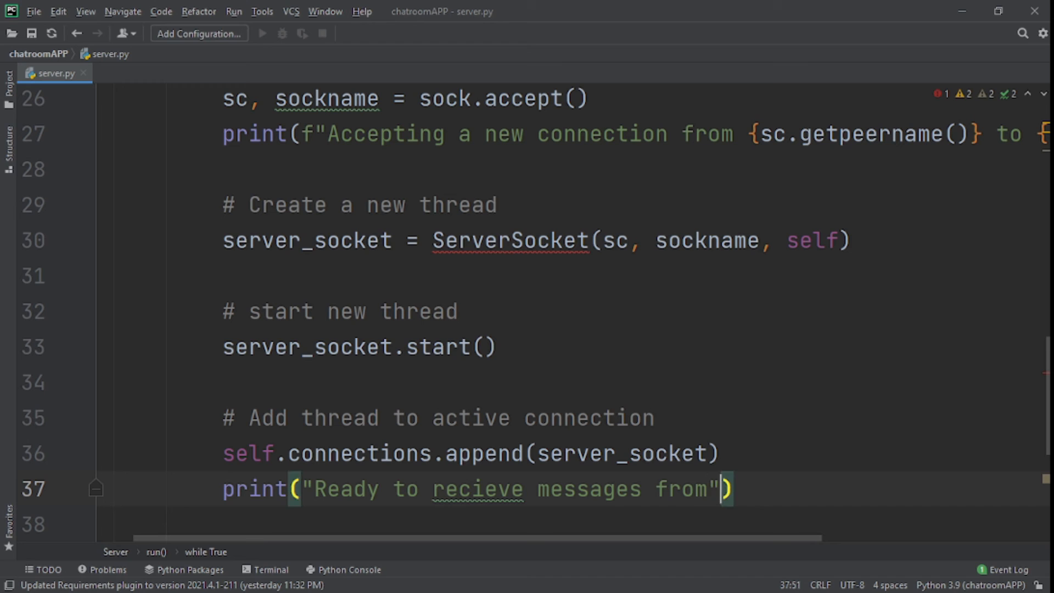
type(", sc.")
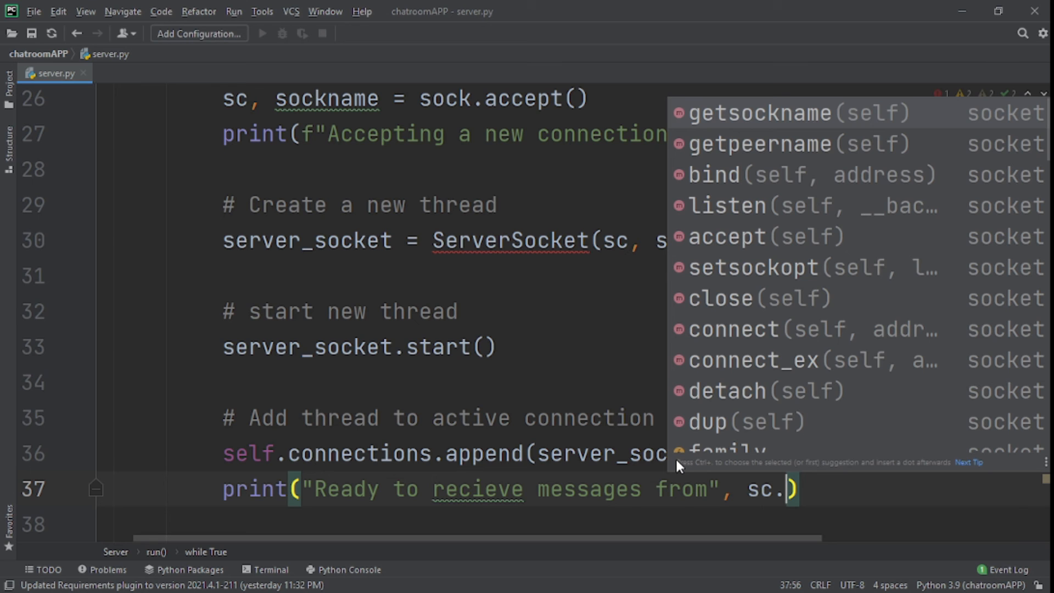
left_click(784, 144)
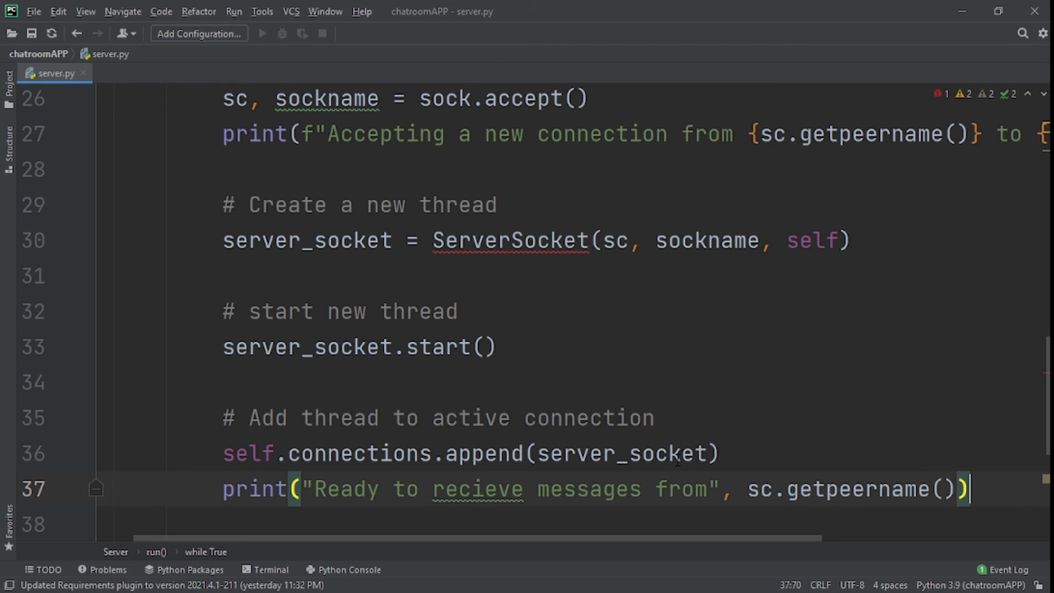
key("Enter")
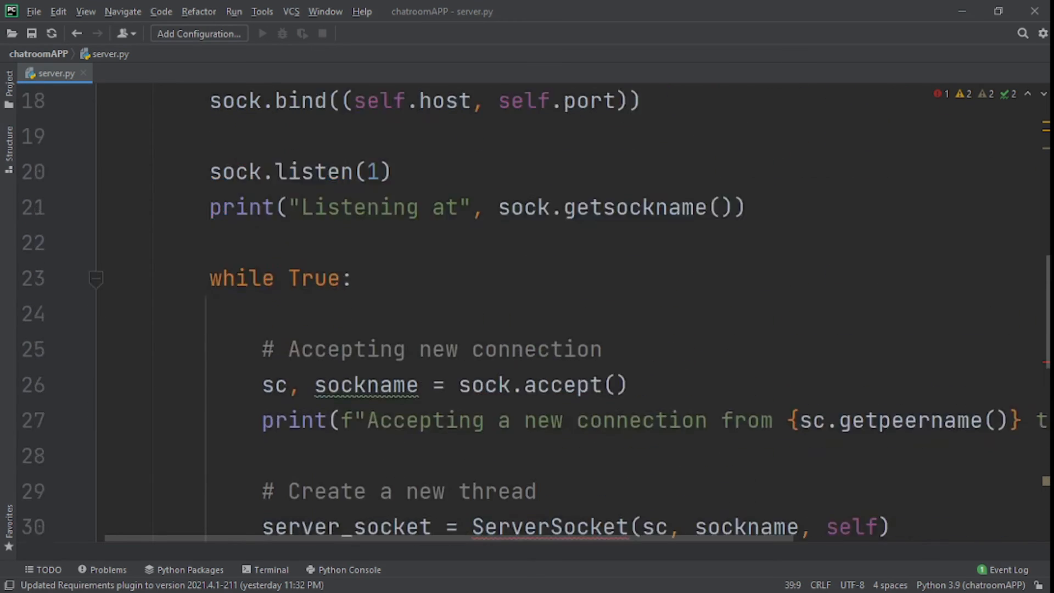
Define a broadcast(self, message, source) method signature below the run loop
scroll("down", 3)
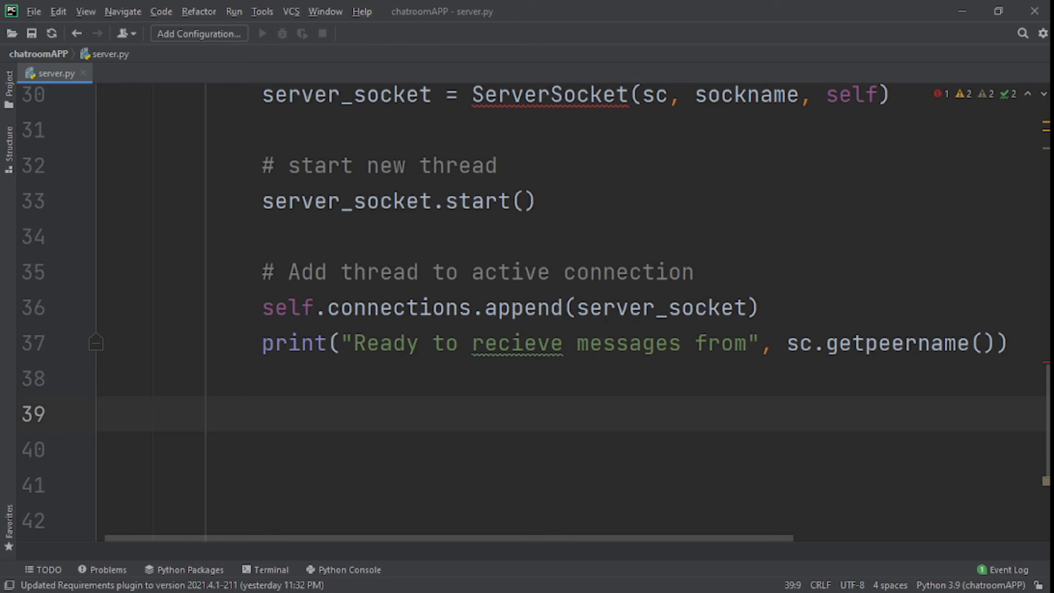
key("Return")
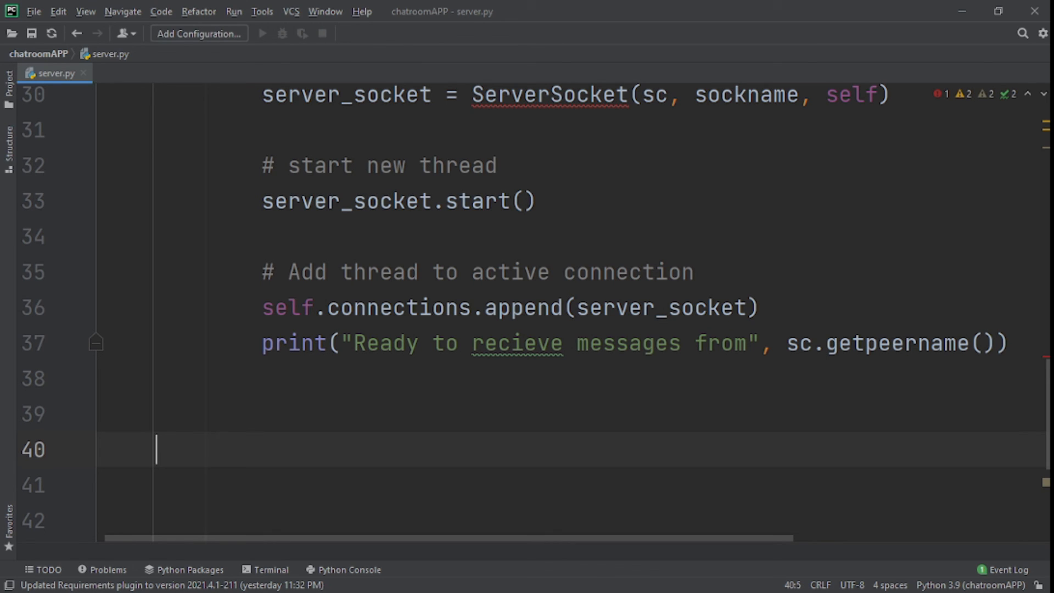
type("def")
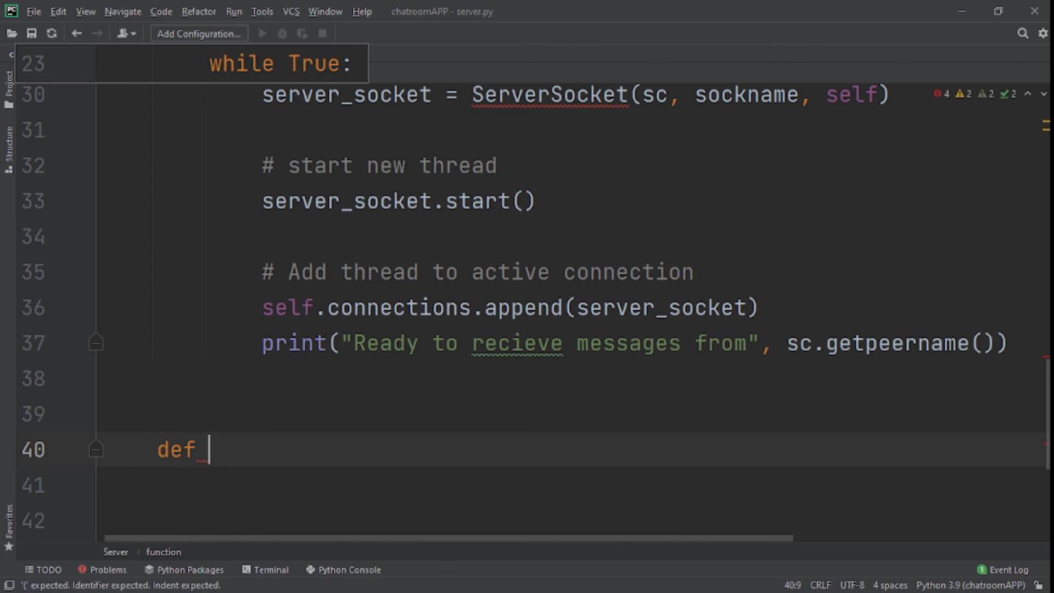
type("br")
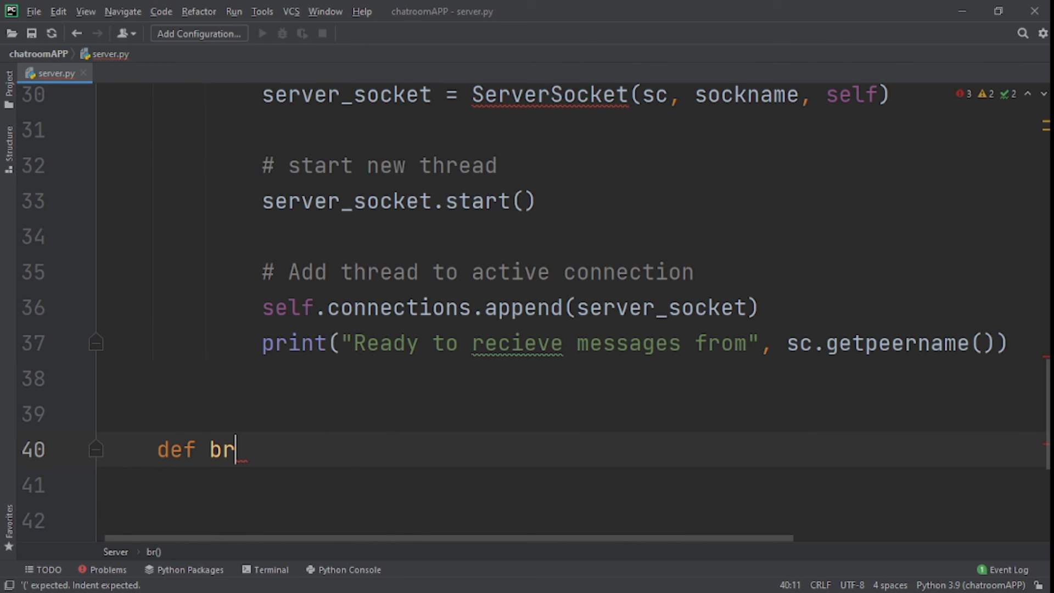
type("oadca")
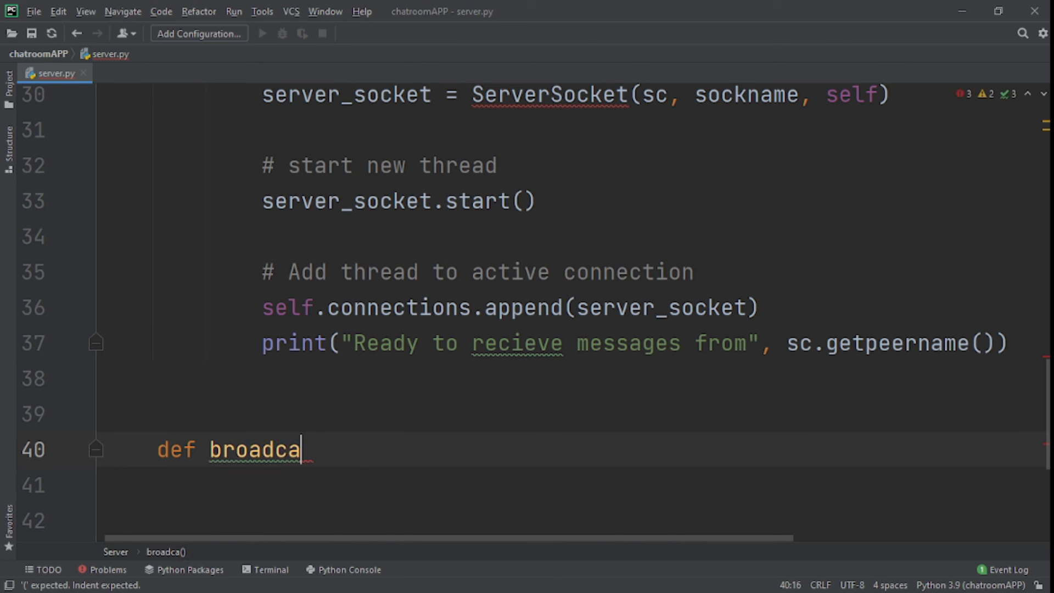
type("st(self):")
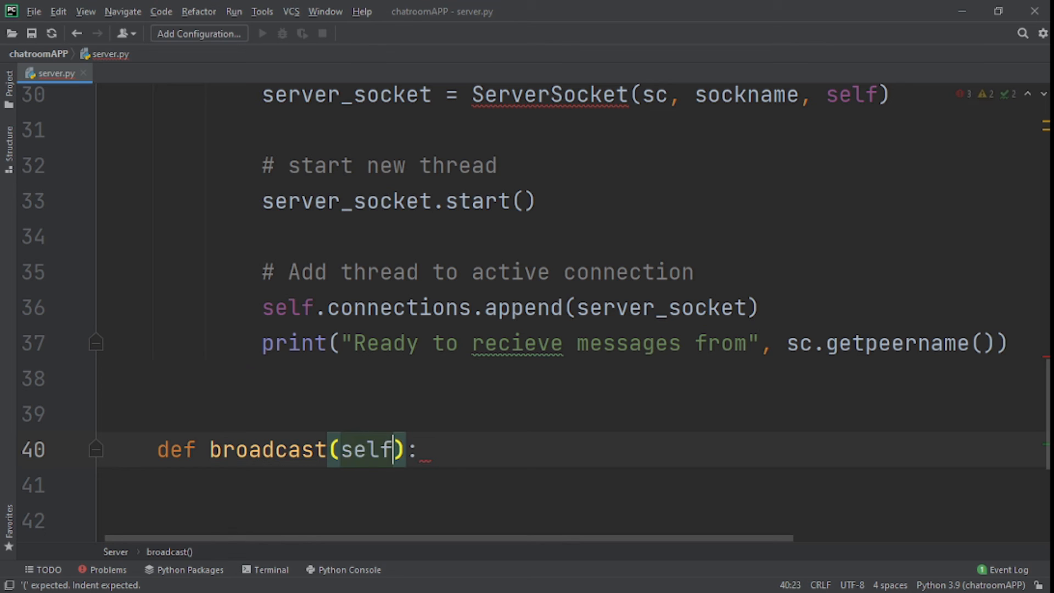
type("self")
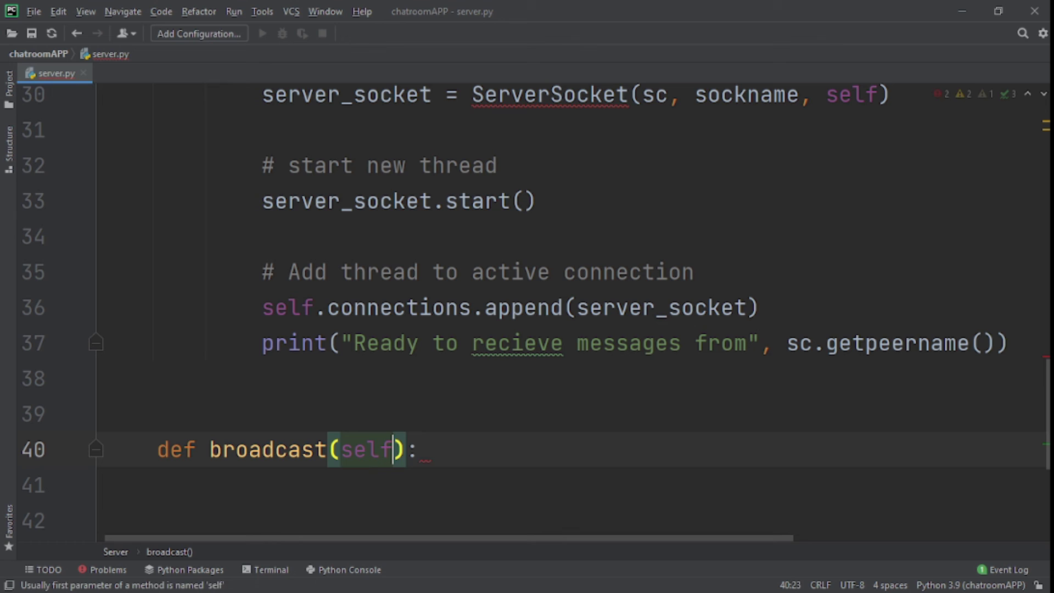
type(", message")
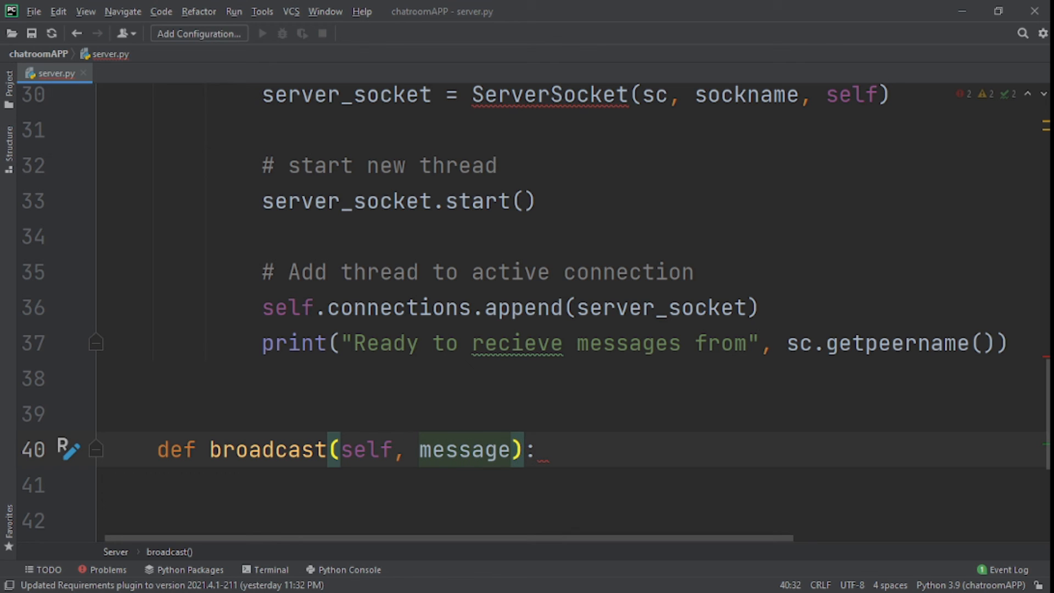
type(", source")
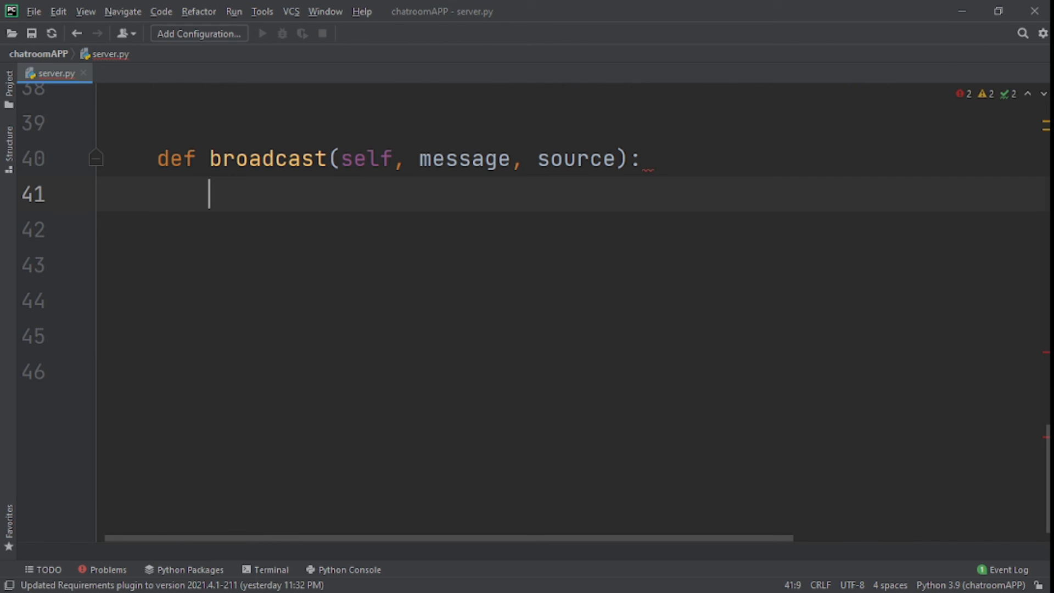
Loop over self.connections with a comment about sending to all clients except the source
type("for")
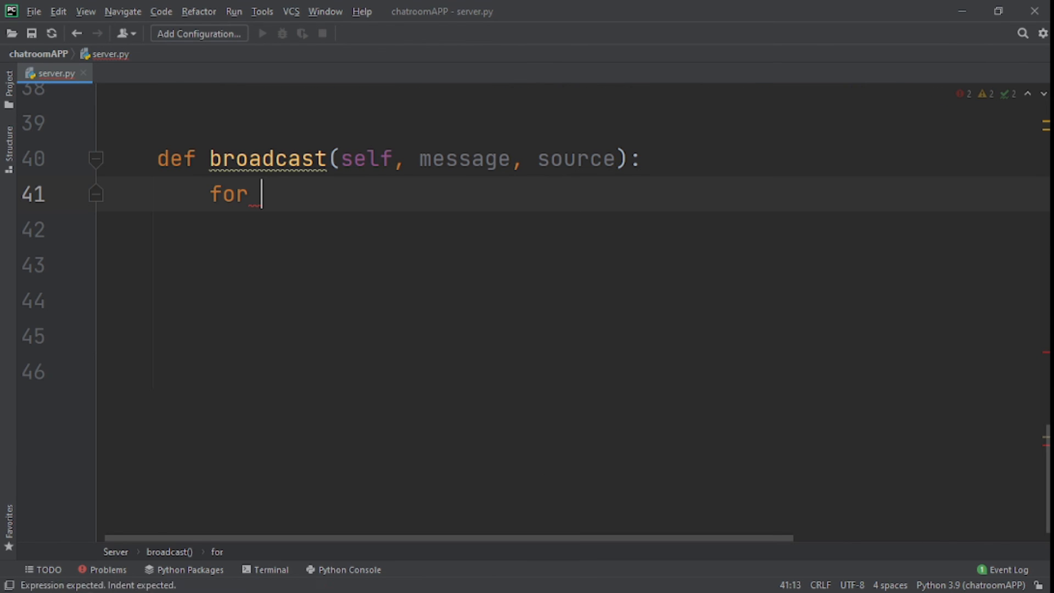
type("connection i")
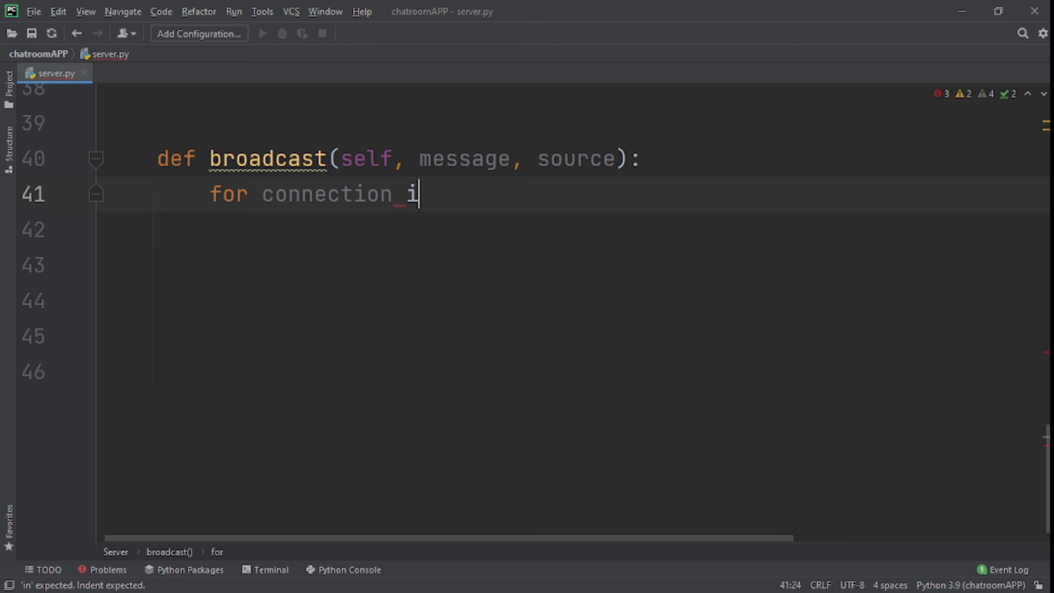
type("n self")
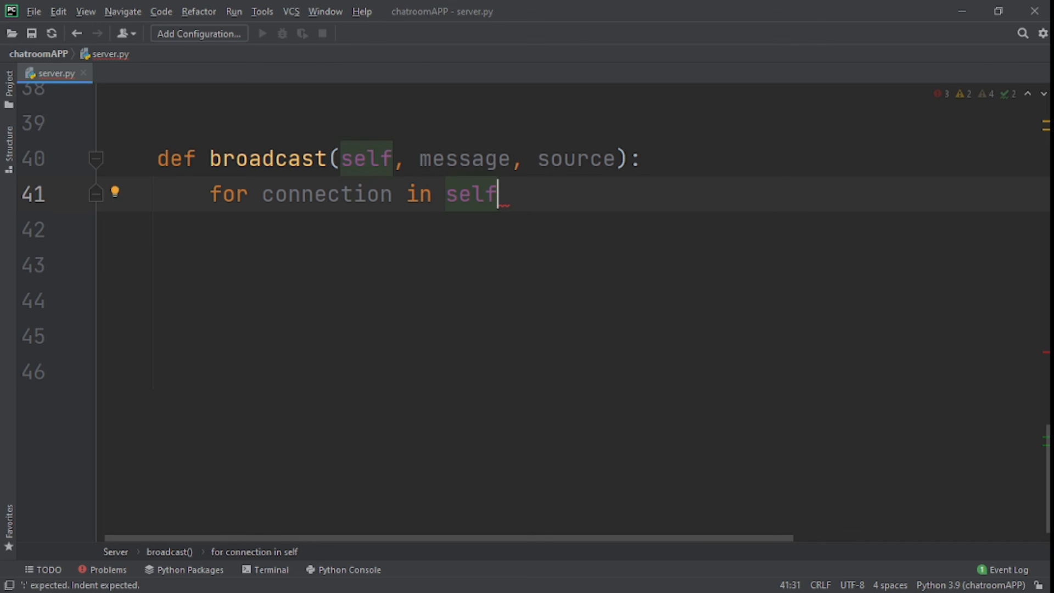
type(".connections:")
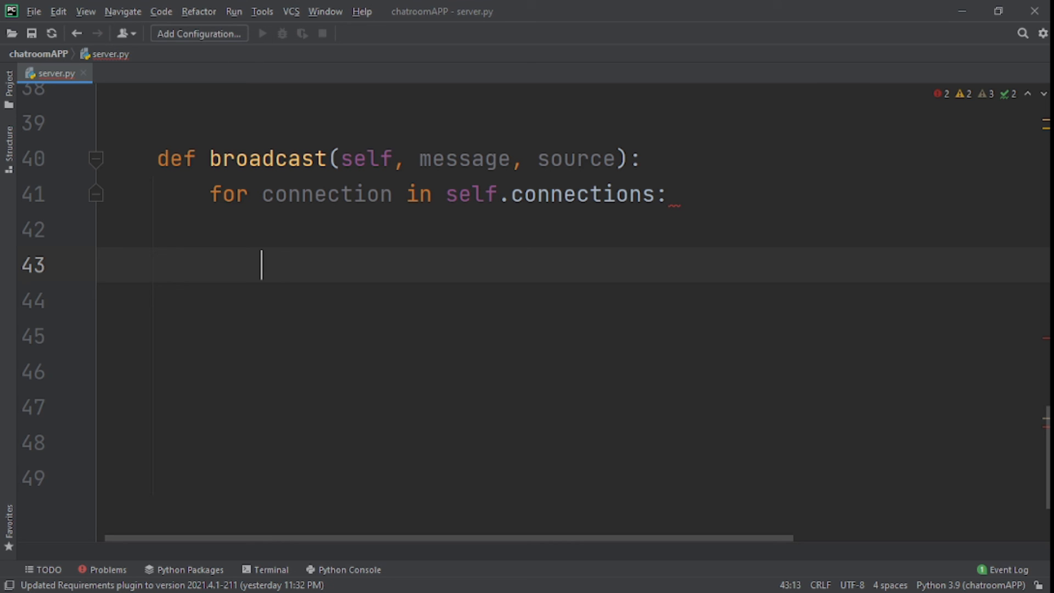
type("# send to all connected client accept the source client")
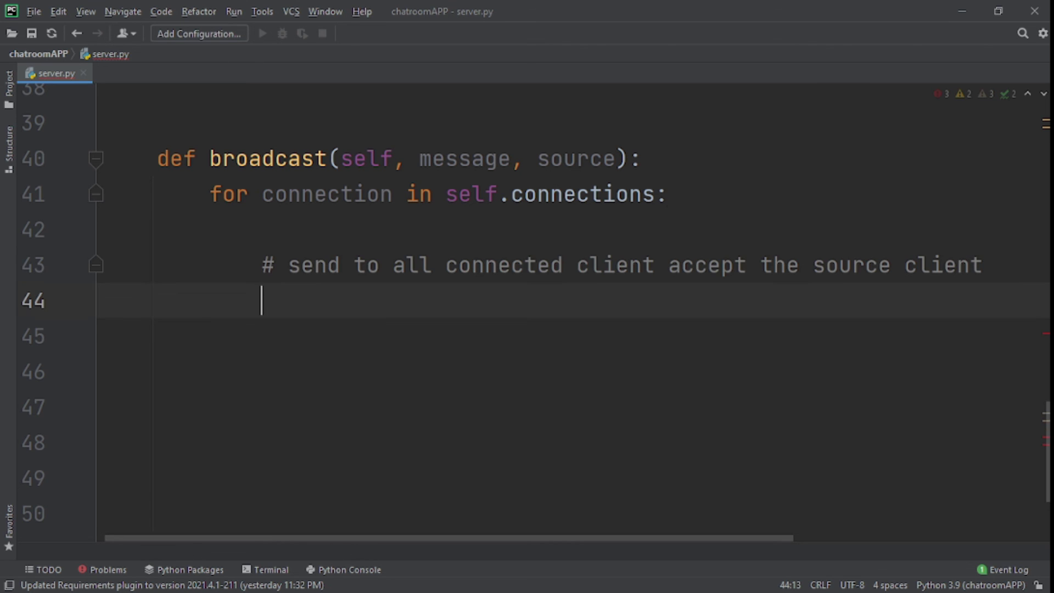
Send message via connection.send when connection.sockname differs from source
type("if connection")
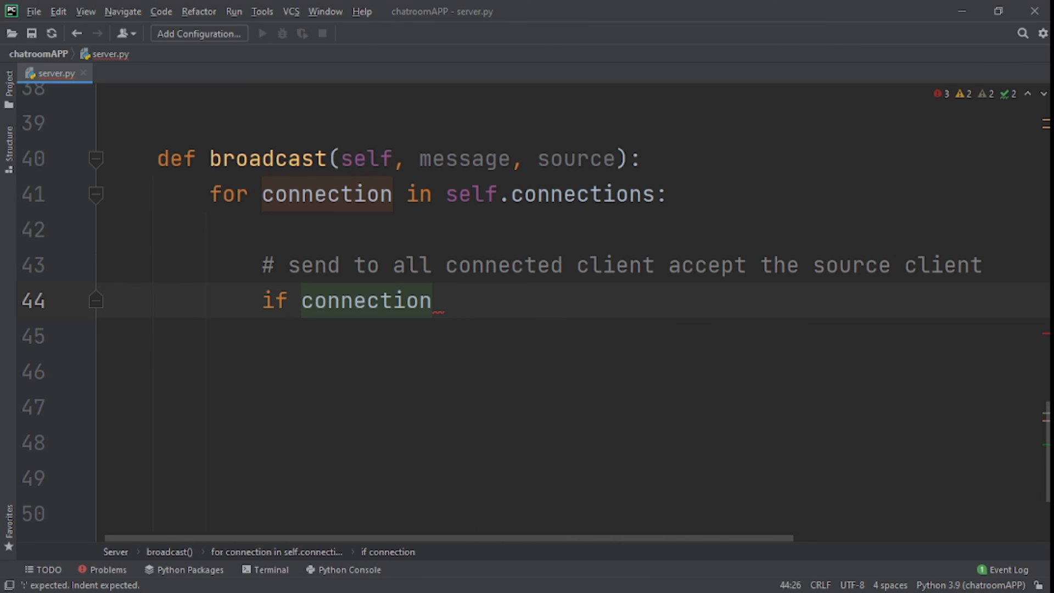
type(".sock")
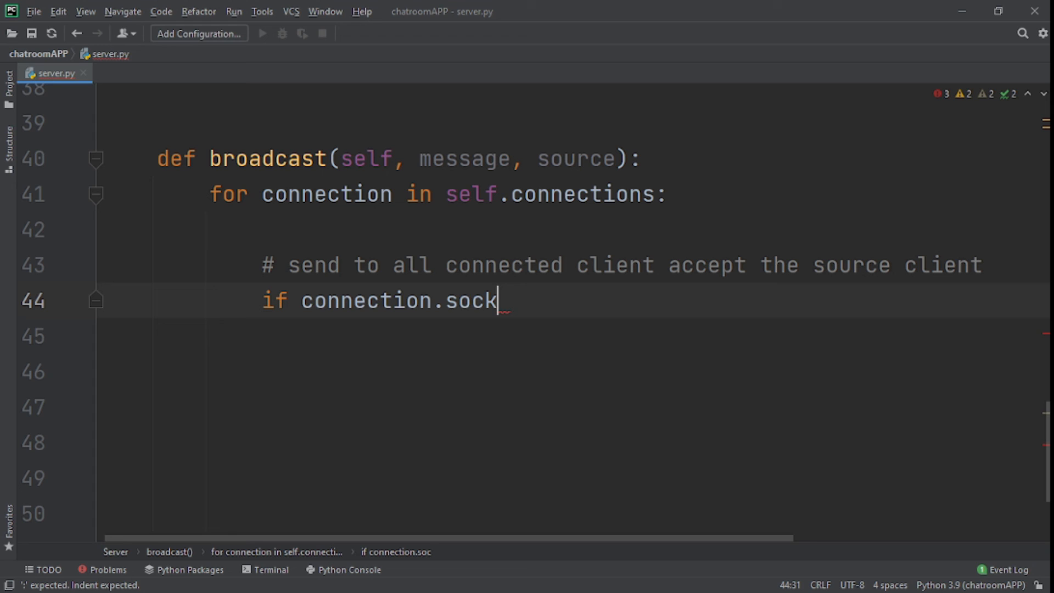
type("name !=")
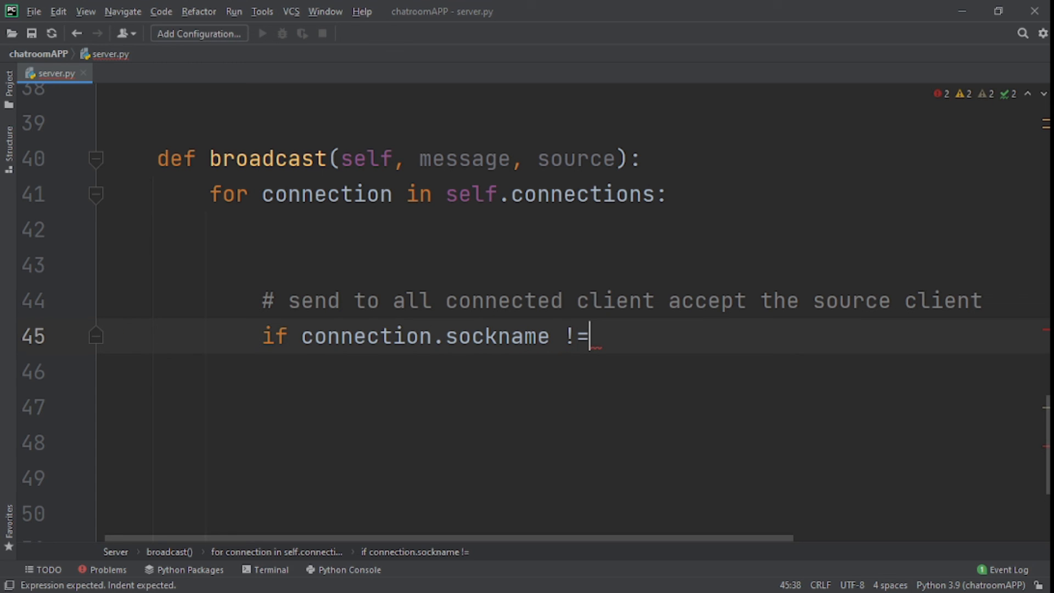
type("\" \"")
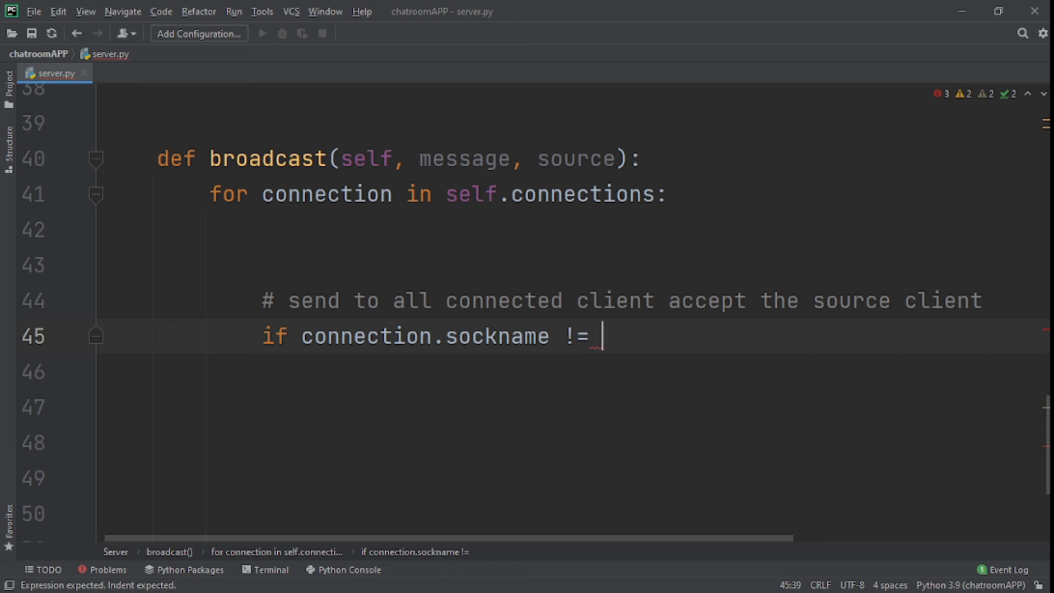
type("source:")
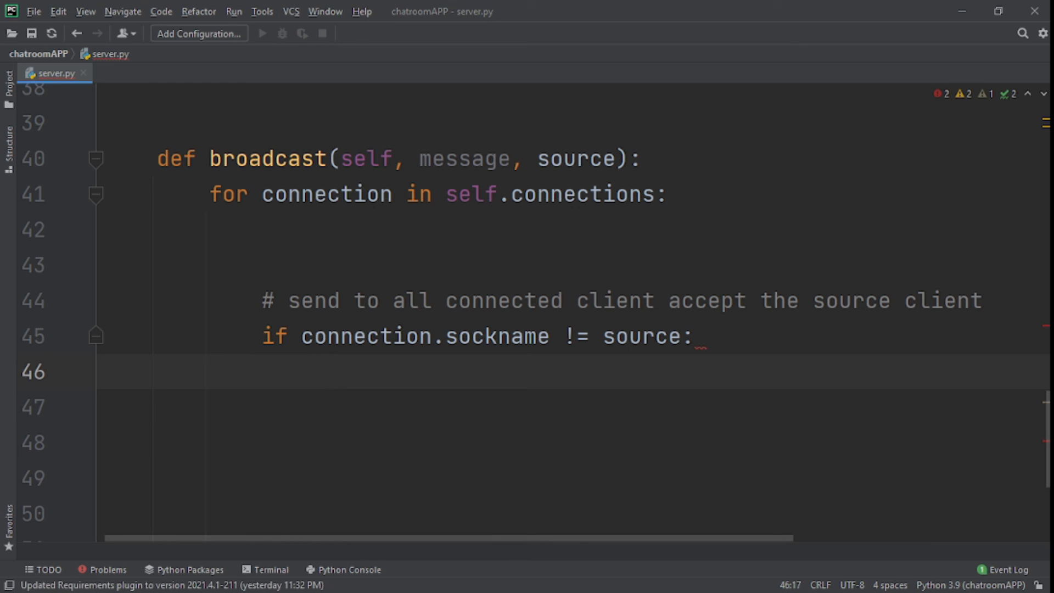
type("connection")
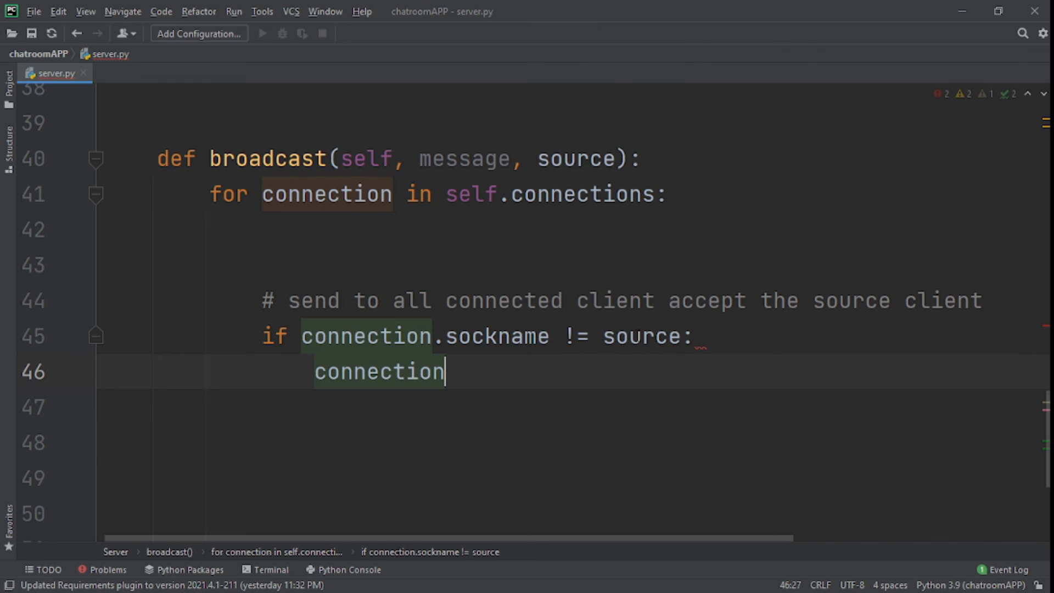
type(".se")
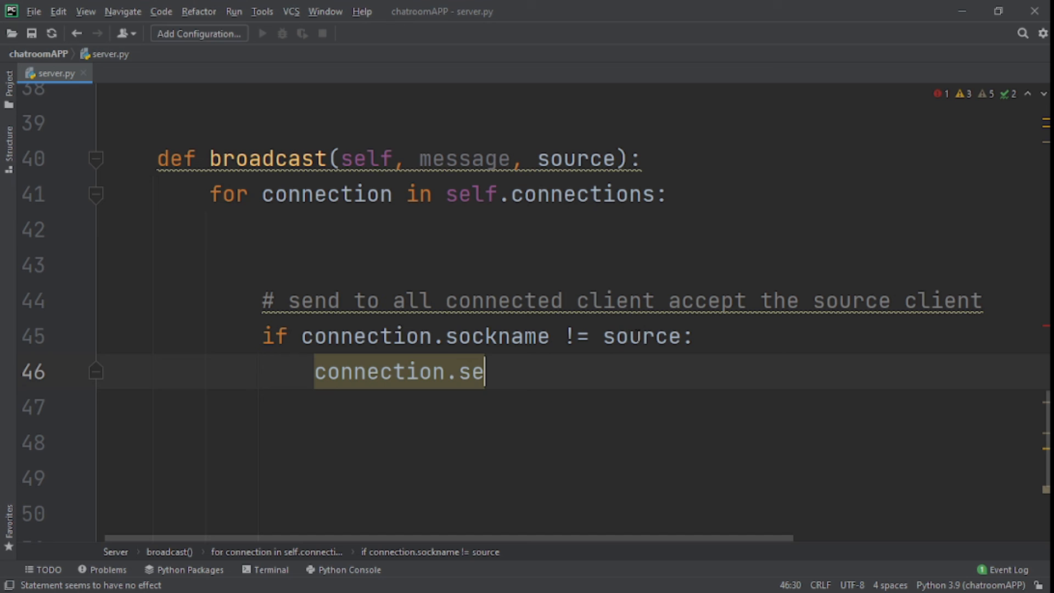
type("nd()")
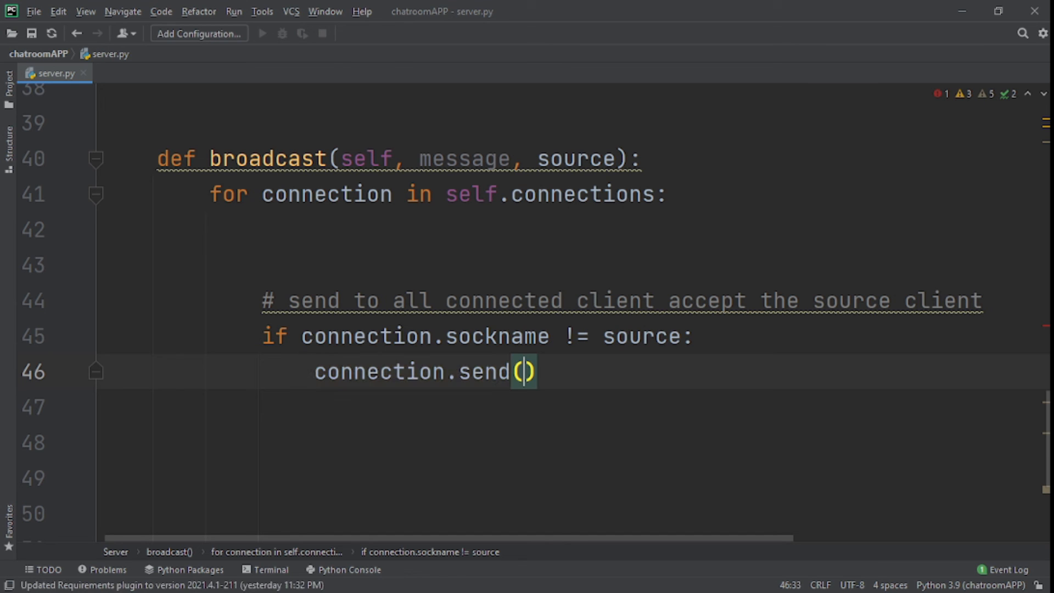
type("message")
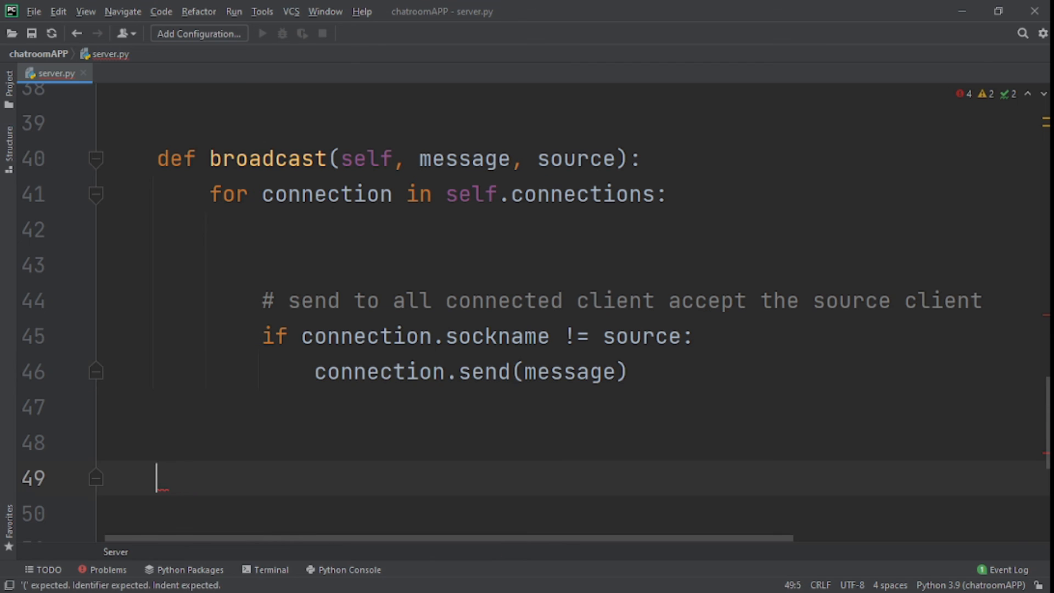
Define a remove_connection(self, connection) method signature below broadcast
type("def")
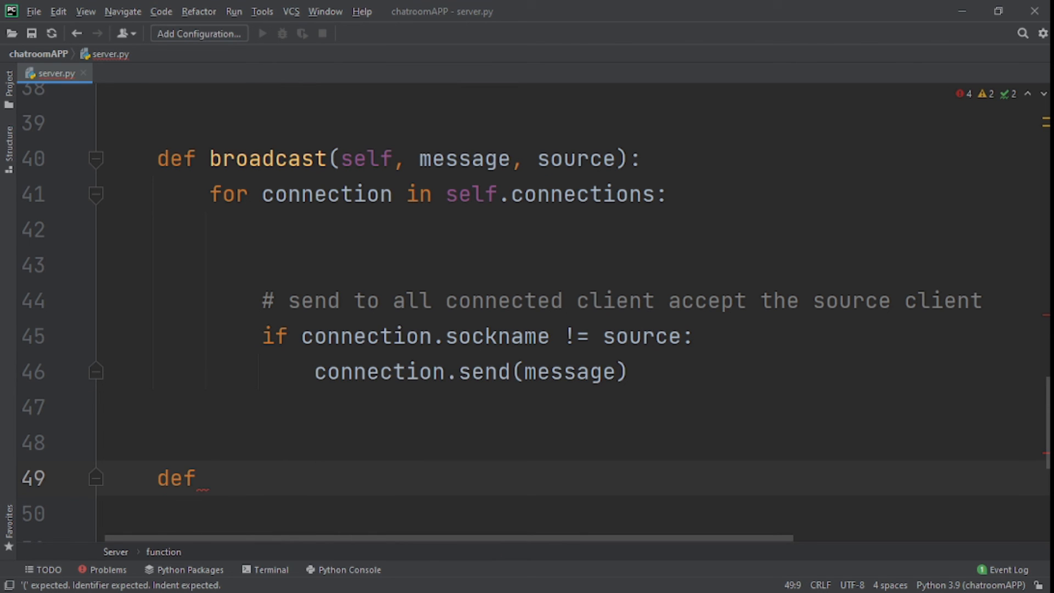
type("re")
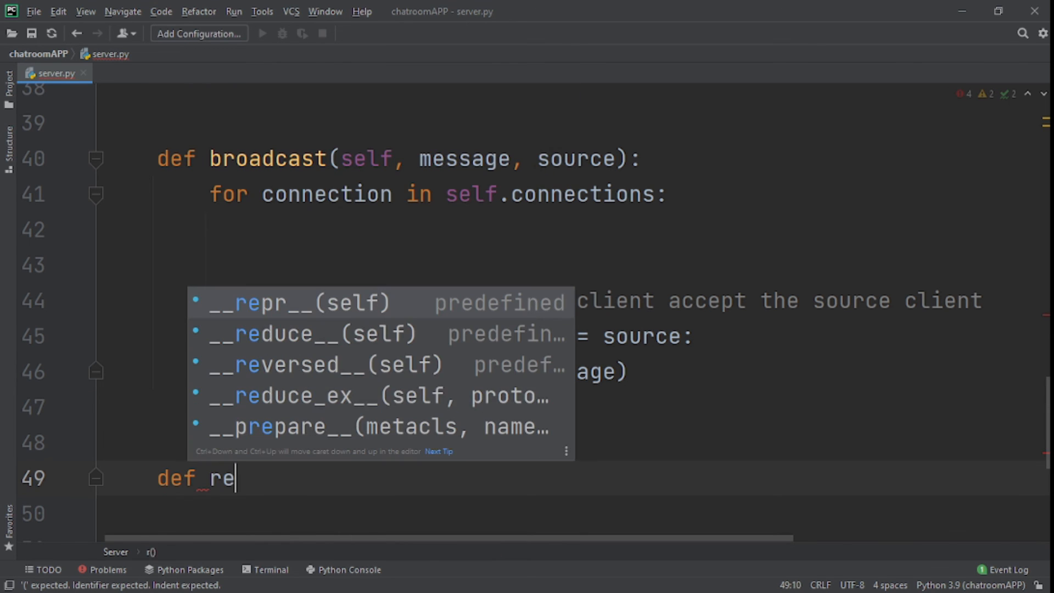
type("move_")
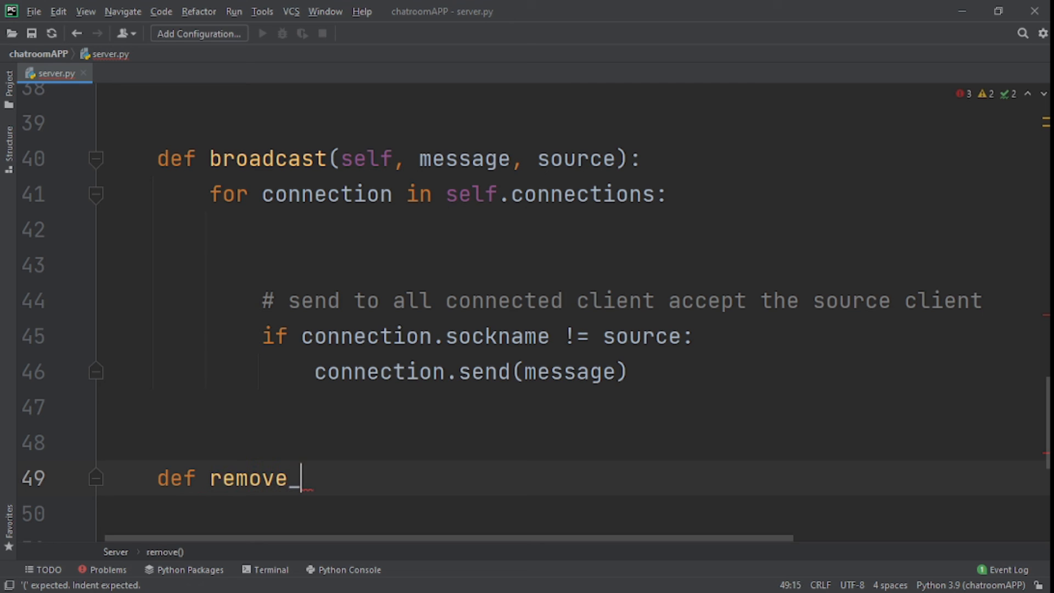
type("connect")
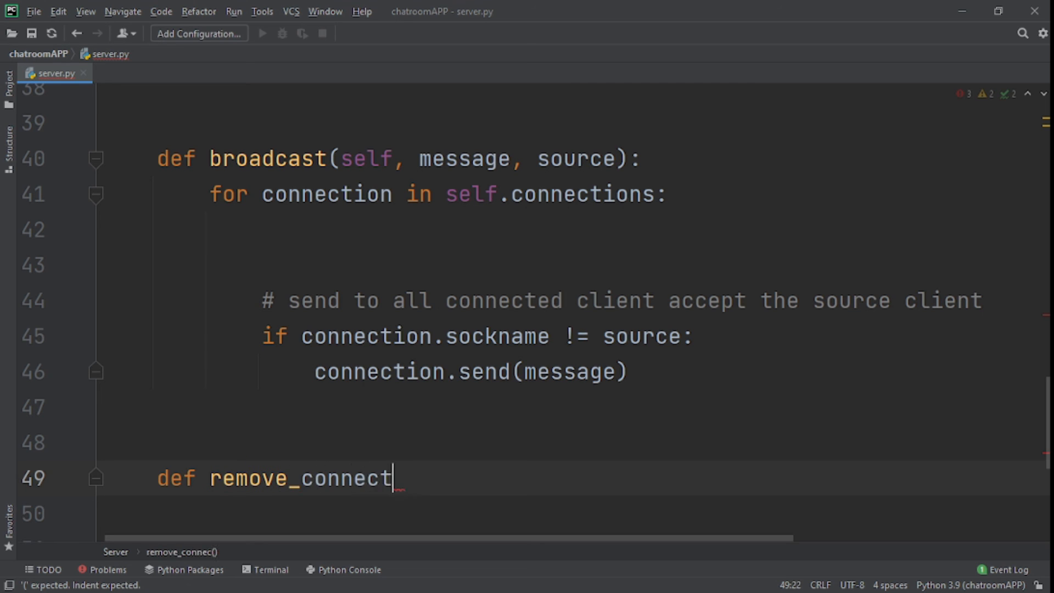
type("ion")
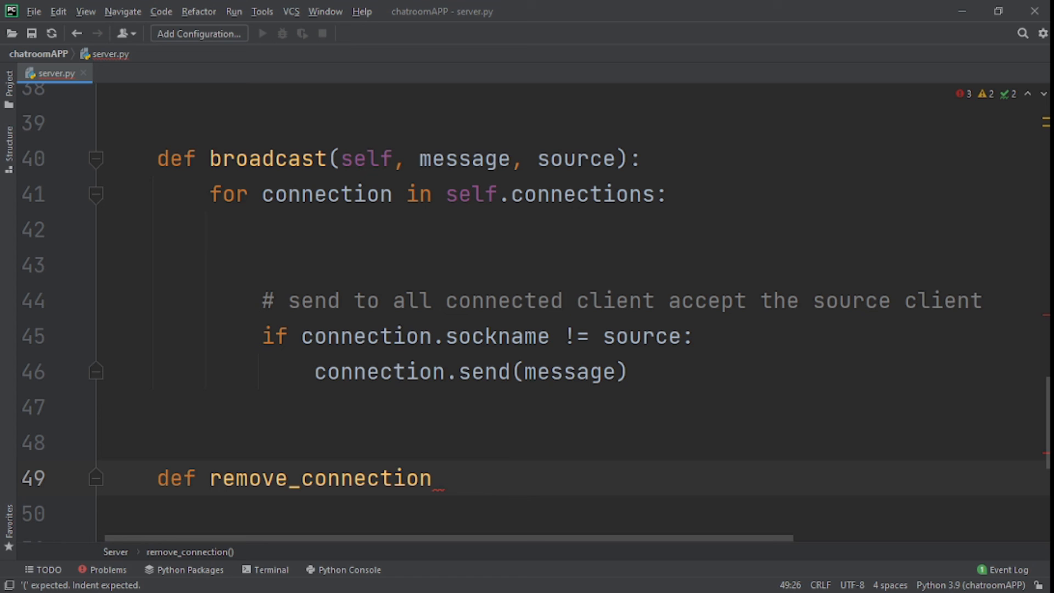
type("(self):")
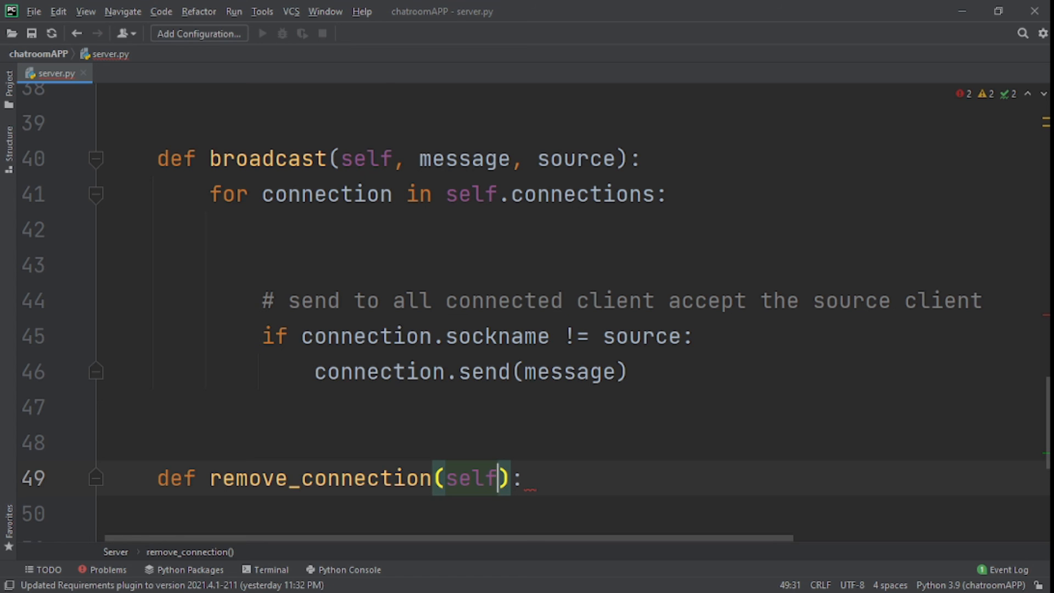
type(", c")
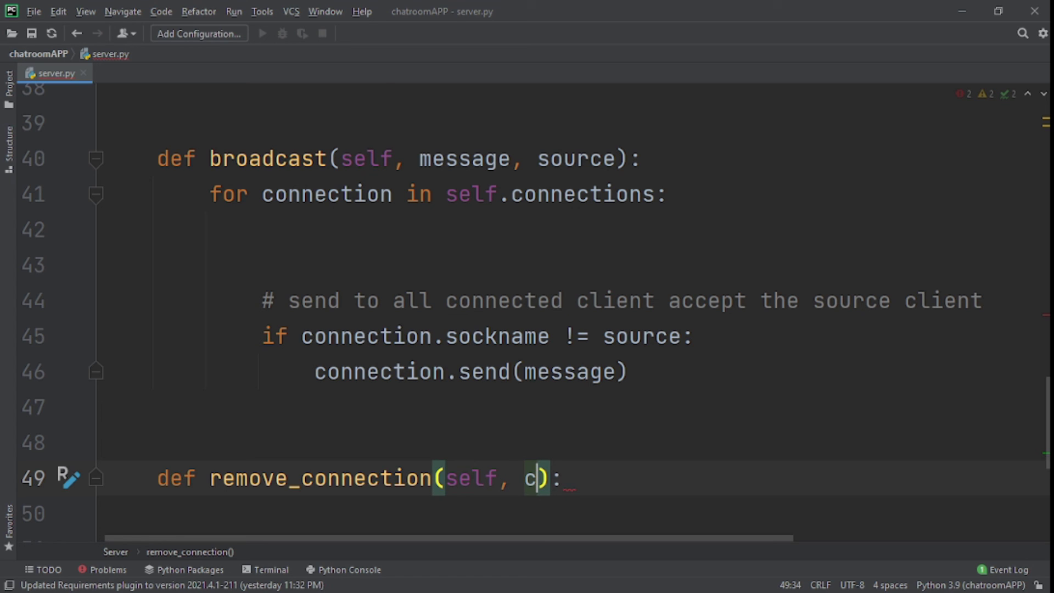
type("onnec")
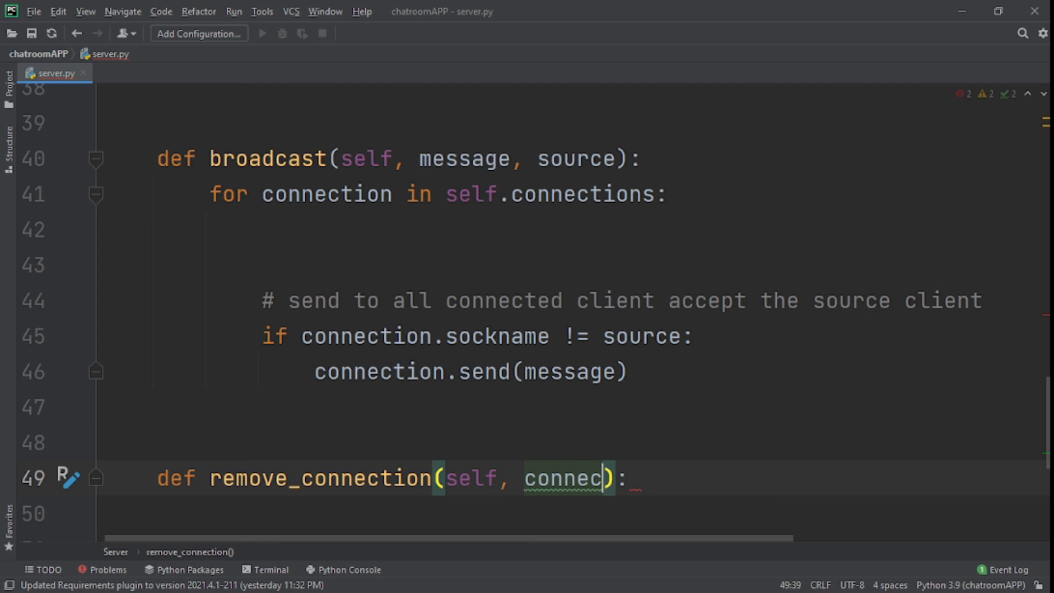
type("tion")
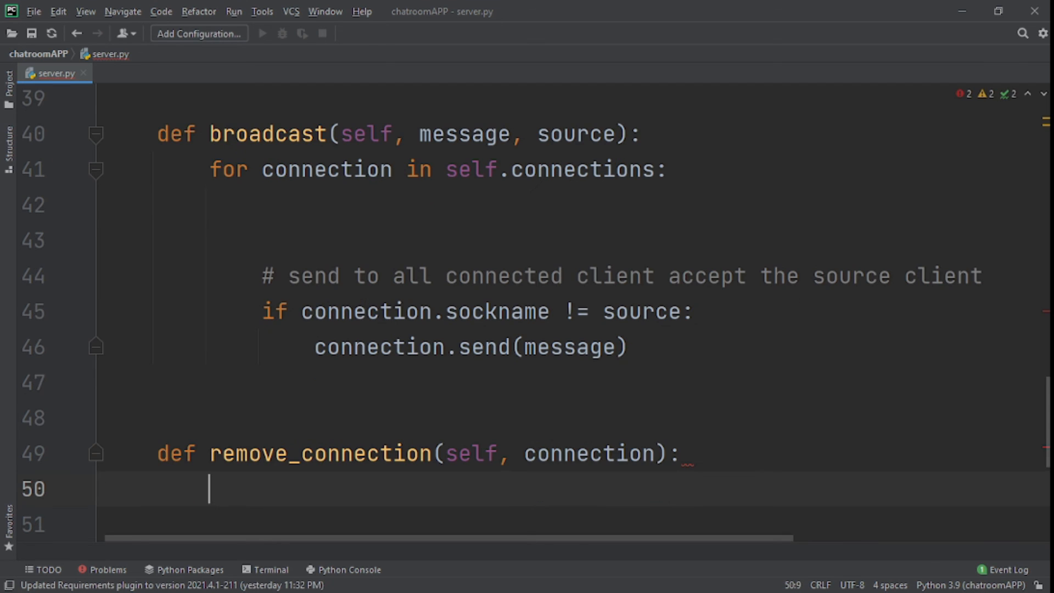
Make its body call self.connections.remove(connection)
type("self")
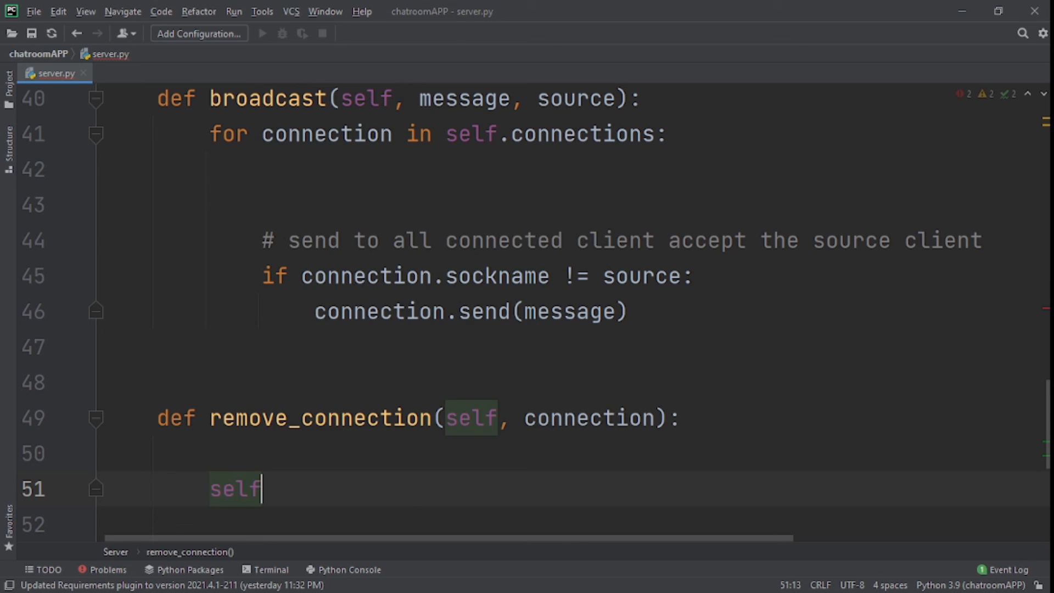
type(".connections")
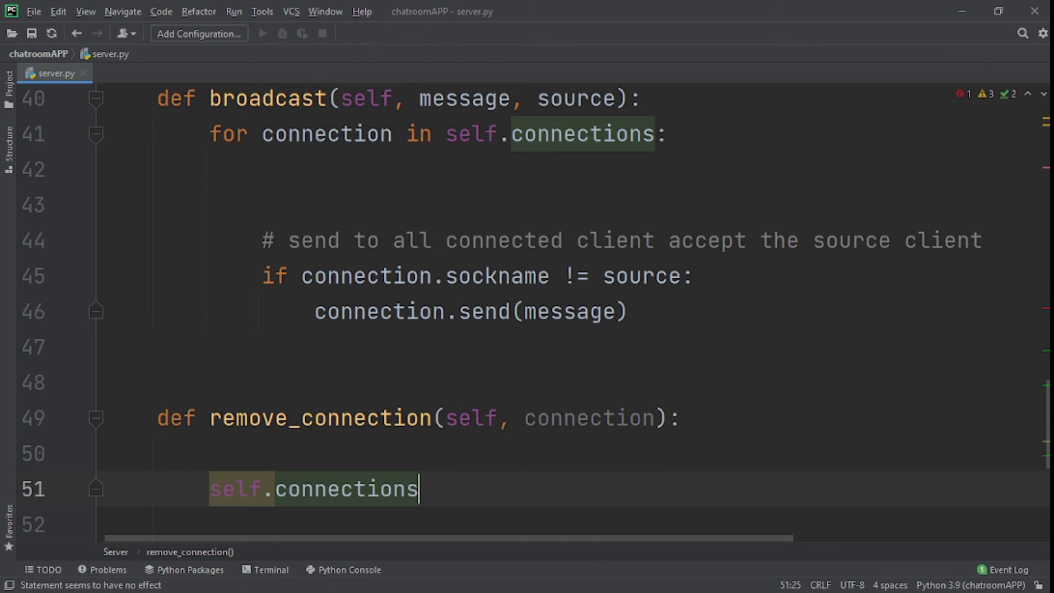
type(".remove(")
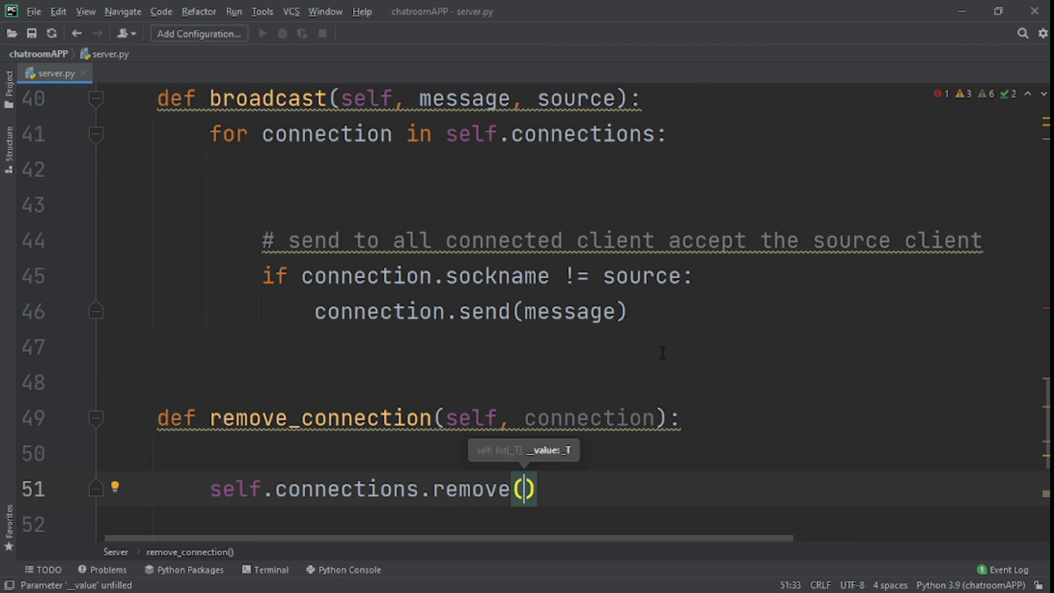
type("connection")
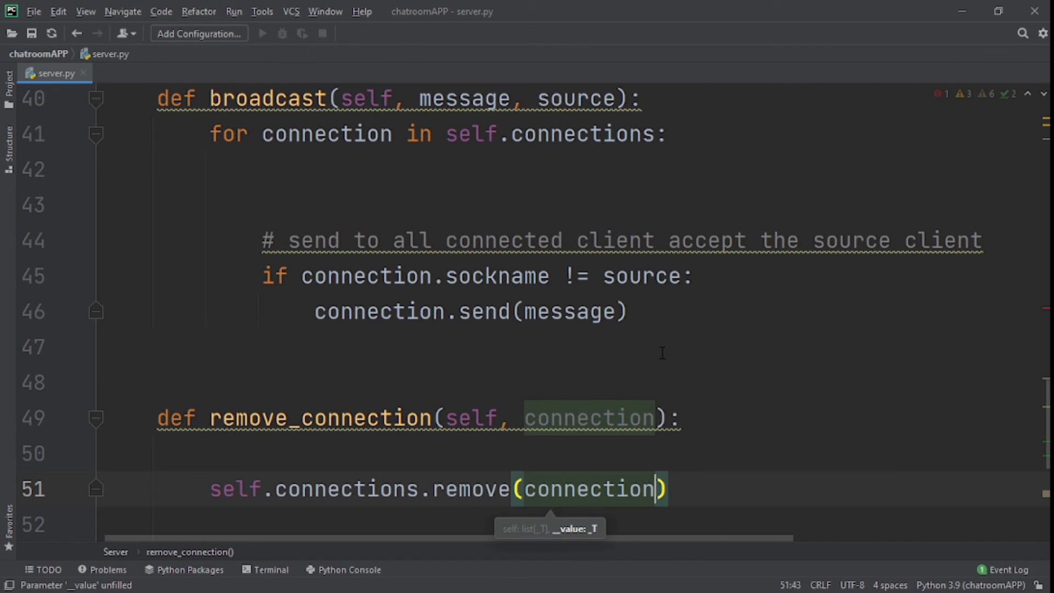